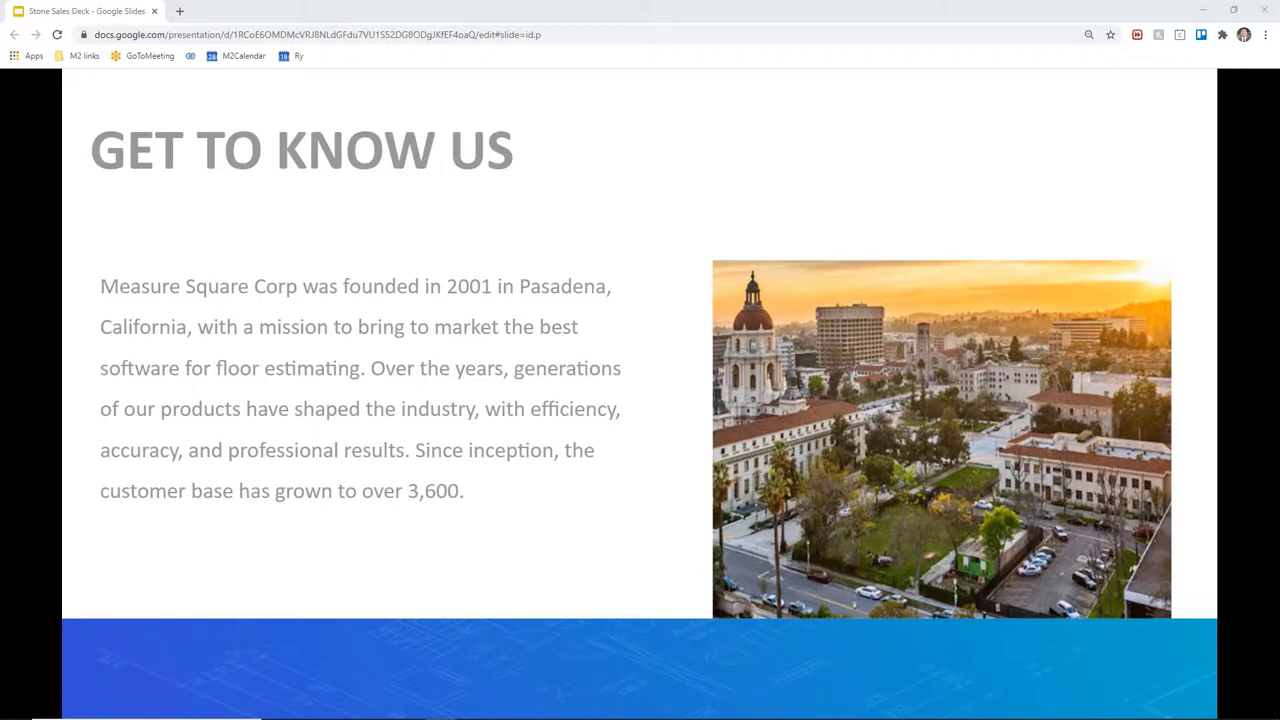
# Step: Advance the deck to the 'A Powerful Takeoff Tool' slide
pyautogui.press('Right')
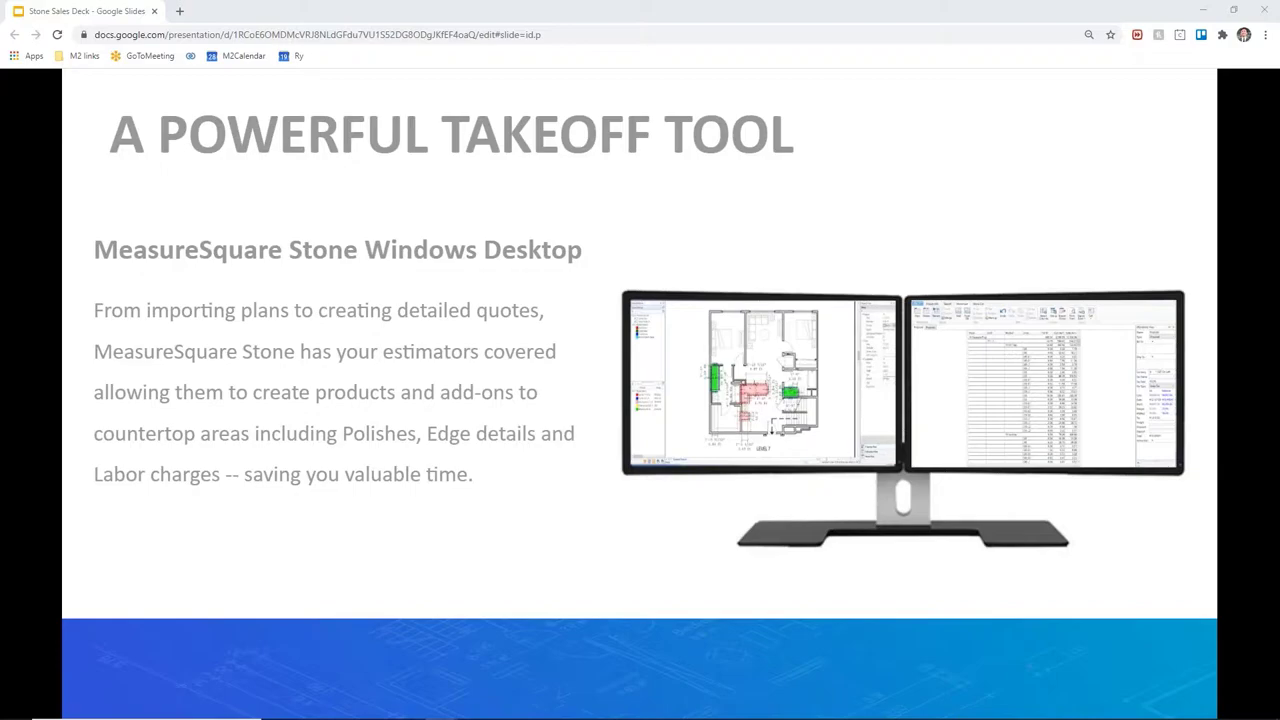
# Step: Move past the takeoff tool slide toward the MeasureSquare Stone demo
pyautogui.press('Right')
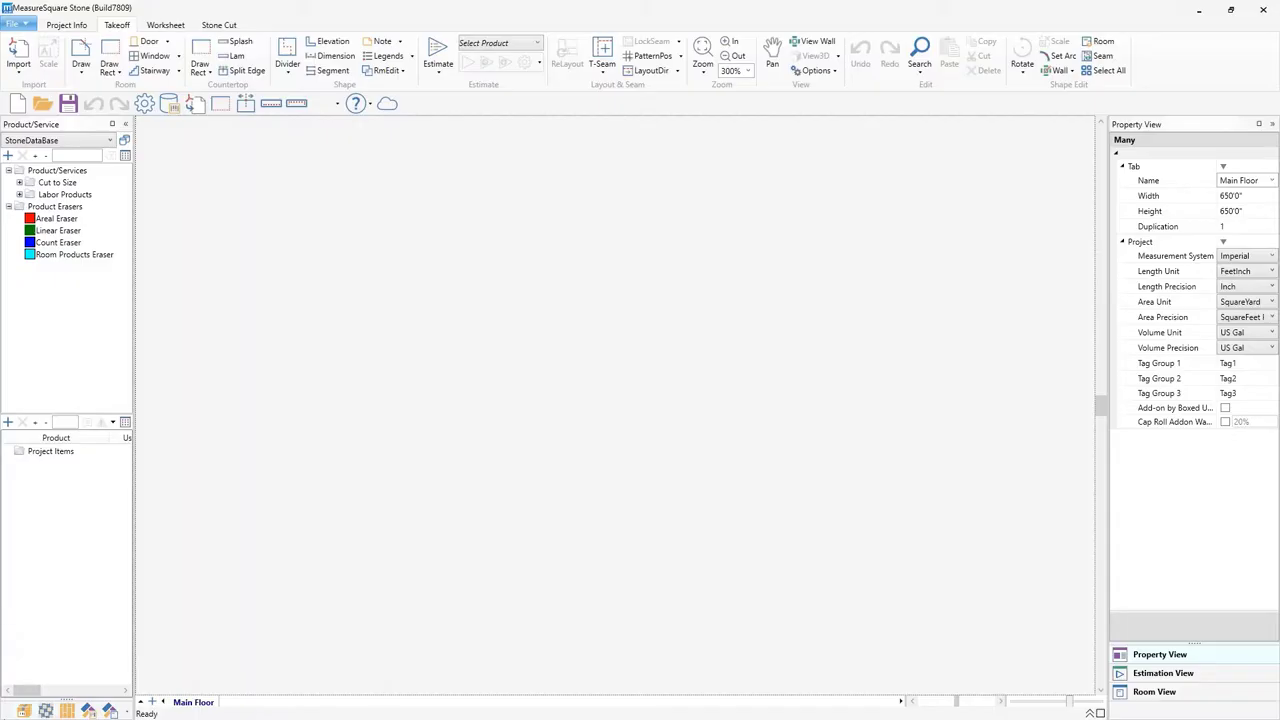
pyautogui.moveTo(424, 412)
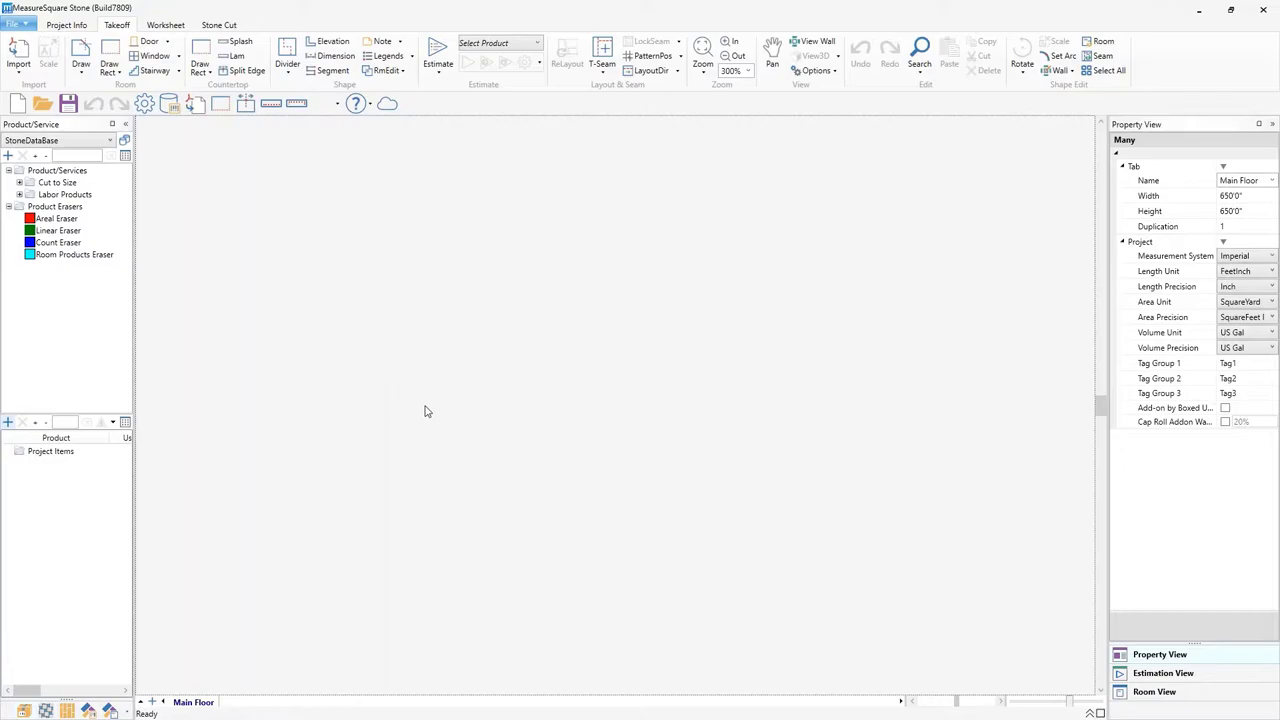
pyautogui.click(18, 56)
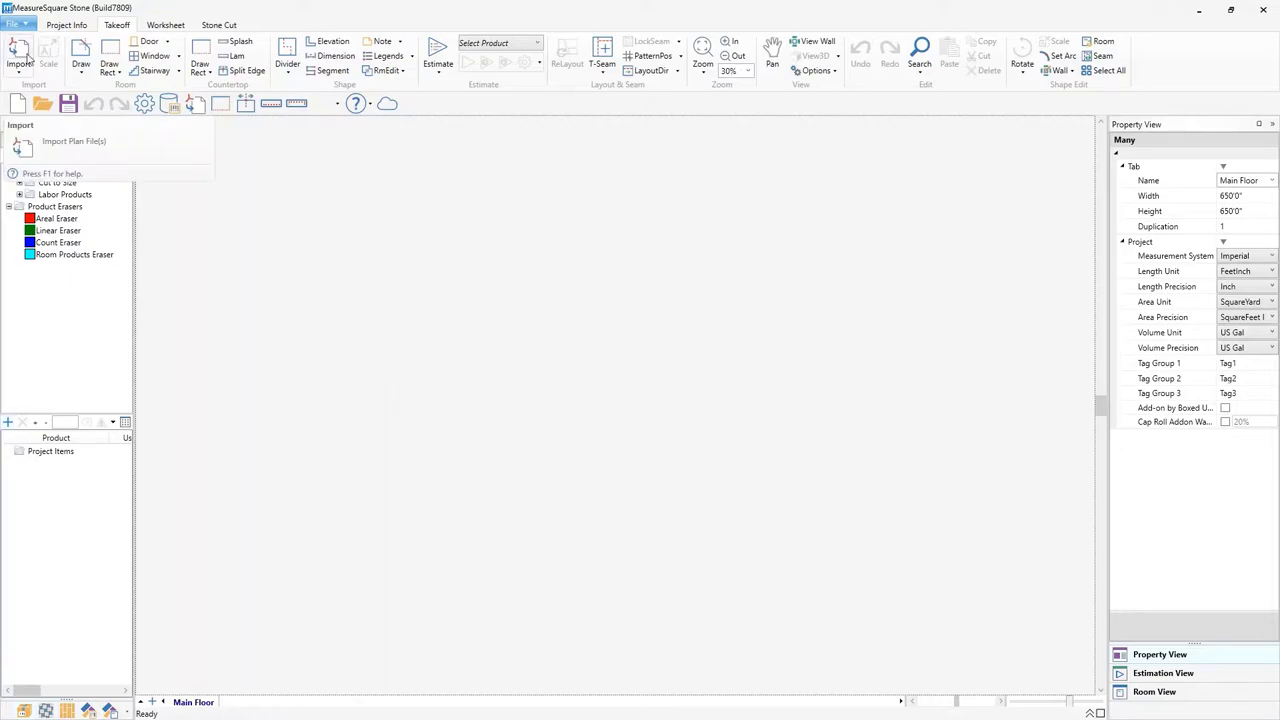
pyautogui.click(72, 140)
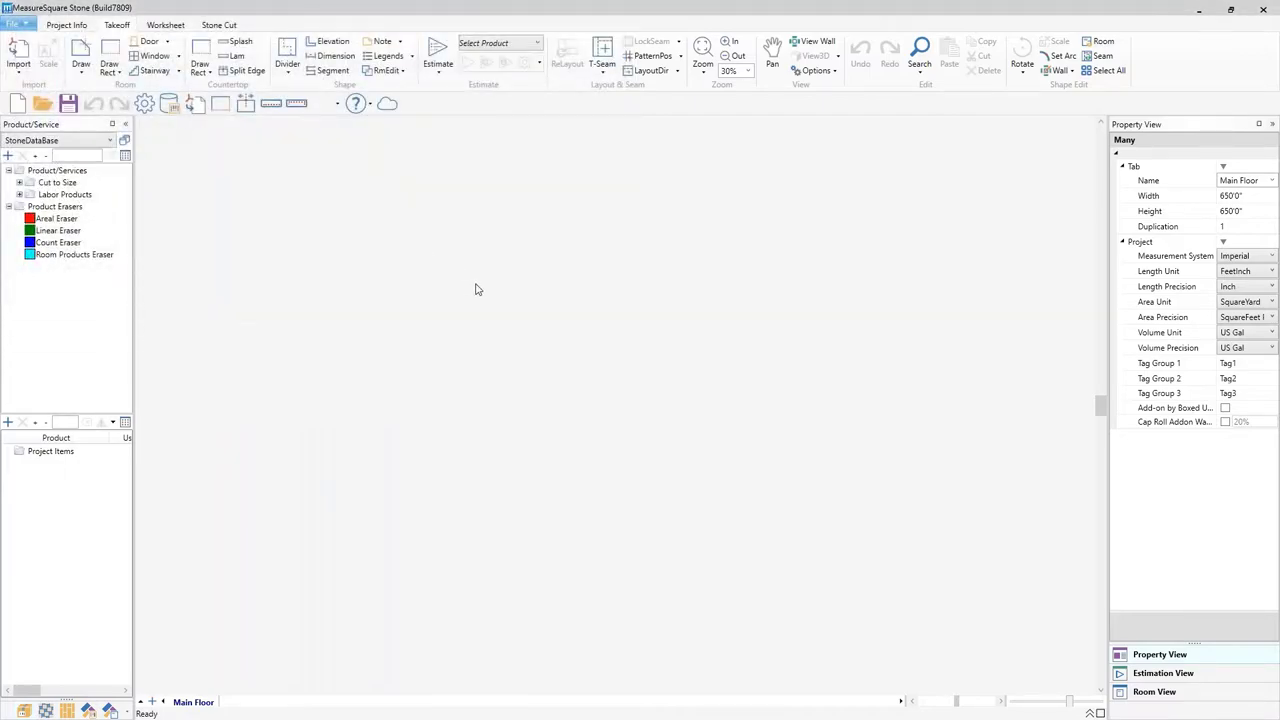
# Step: Import the Madison Apartments floor plan image as the drawing background
pyautogui.click(18, 62)
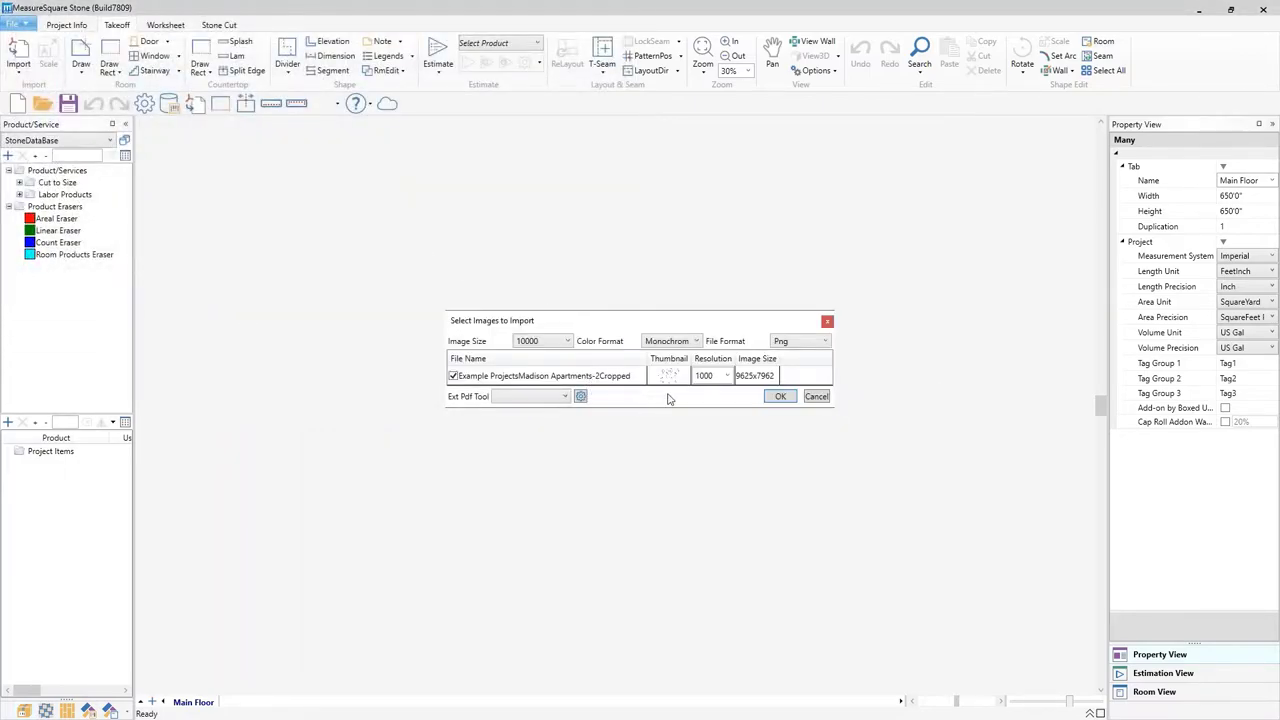
pyautogui.moveTo(750, 386)
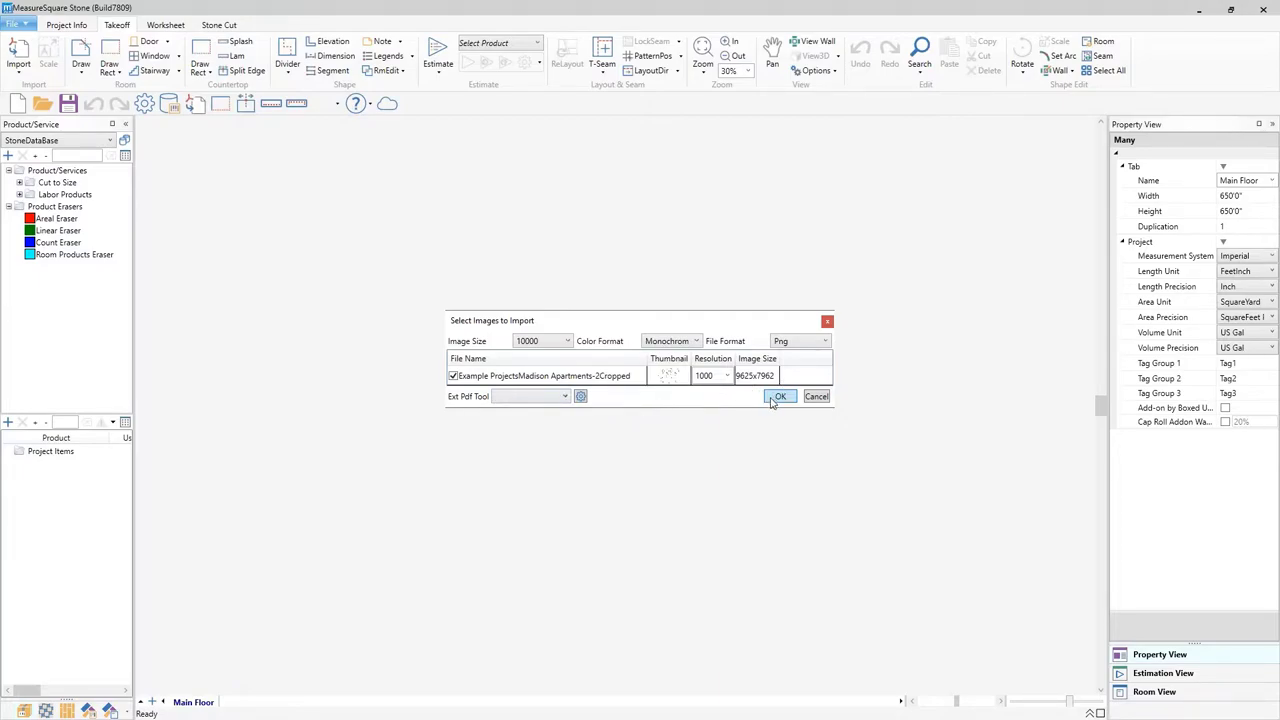
pyautogui.click(780, 396)
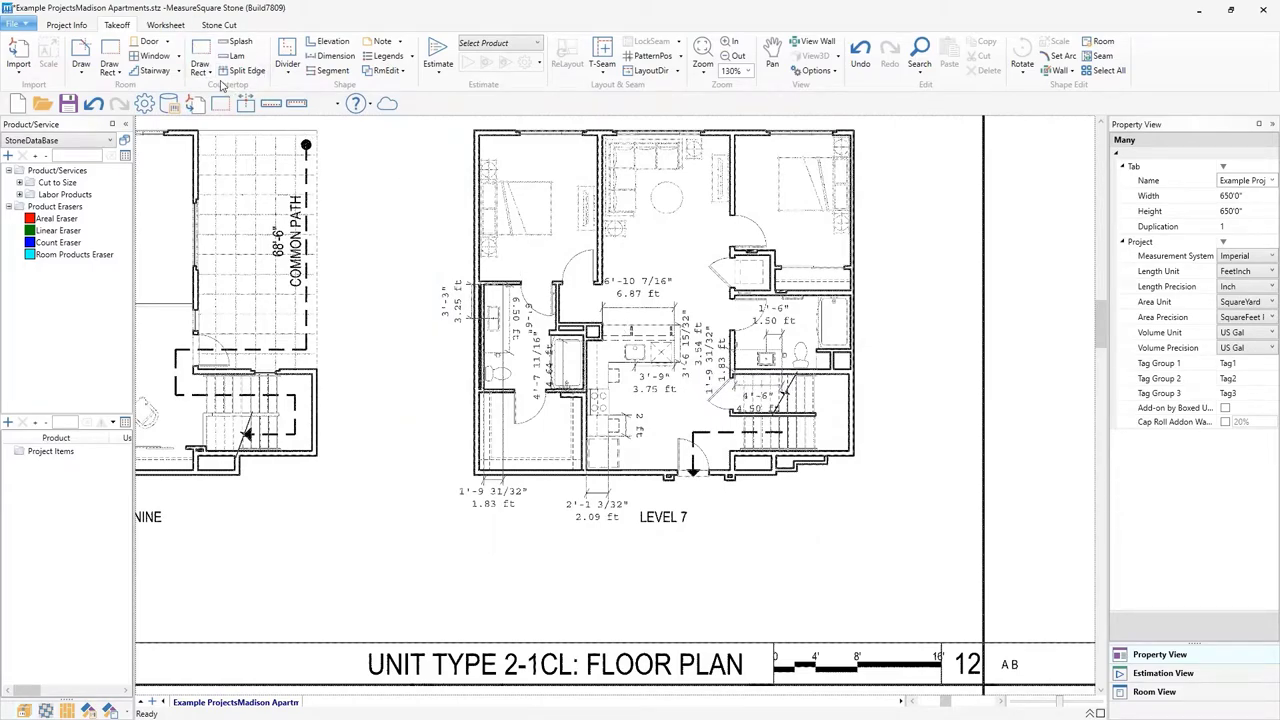
# Step: Choose a rectangle drawing mode from Draw Rect, then return to normal editing
pyautogui.click(200, 62)
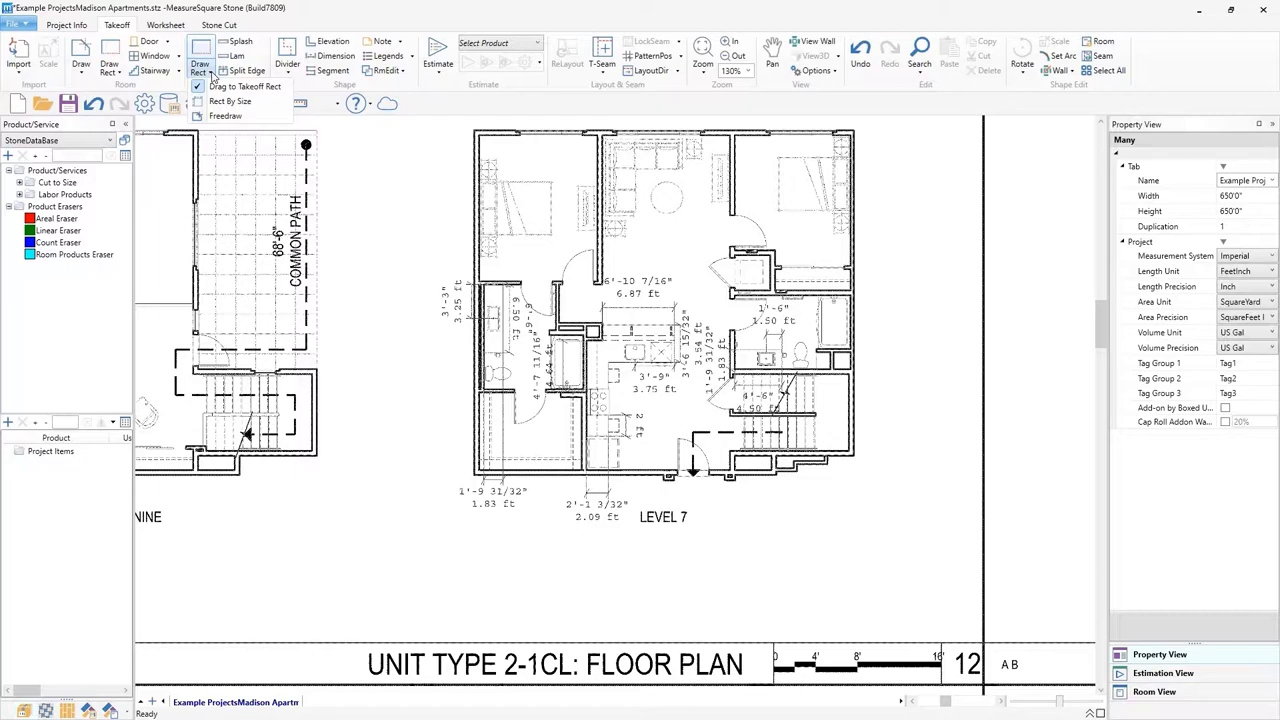
pyautogui.click(228, 100)
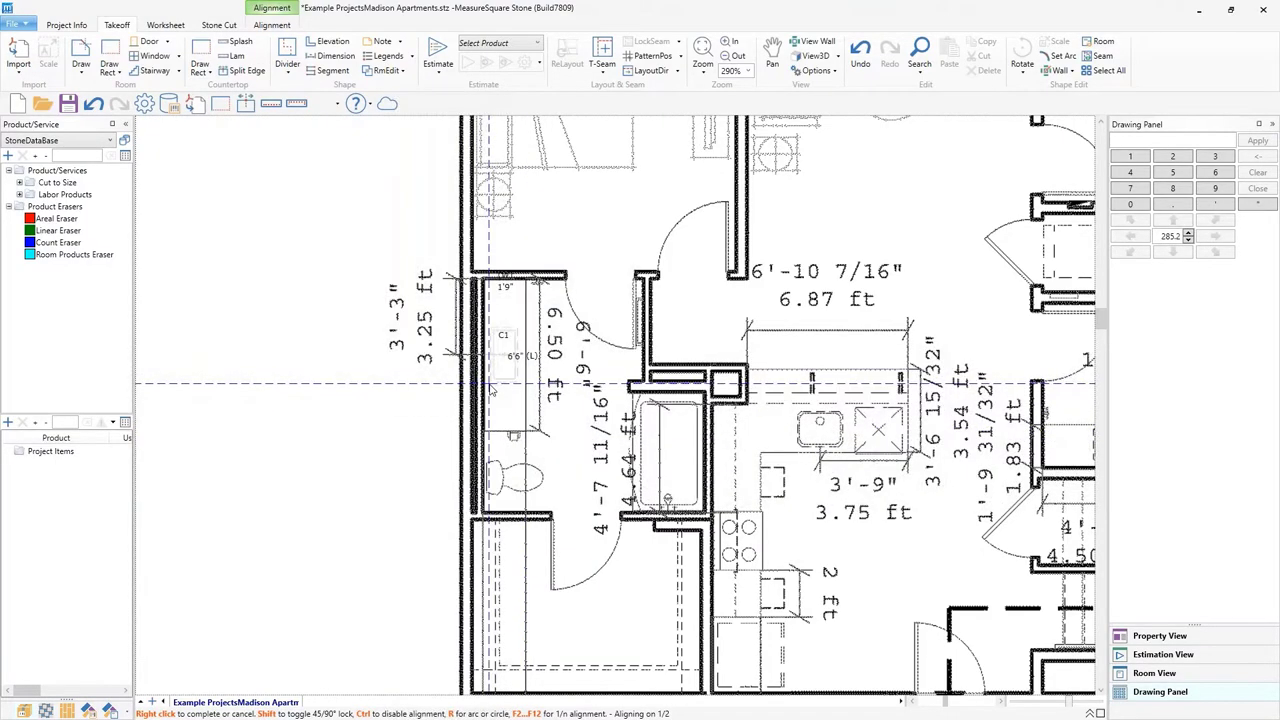
pyautogui.click(1160, 636)
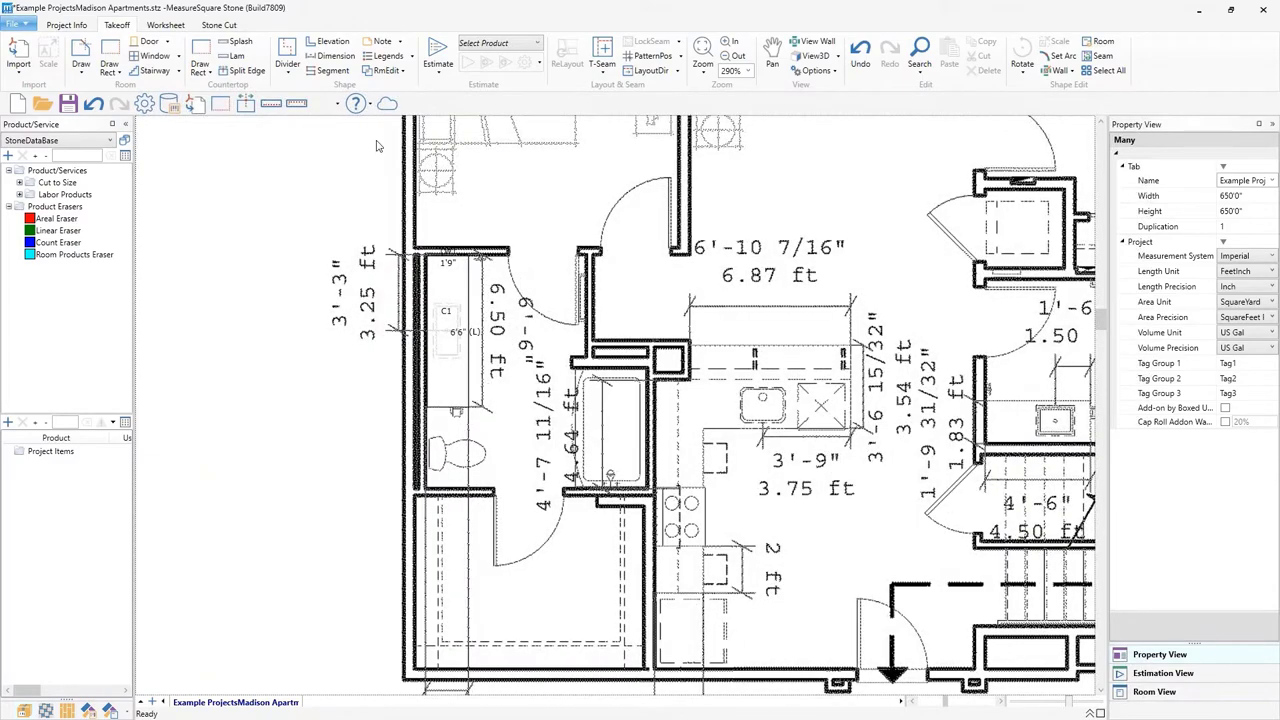
pyautogui.moveTo(240, 42)
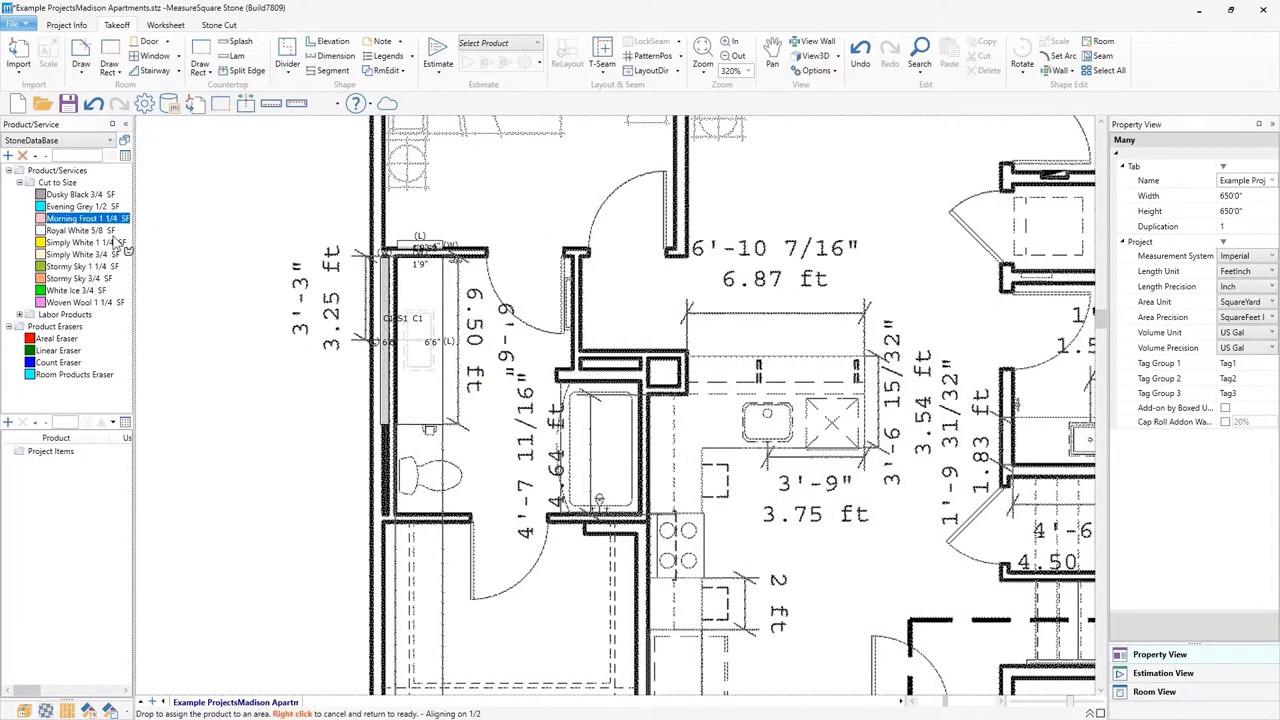
# Step: Pick Morning Frost 1 1/4" as the countertop stone for the bathroom vanity
pyautogui.click(418, 340)
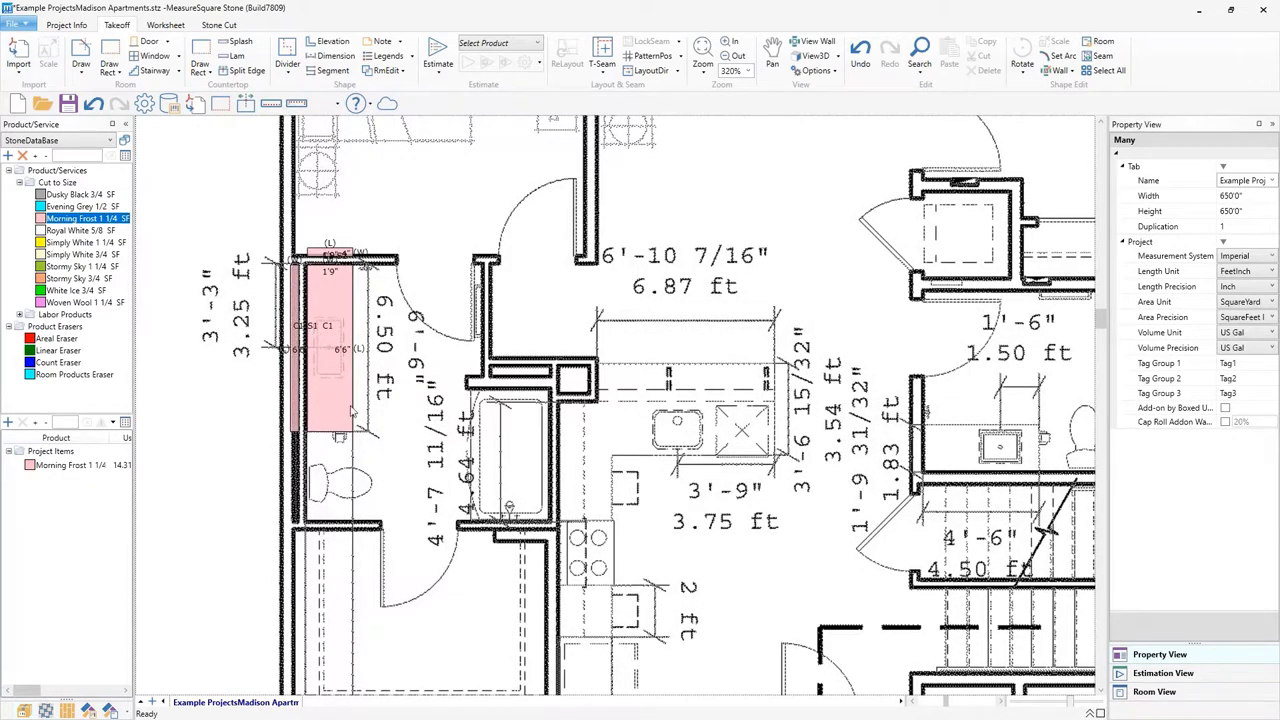
pyautogui.moveTo(550, 136)
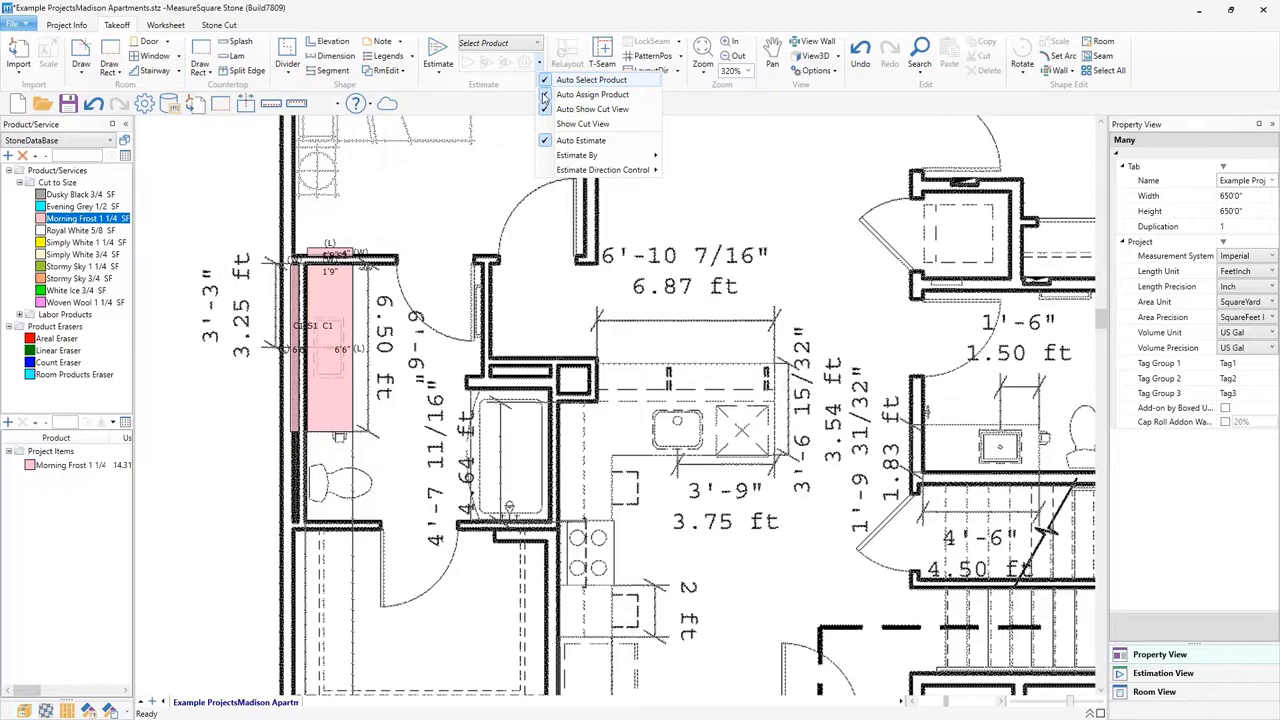
pyautogui.moveTo(592, 94)
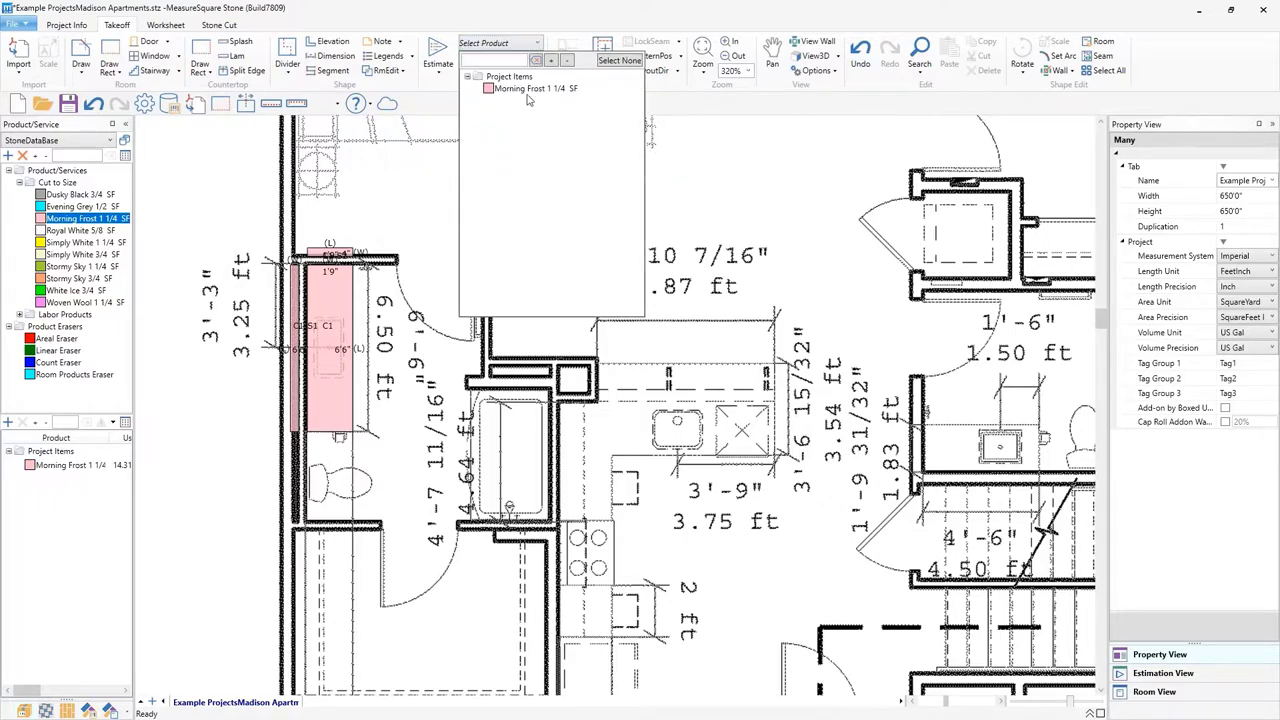
# Step: Make Morning Frost 1 1/4" the current product for drawing new counter areas
pyautogui.click(532, 88)
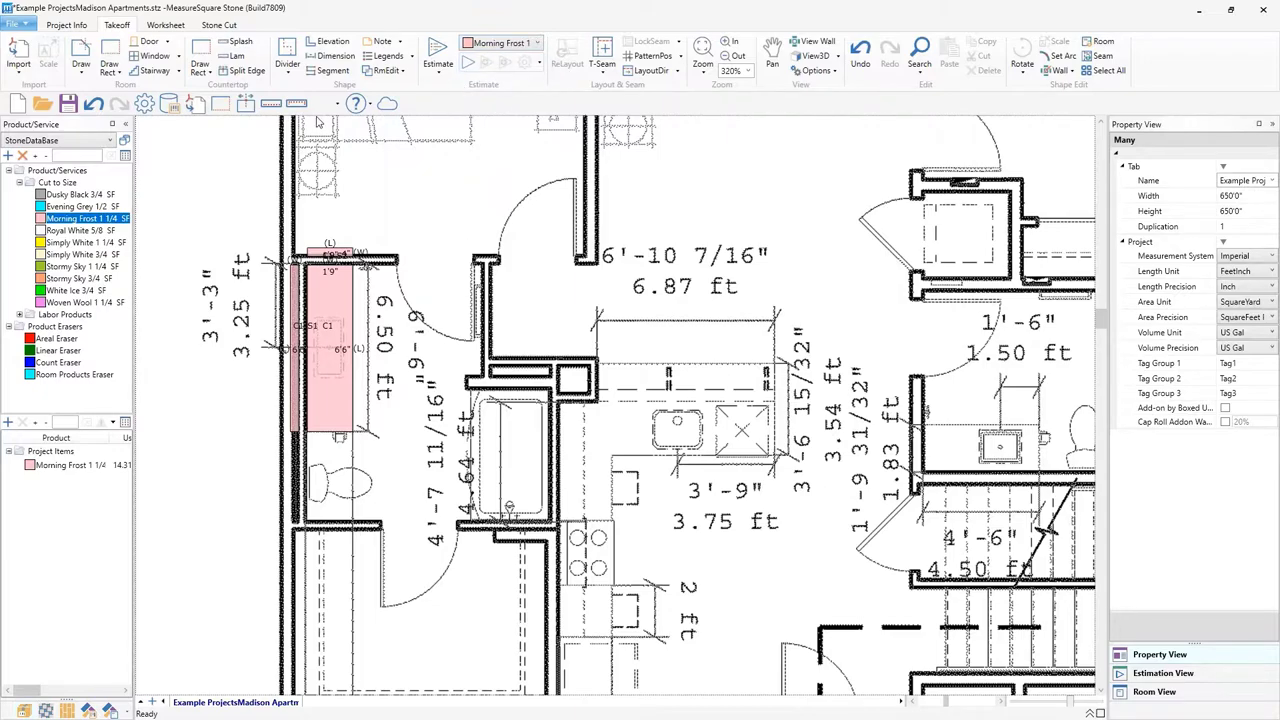
pyautogui.click(200, 62)
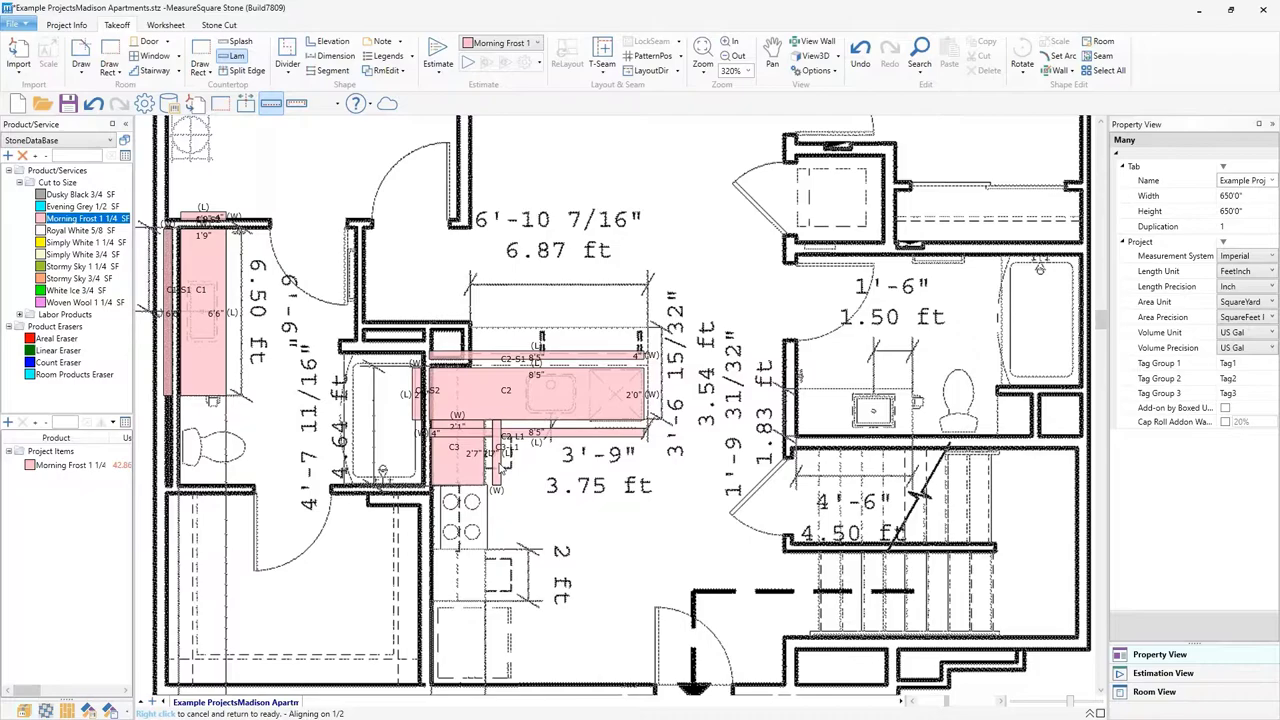
pyautogui.scroll(3)
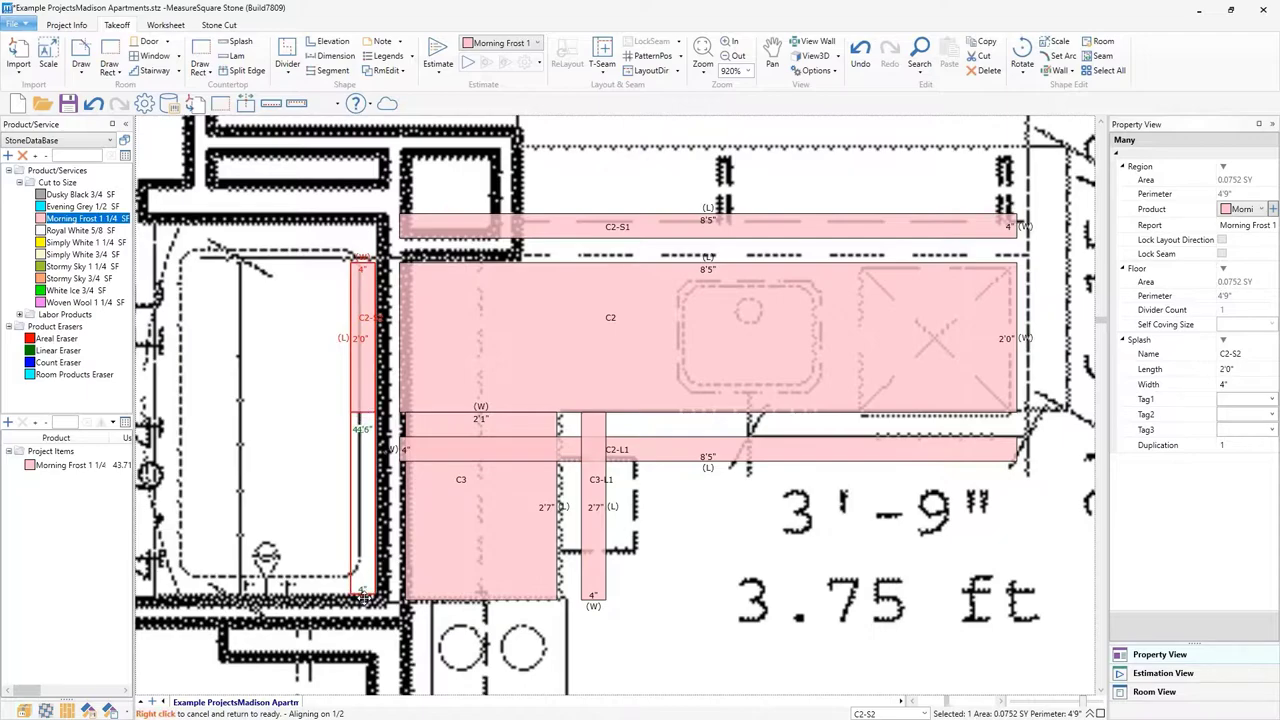
pyautogui.click(400, 450)
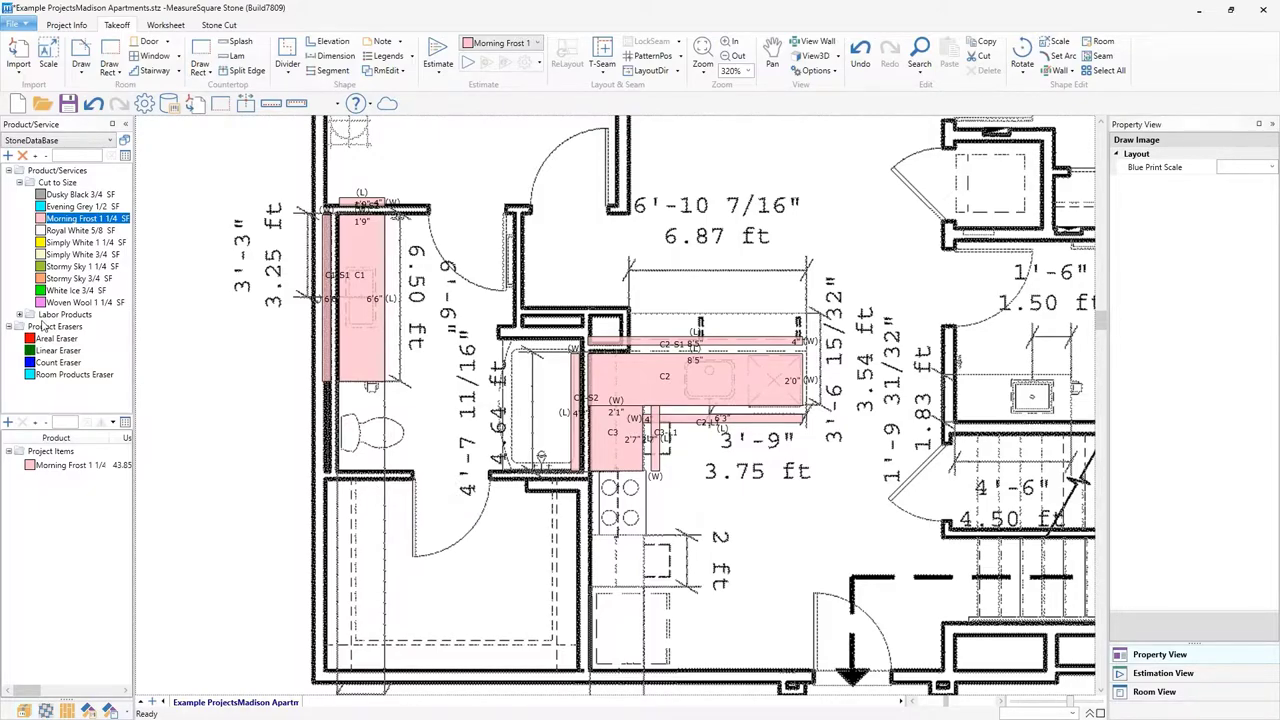
# Step: Select every area using the Morning Frost product in the project items
pyautogui.click(20, 314)
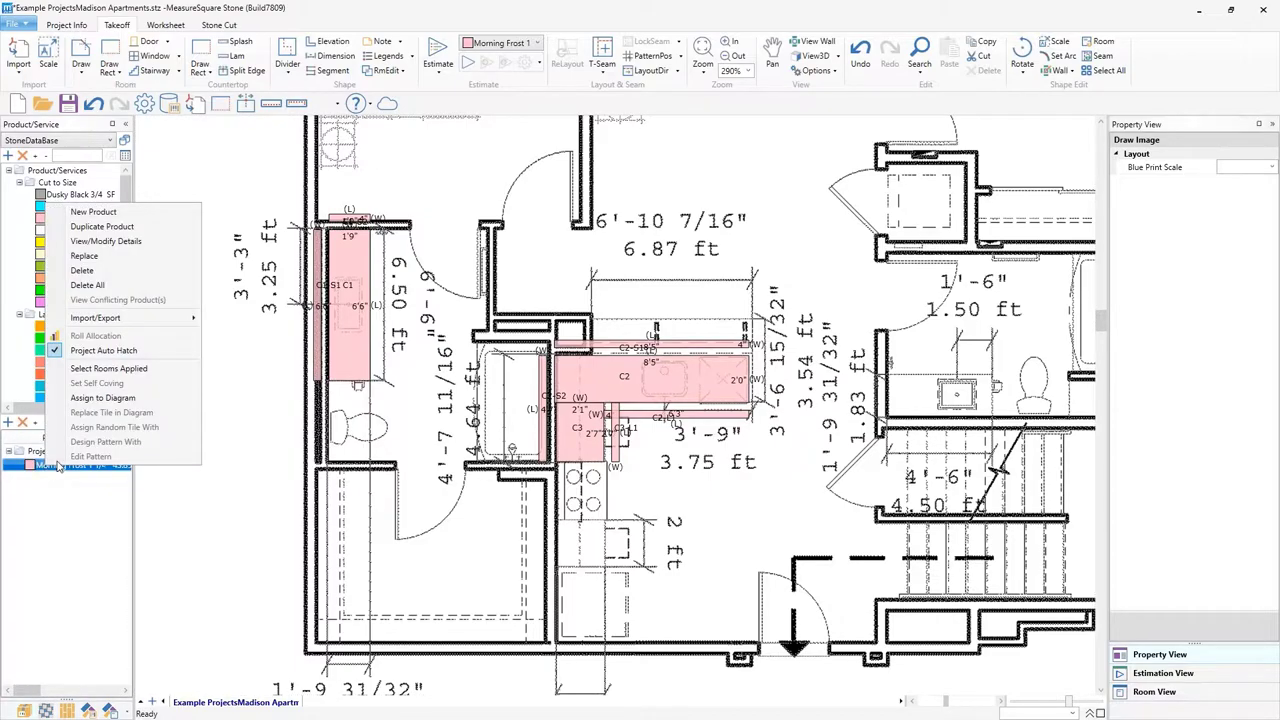
pyautogui.moveTo(108, 368)
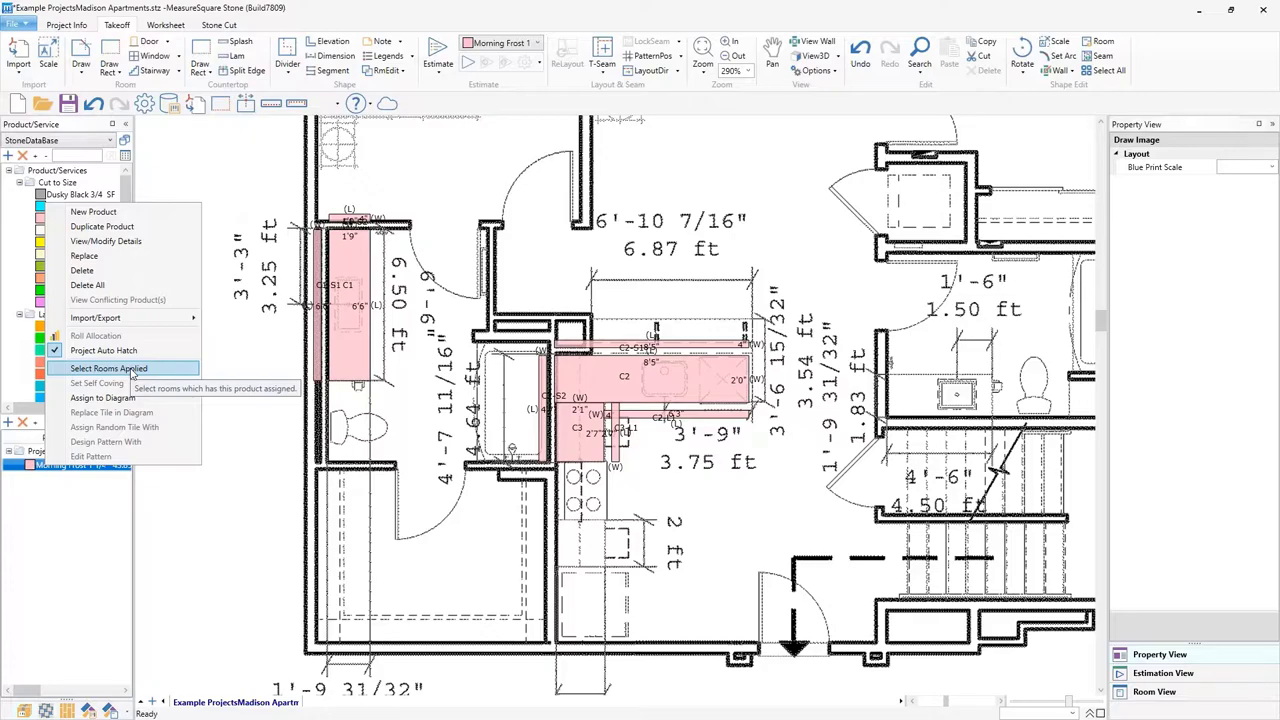
pyautogui.click(108, 368)
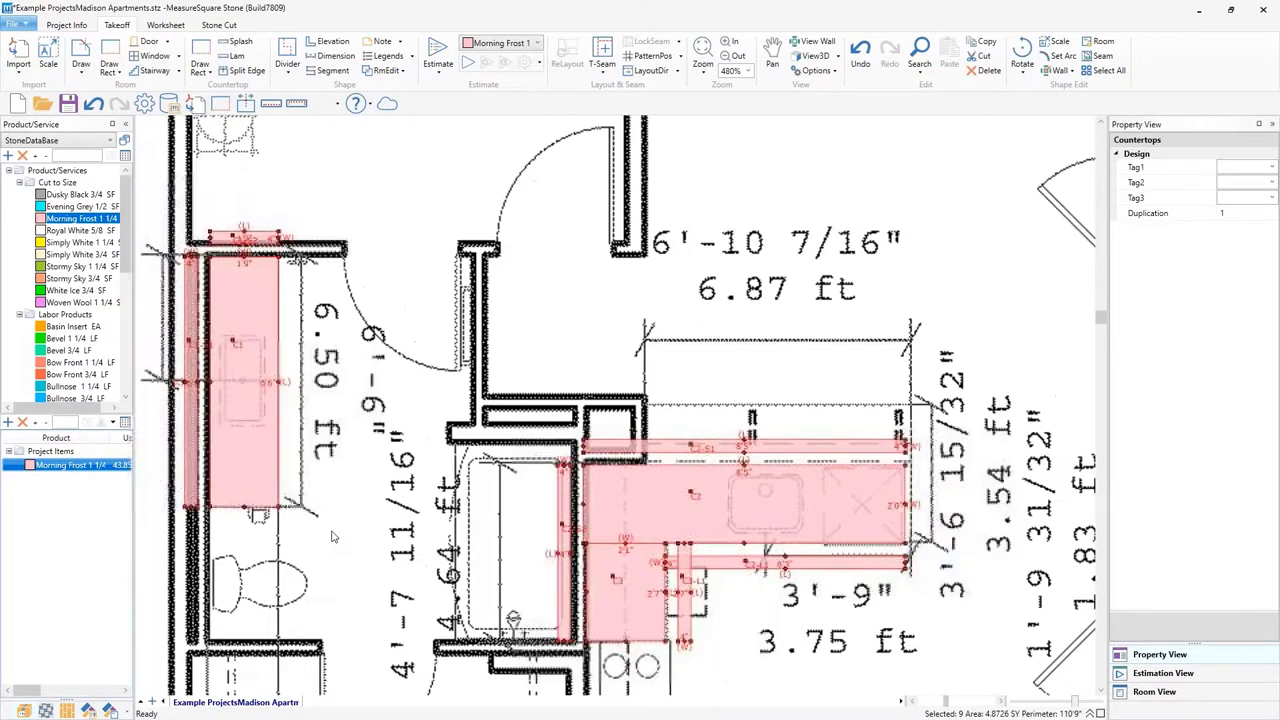
pyautogui.scroll(-3)
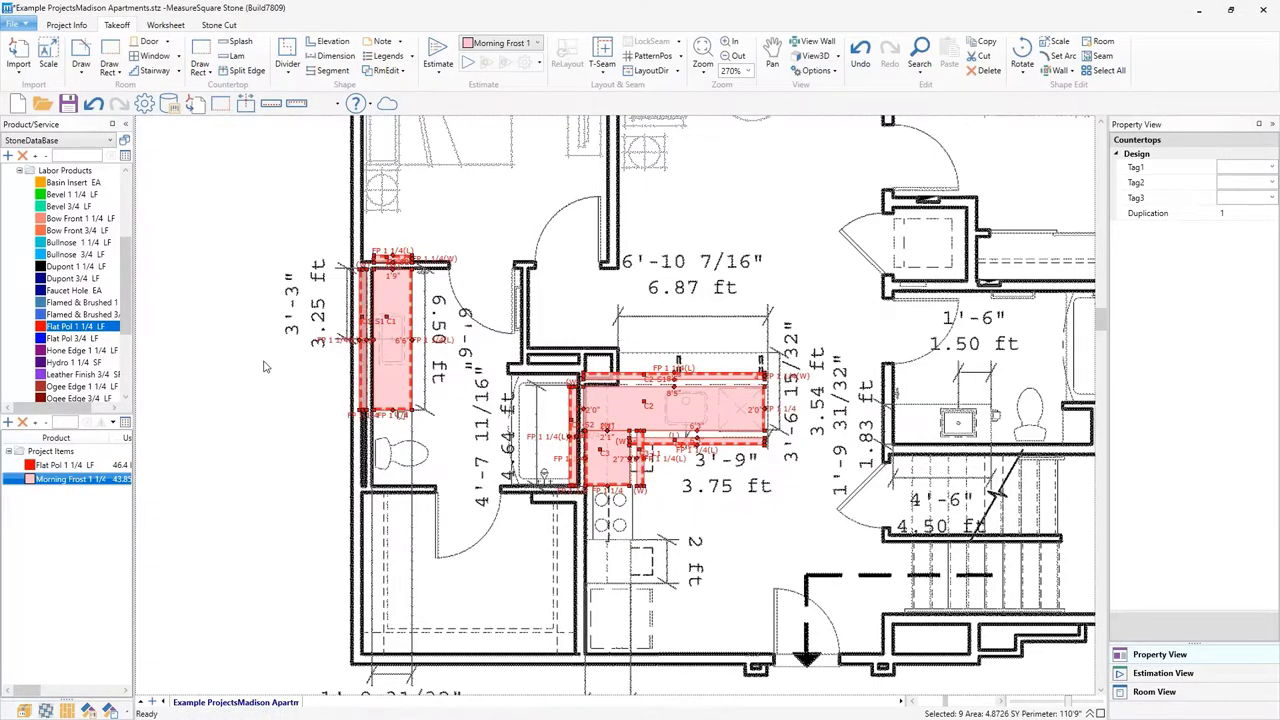
pyautogui.moveTo(280, 388)
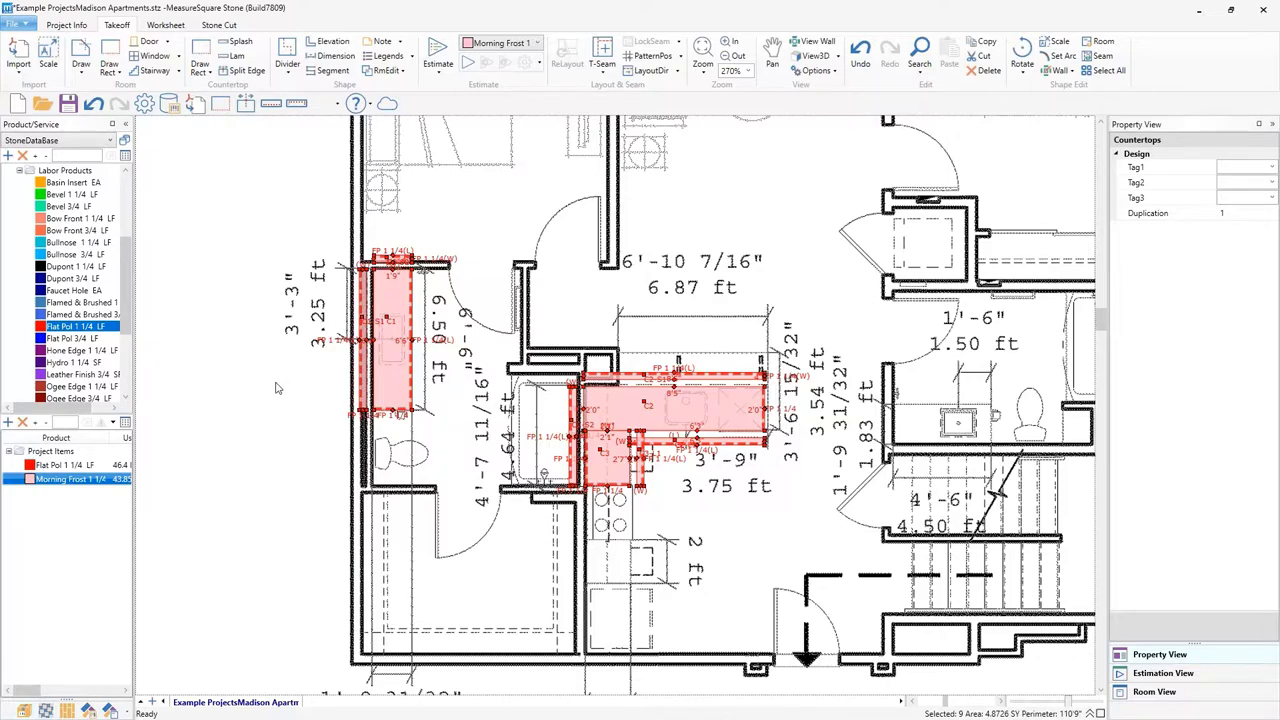
pyautogui.moveTo(276, 418)
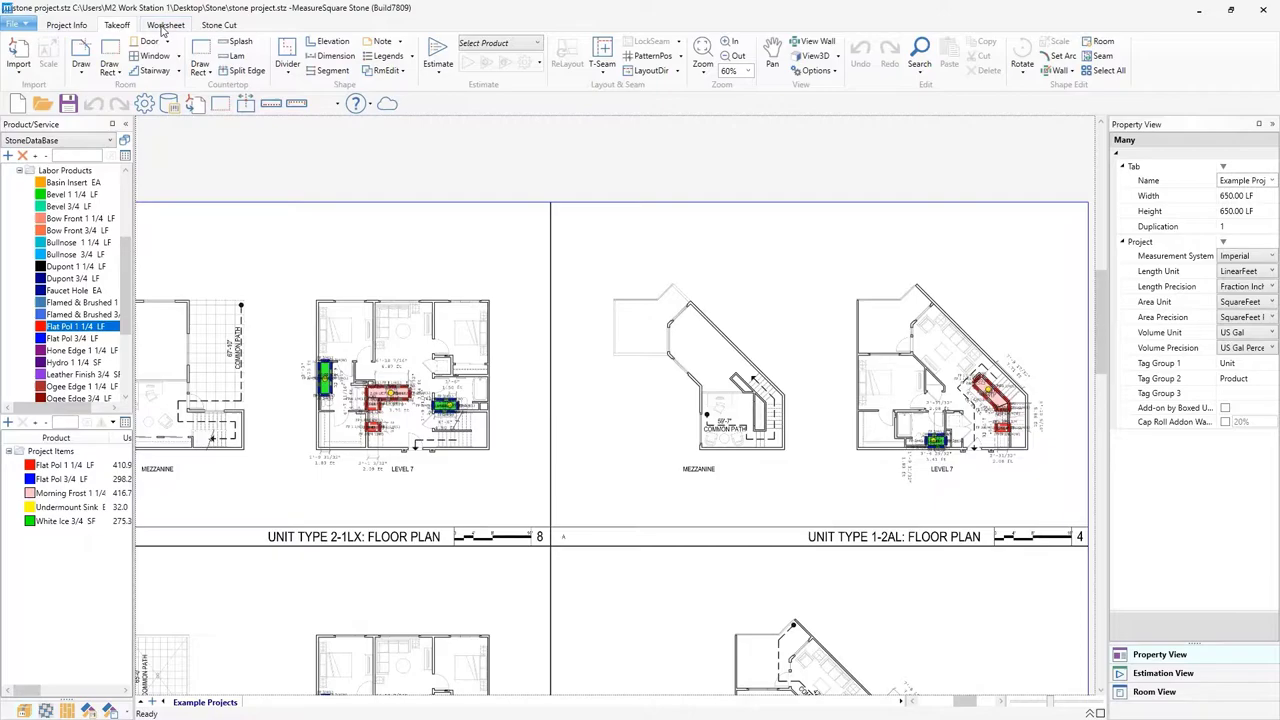
# Step: Show the Proposal worksheet listing stone and labor items with costs
pyautogui.click(164, 24)
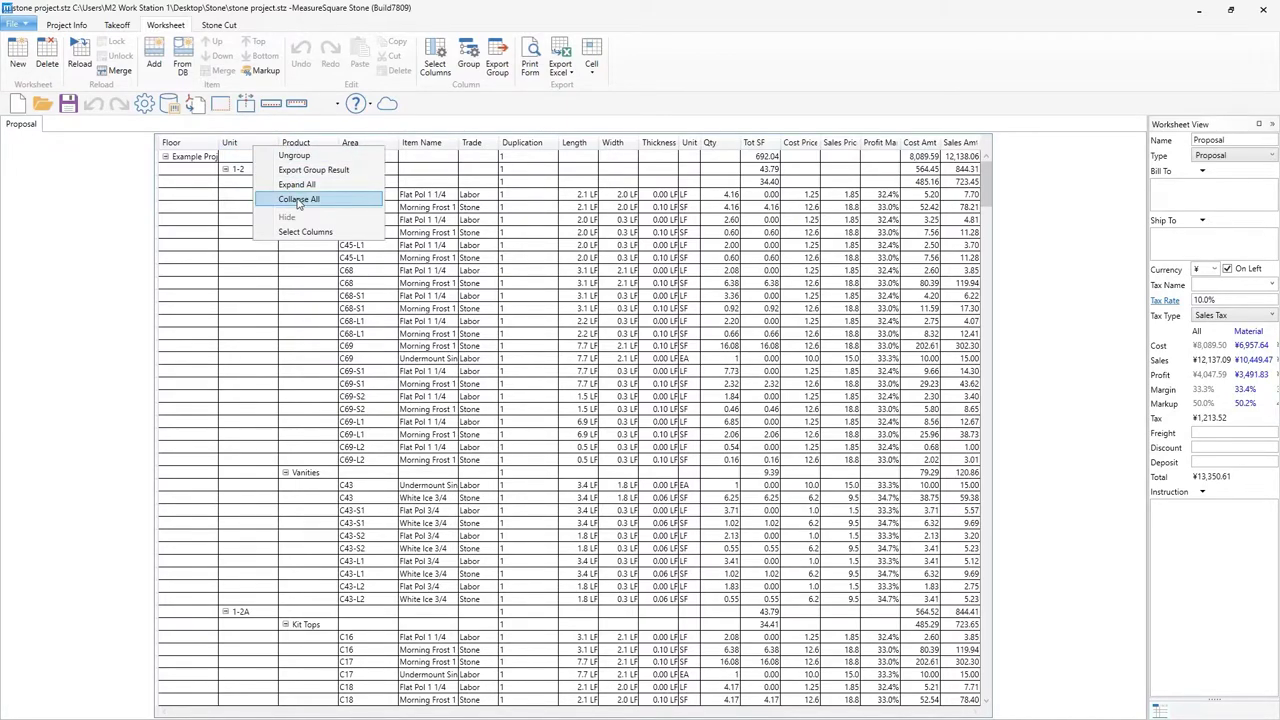
# Step: Collapse then expand the groups and move Product grouping ahead of Unit
pyautogui.click(298, 198)
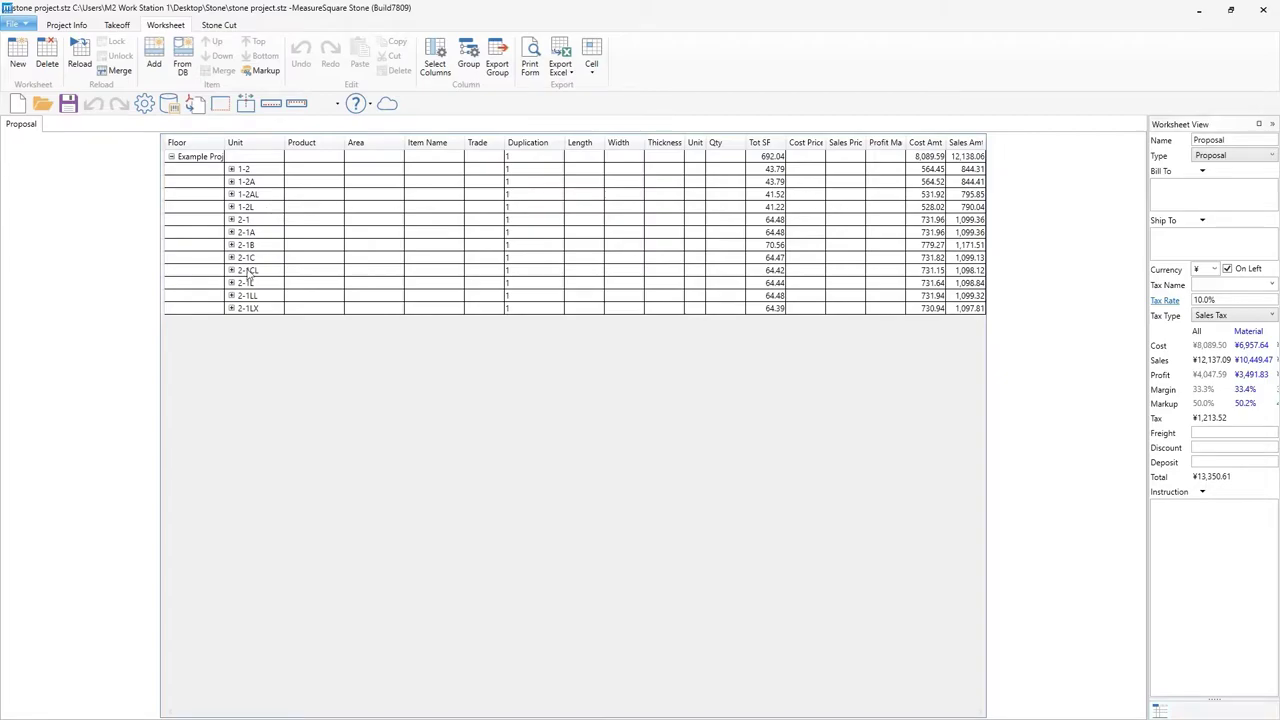
pyautogui.moveTo(716, 210)
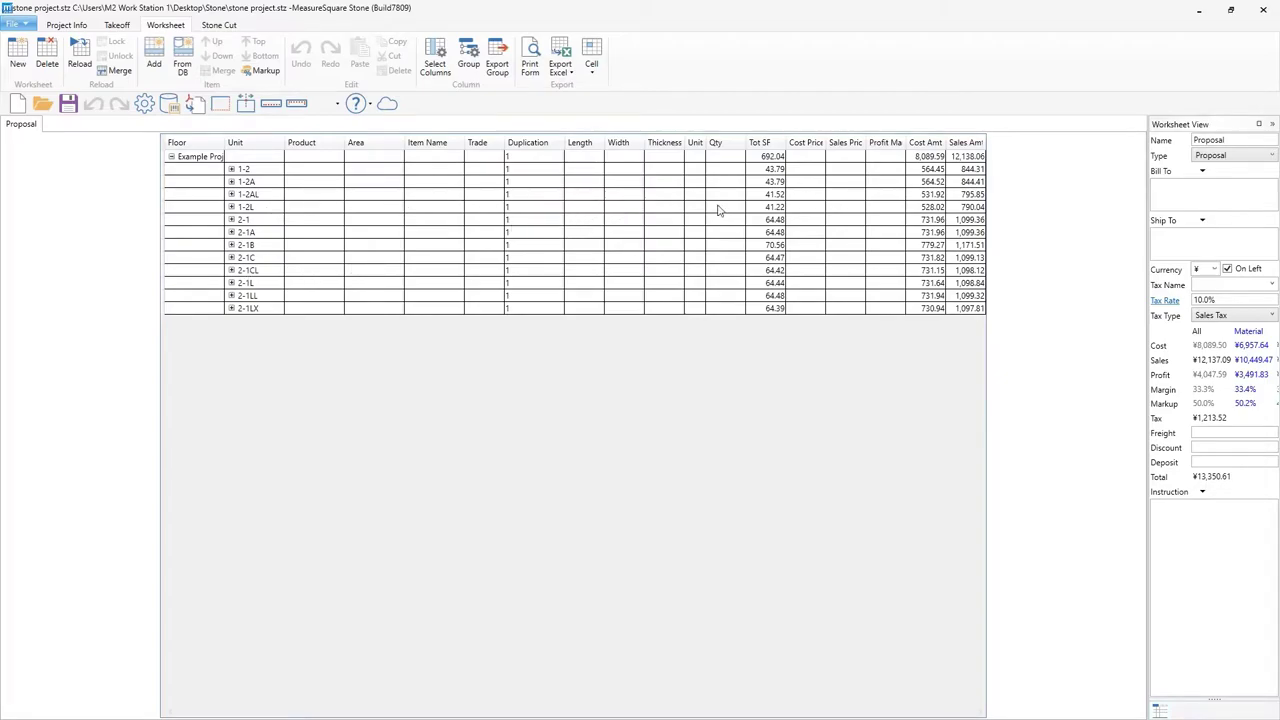
pyautogui.moveTo(918, 206)
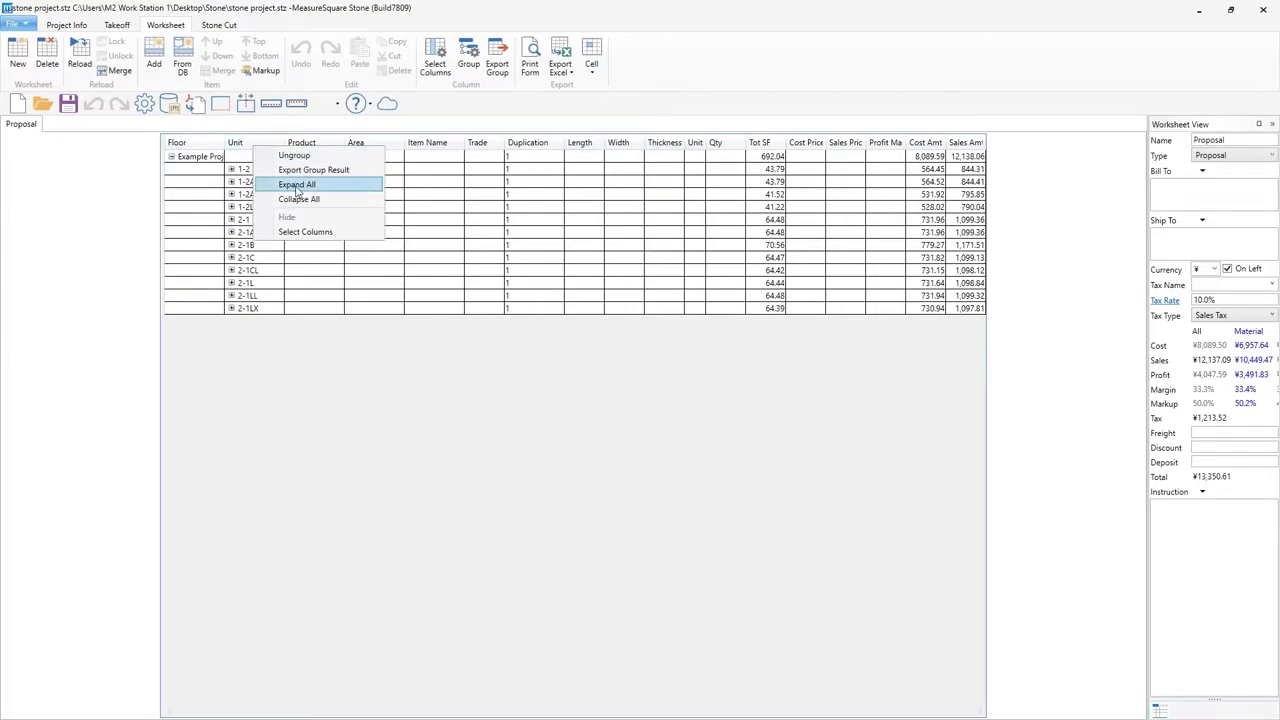
pyautogui.click(296, 184)
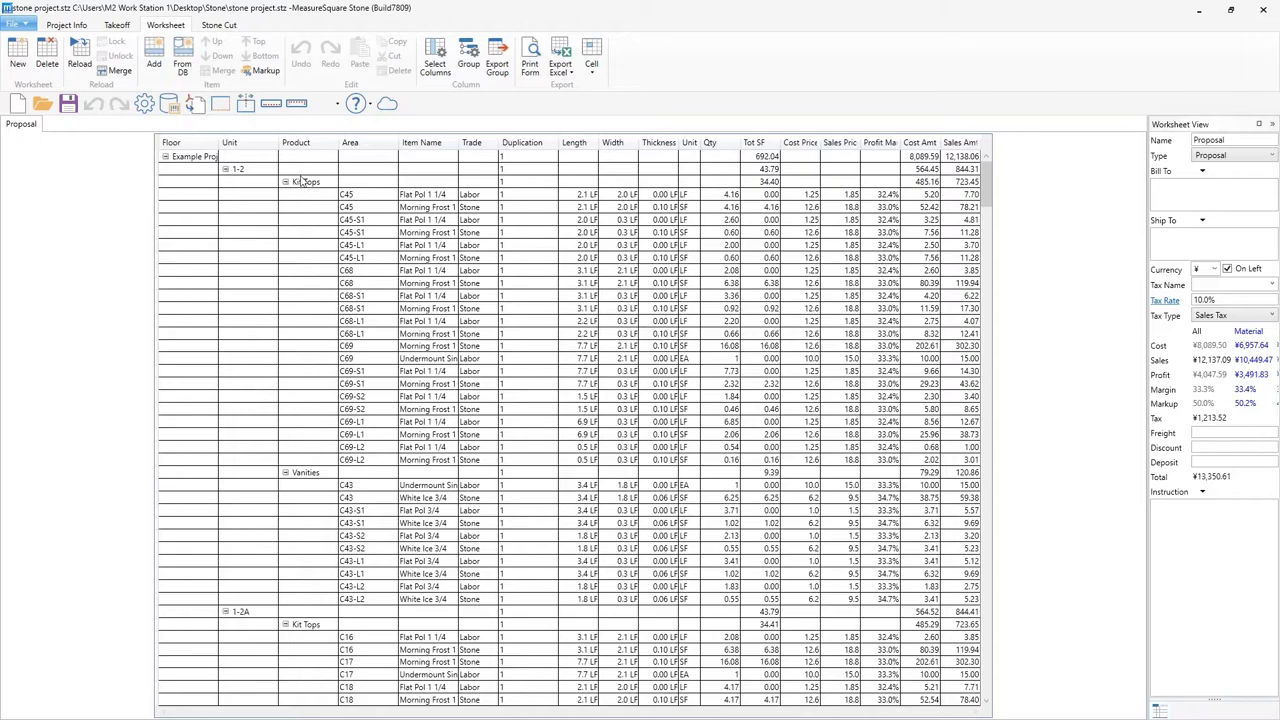
pyautogui.click(296, 142)
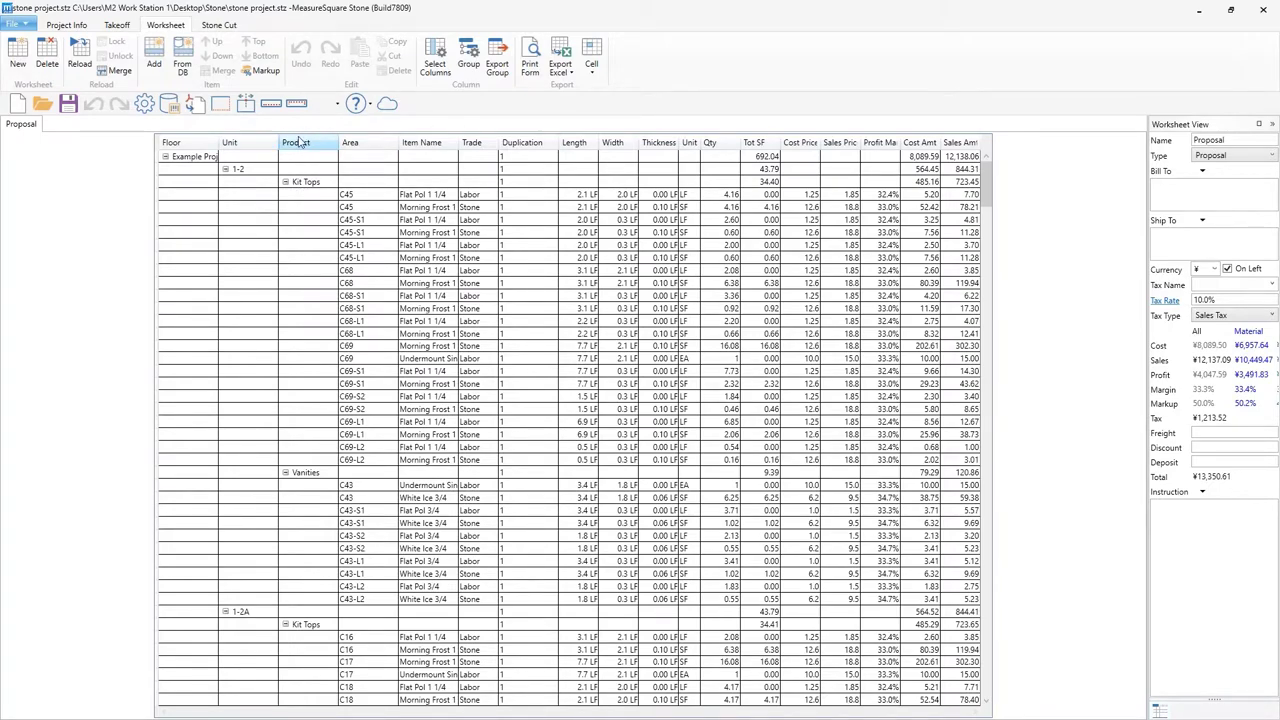
pyautogui.moveTo(302, 146)
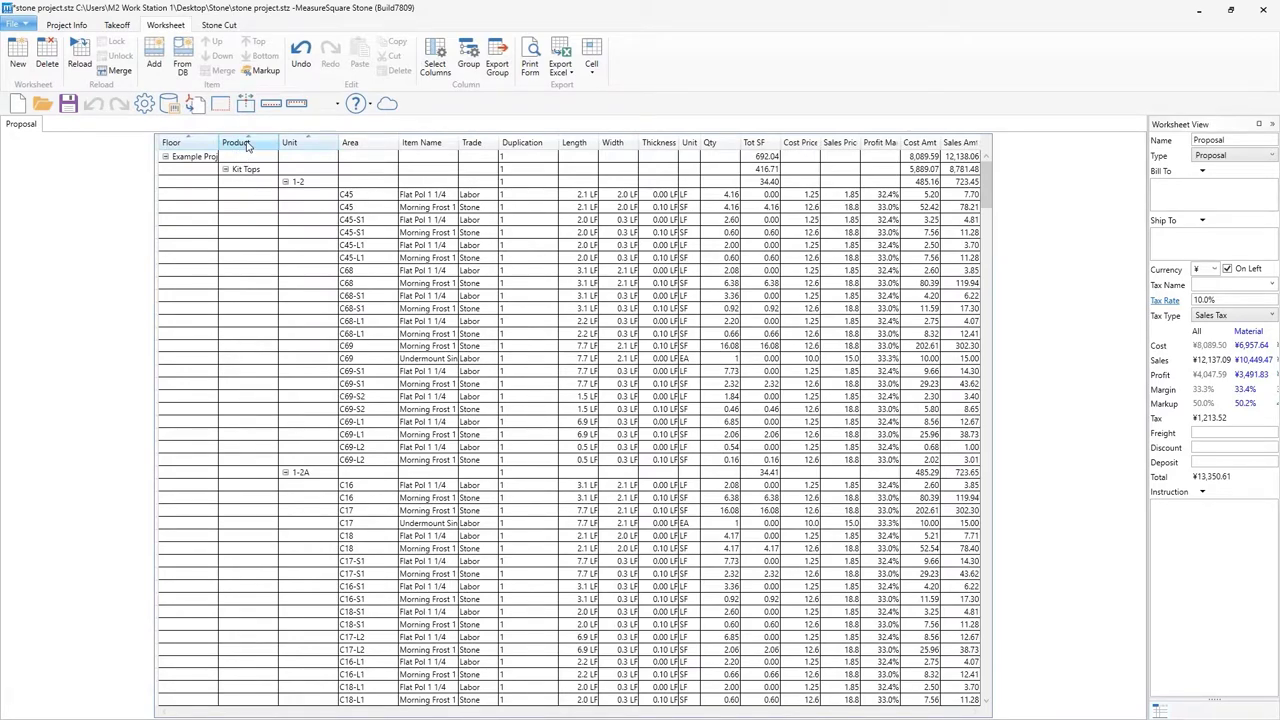
# Step: Collapse the proposal to Kit Tops and Vanities product subtotals
pyautogui.rightClick(244, 142)
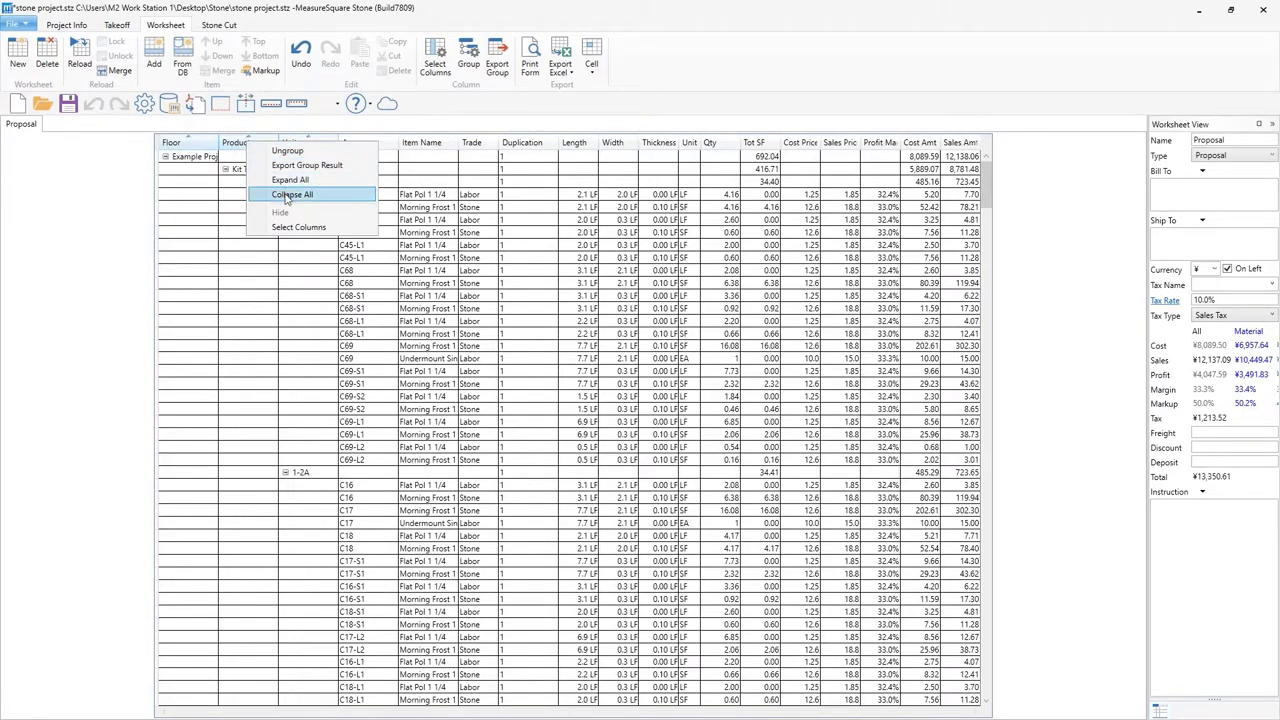
pyautogui.click(292, 194)
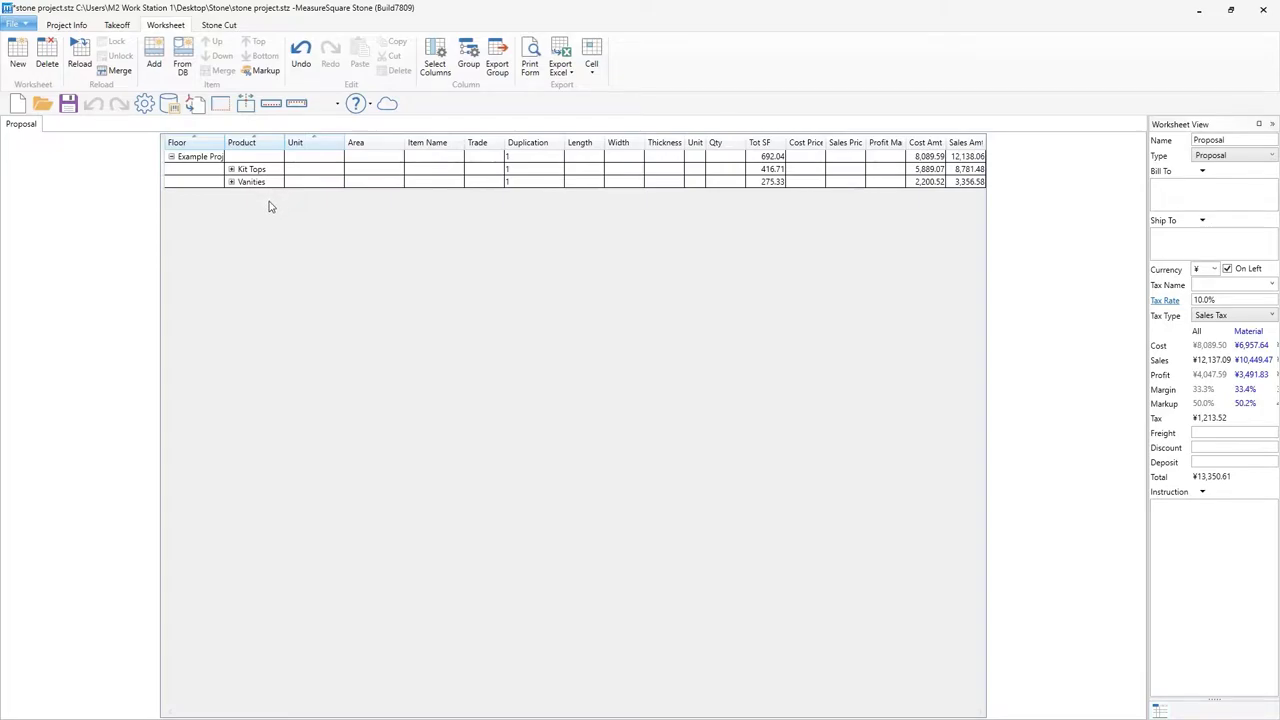
pyautogui.moveTo(294, 230)
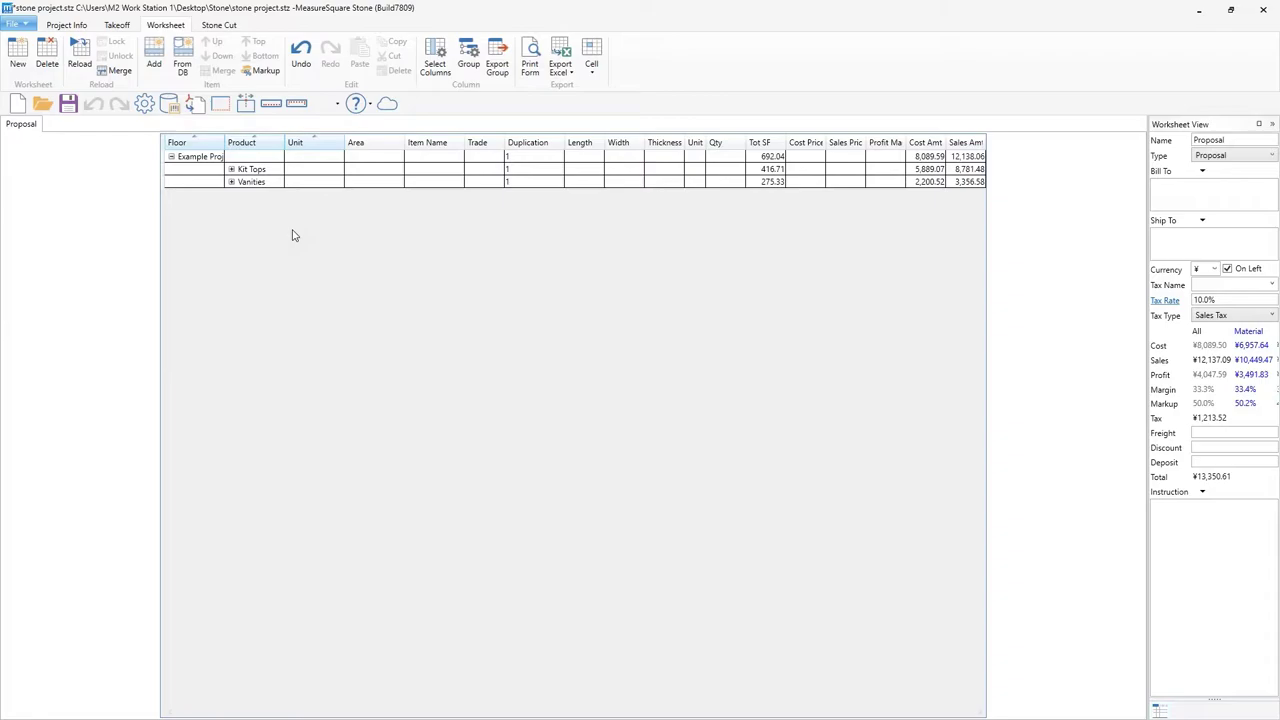
pyautogui.moveTo(282, 204)
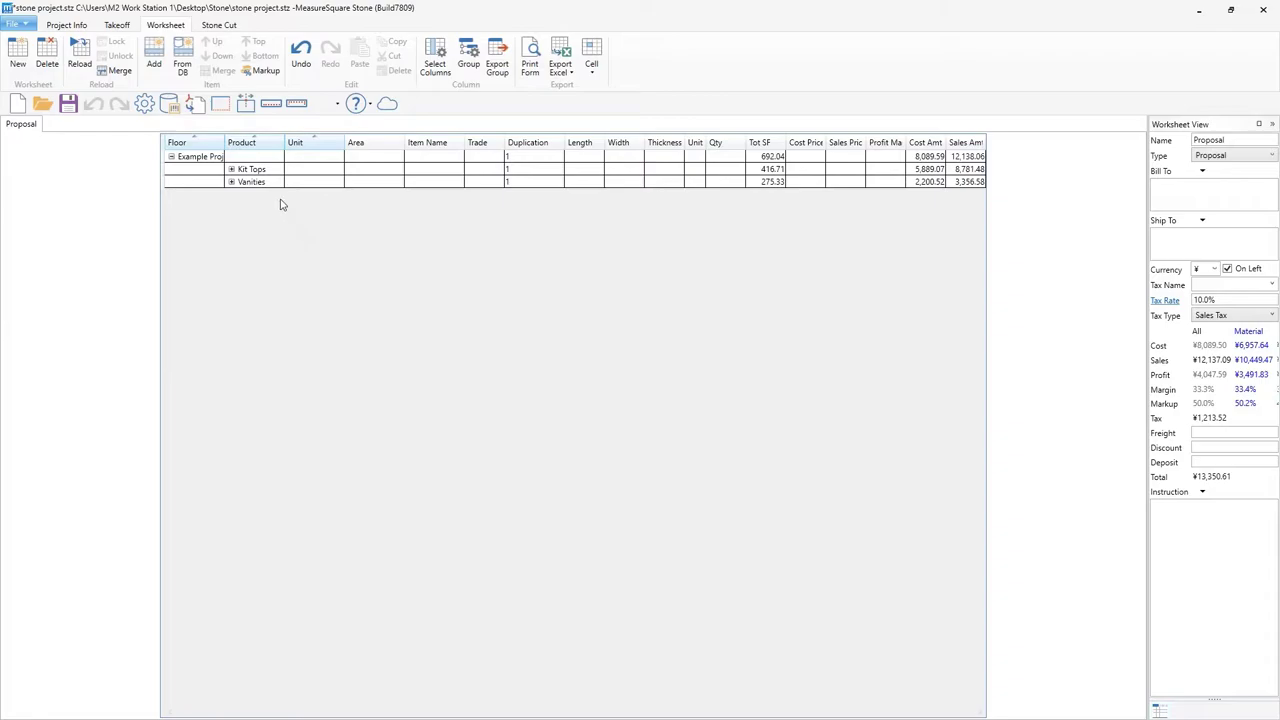
pyautogui.moveTo(334, 184)
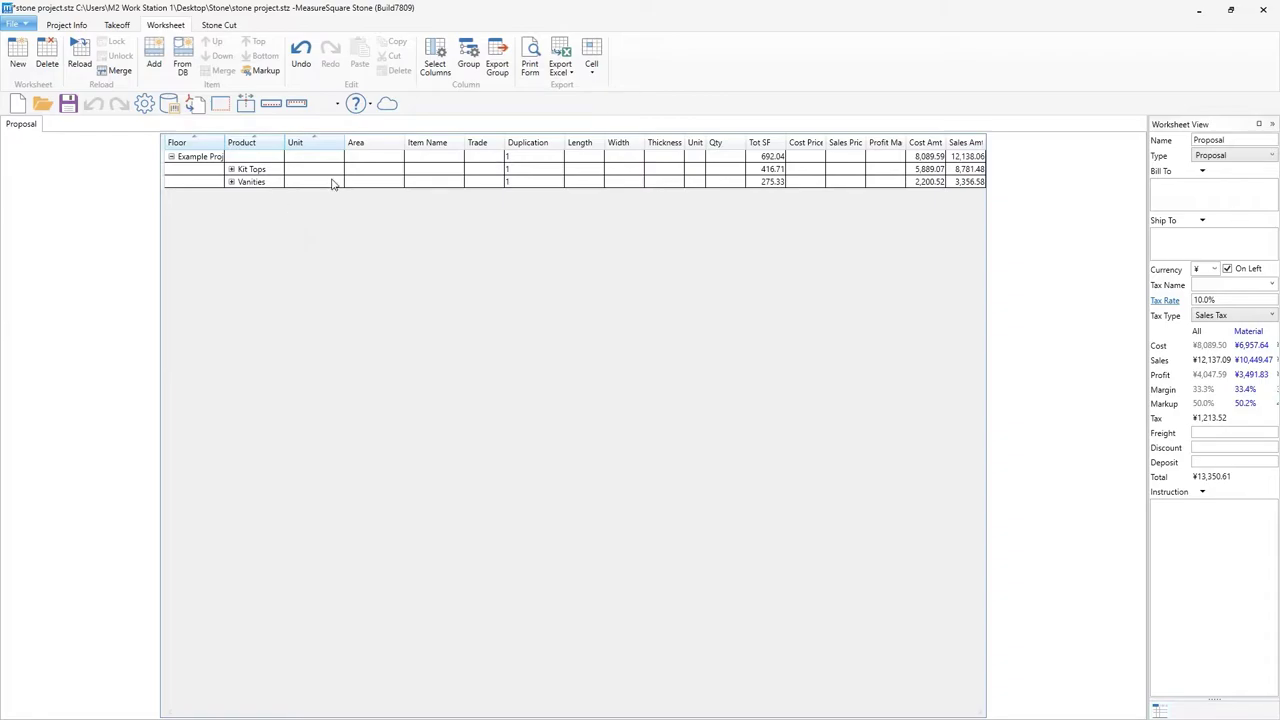
pyautogui.moveTo(328, 248)
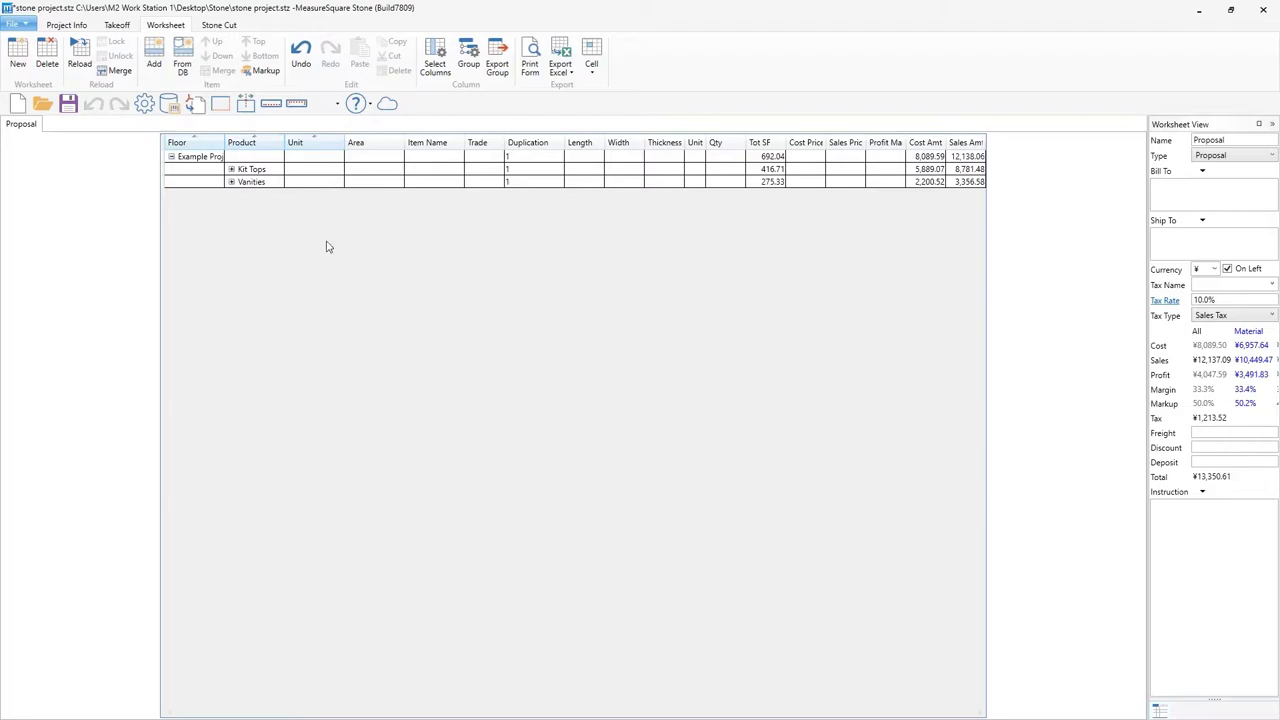
pyautogui.moveTo(322, 264)
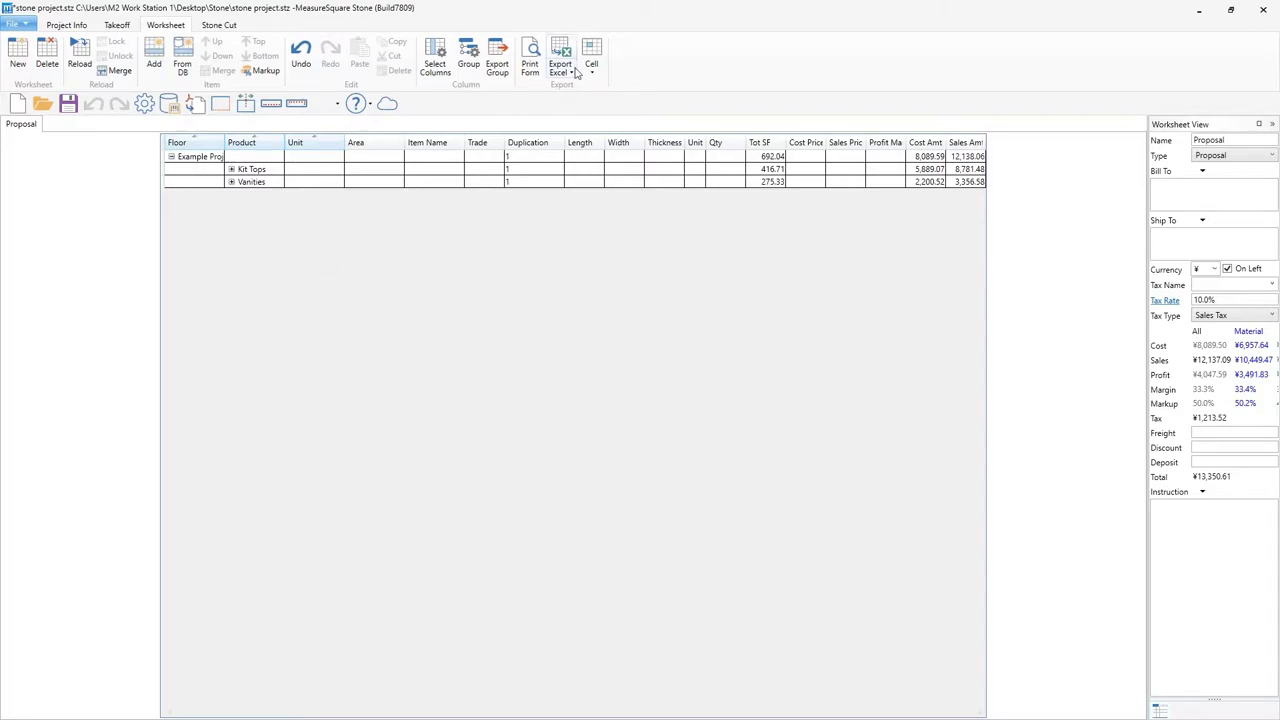
pyautogui.click(560, 56)
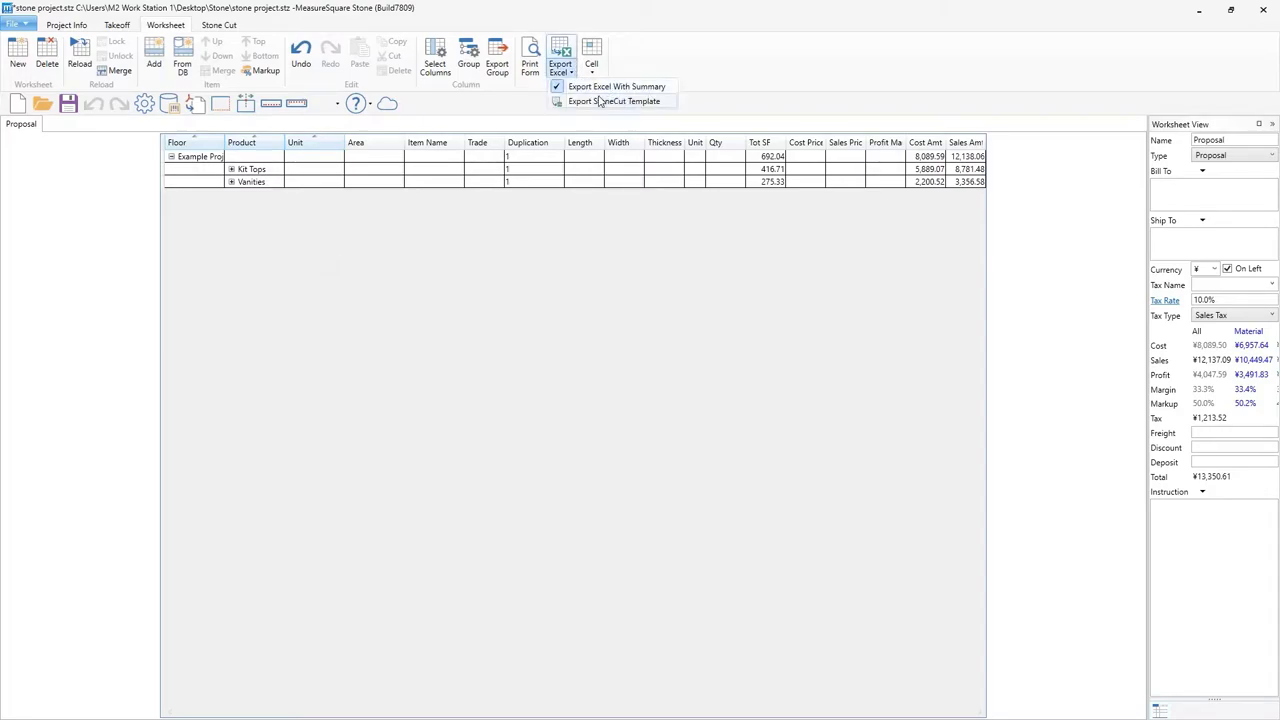
pyautogui.moveTo(616, 86)
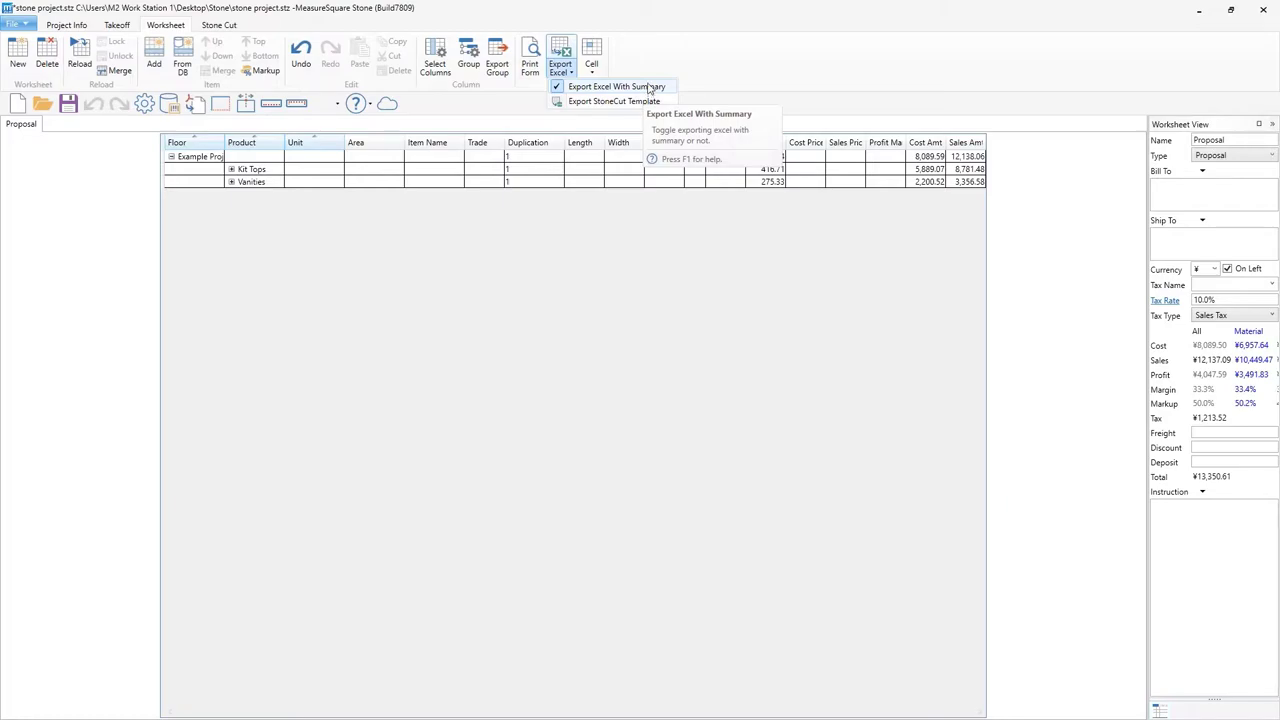
pyautogui.click(560, 58)
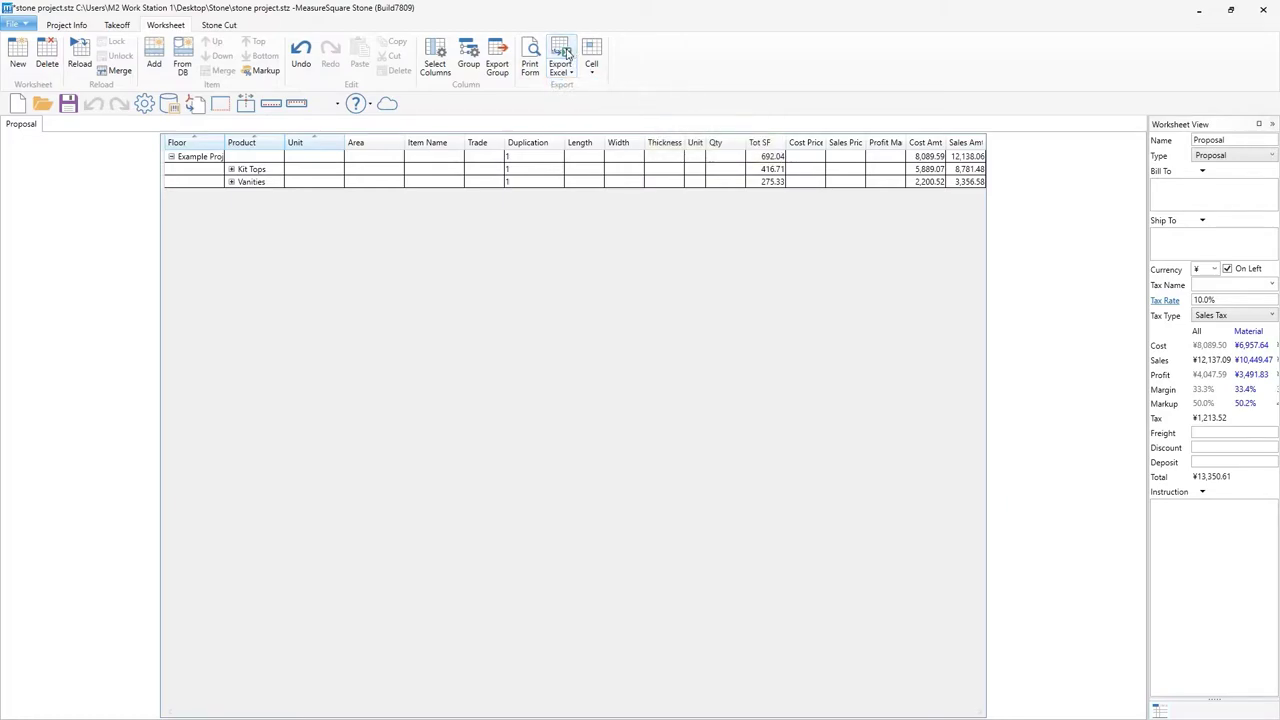
pyautogui.click(560, 56)
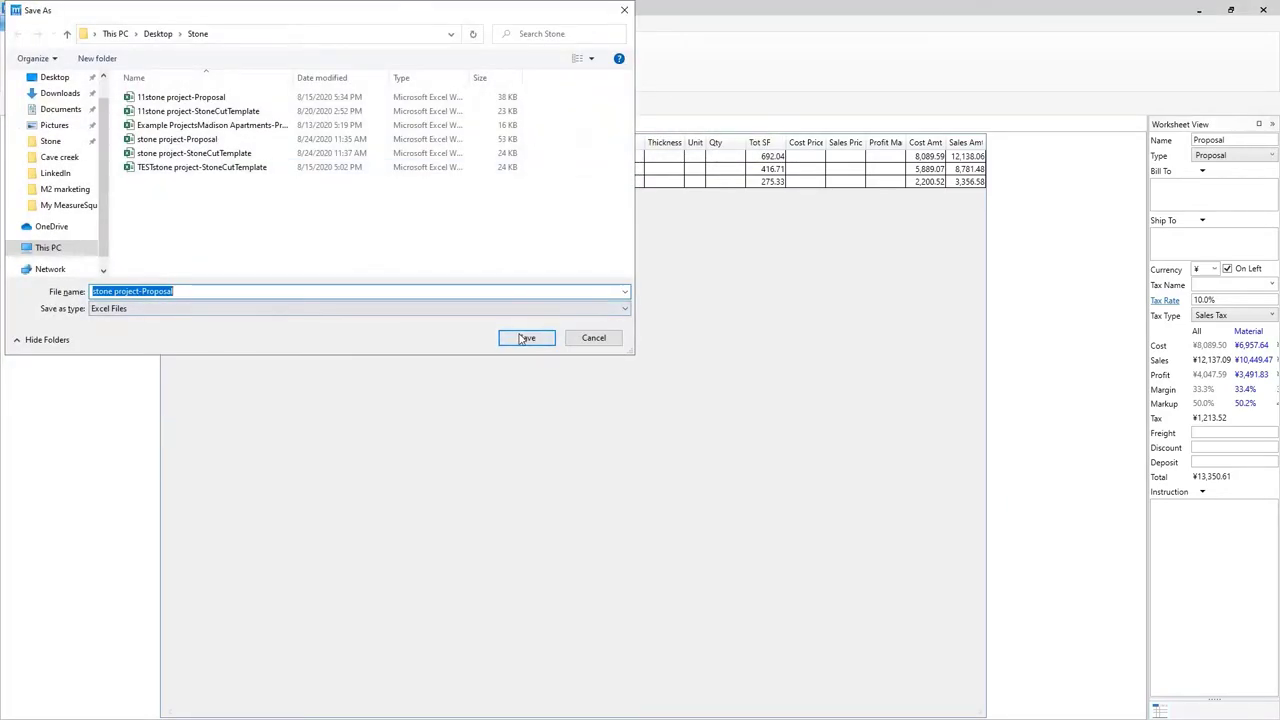
pyautogui.click(526, 336)
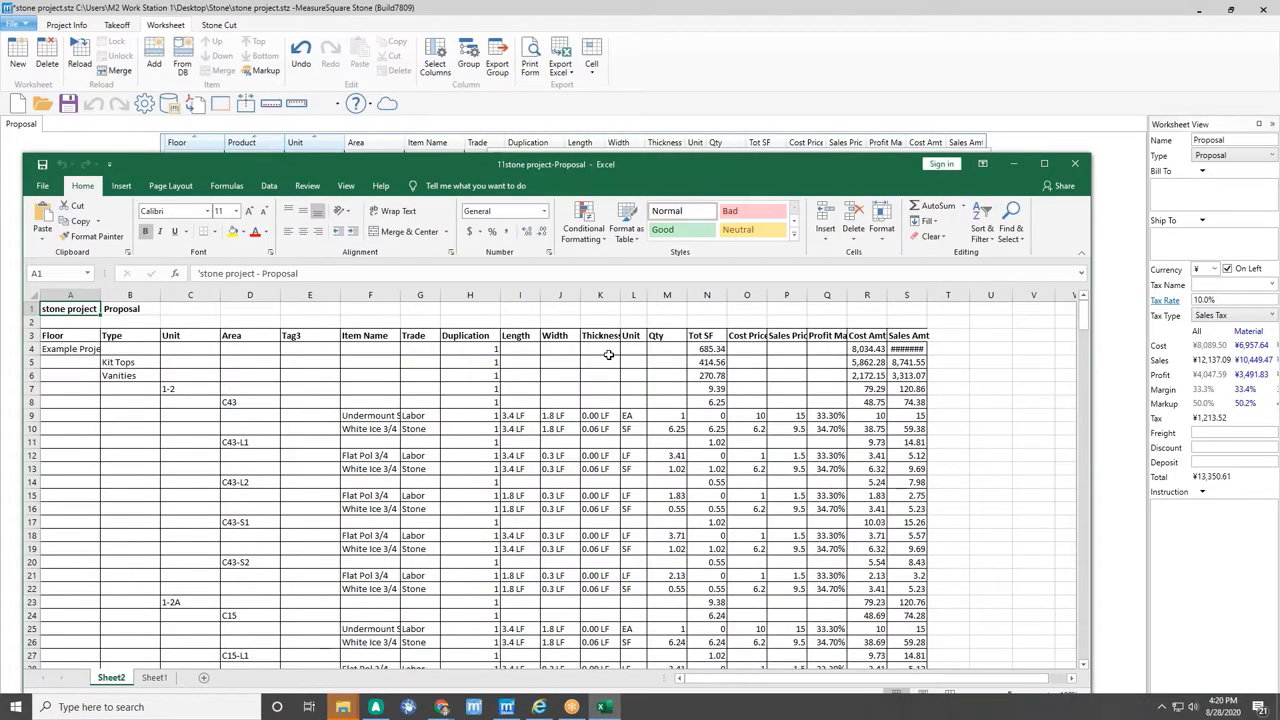
pyautogui.scroll(-3)
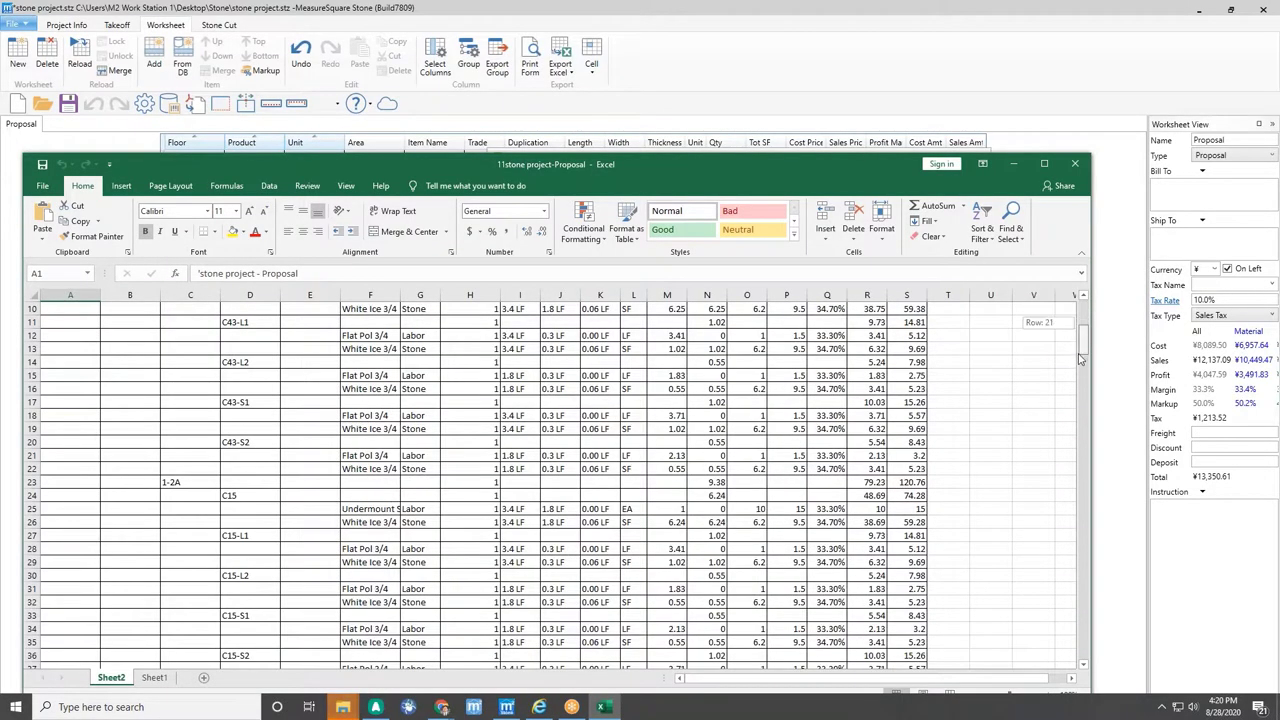
pyautogui.scroll(-3)
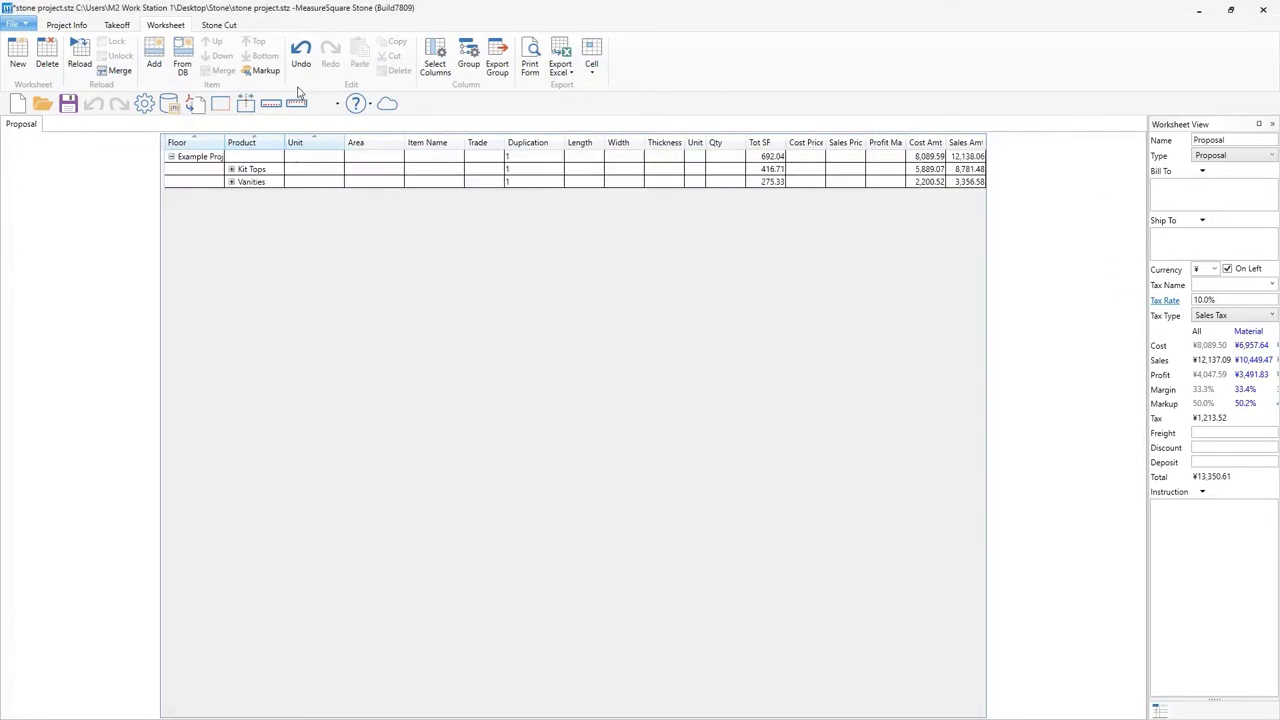
pyautogui.moveTo(264, 70)
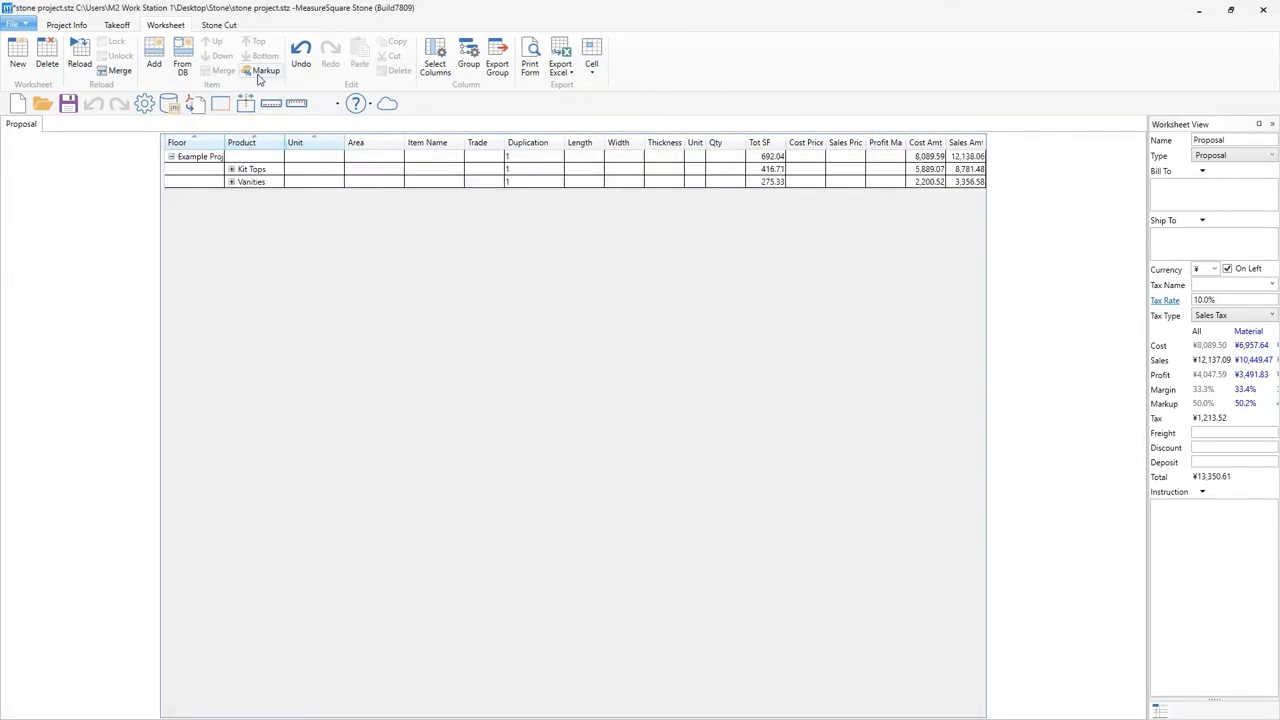
pyautogui.moveTo(80, 248)
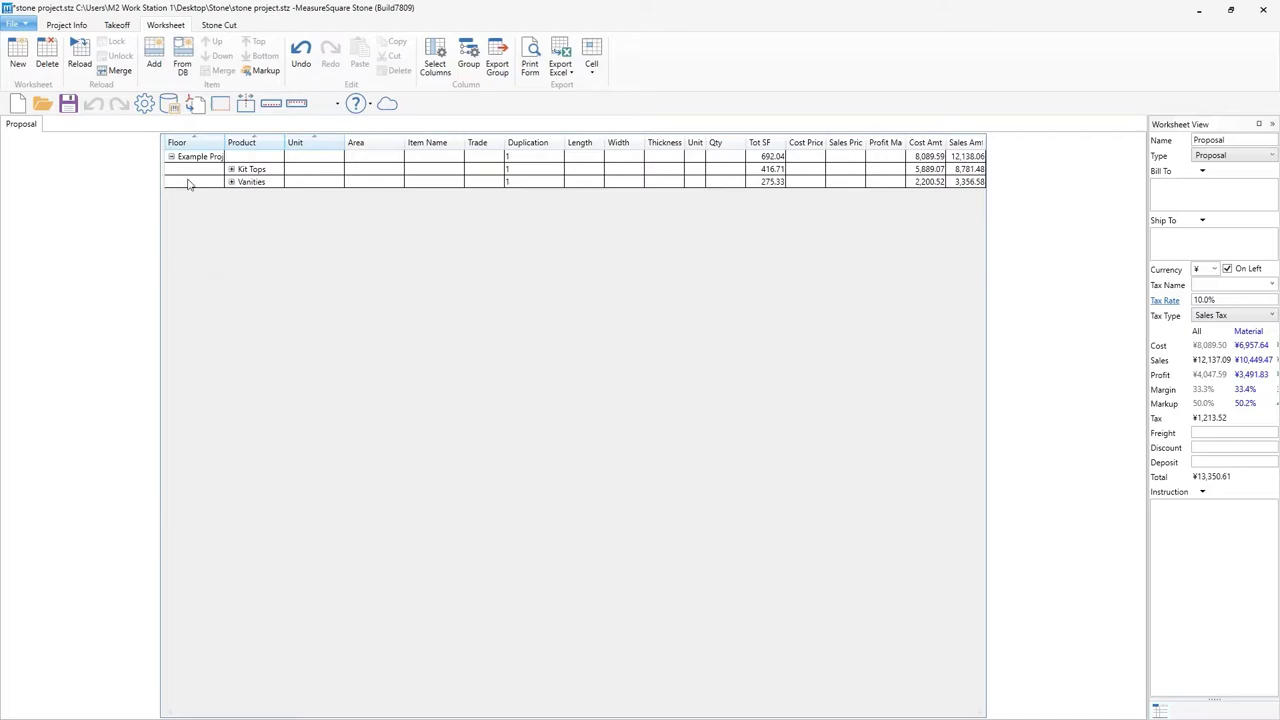
pyautogui.moveTo(240, 290)
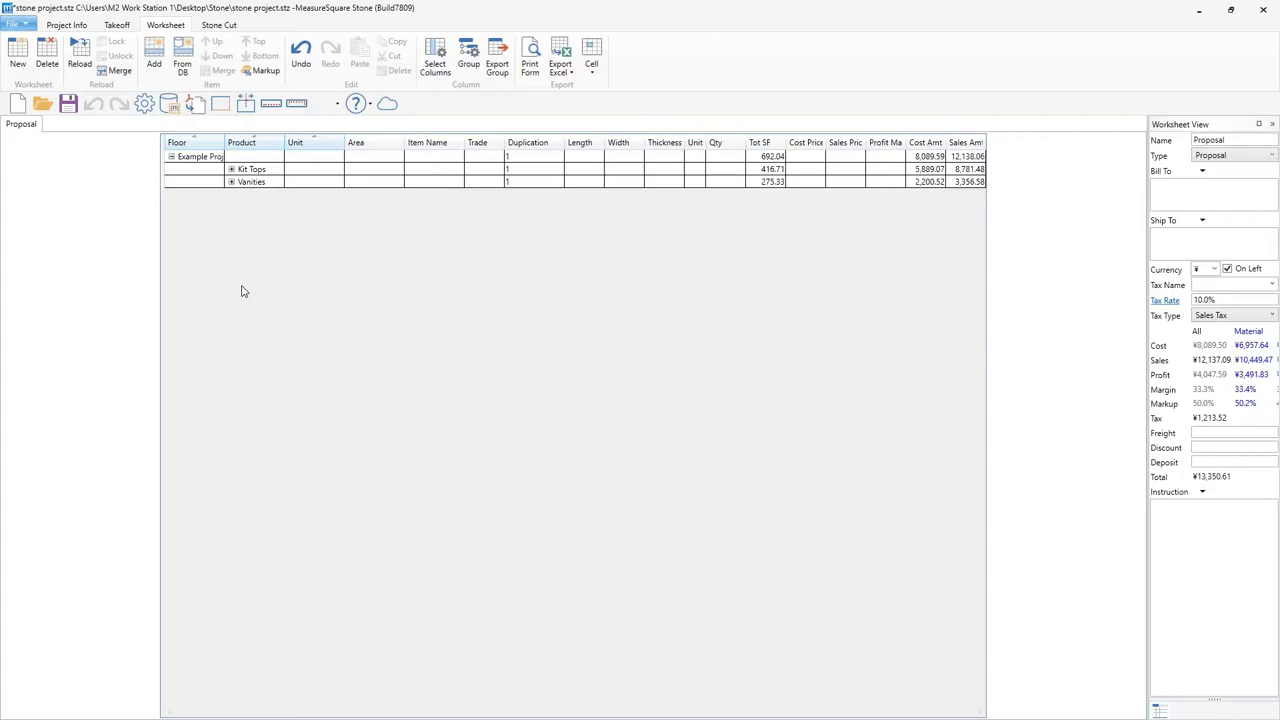
pyautogui.moveTo(576, 264)
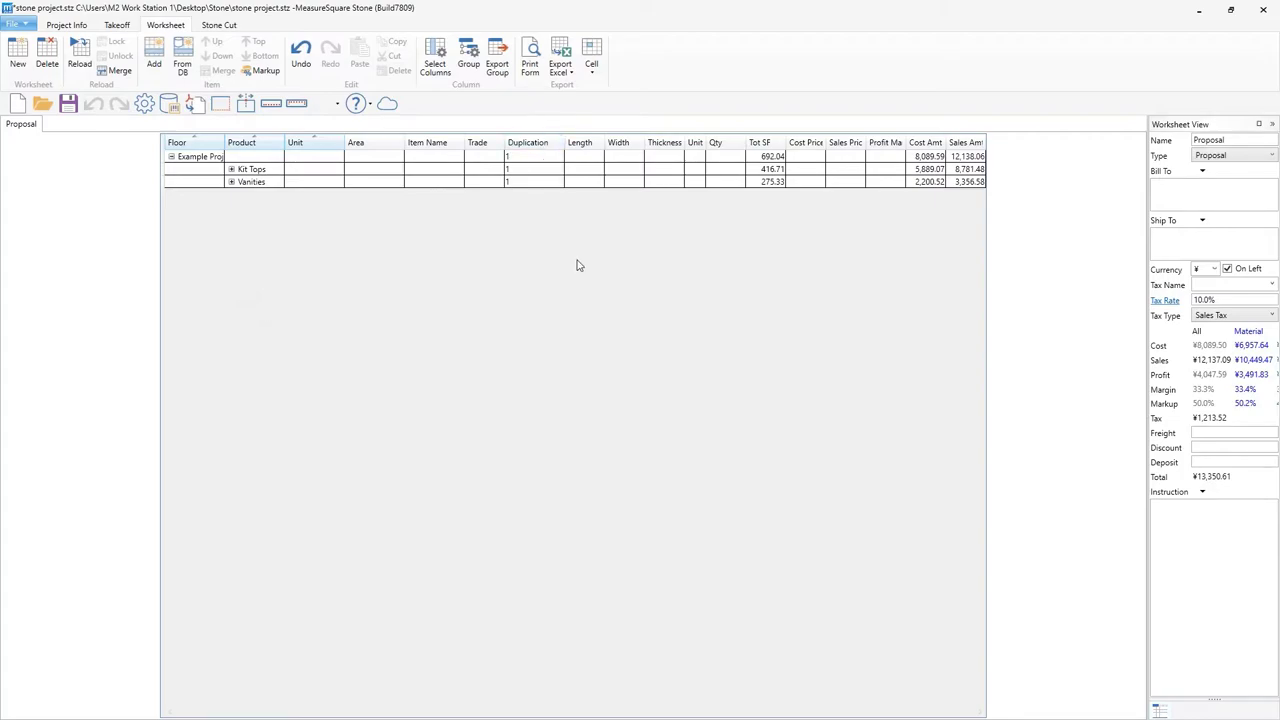
pyautogui.moveTo(592, 268)
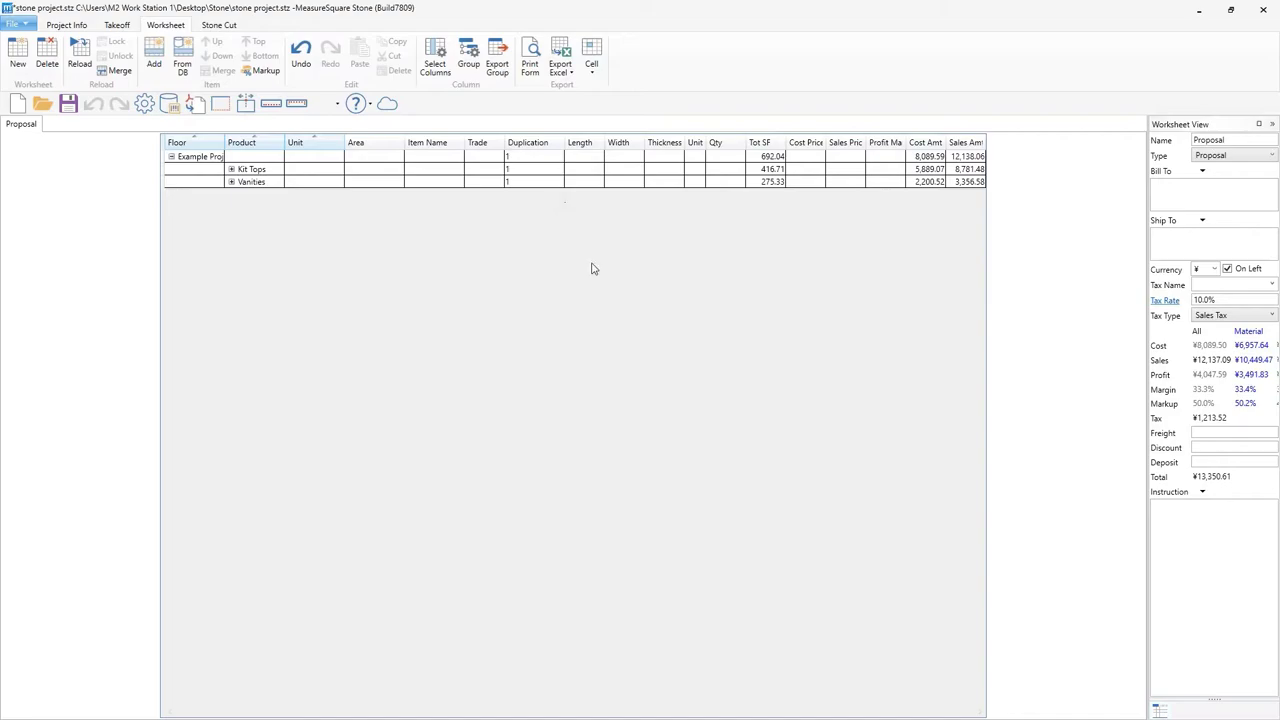
pyautogui.moveTo(432, 248)
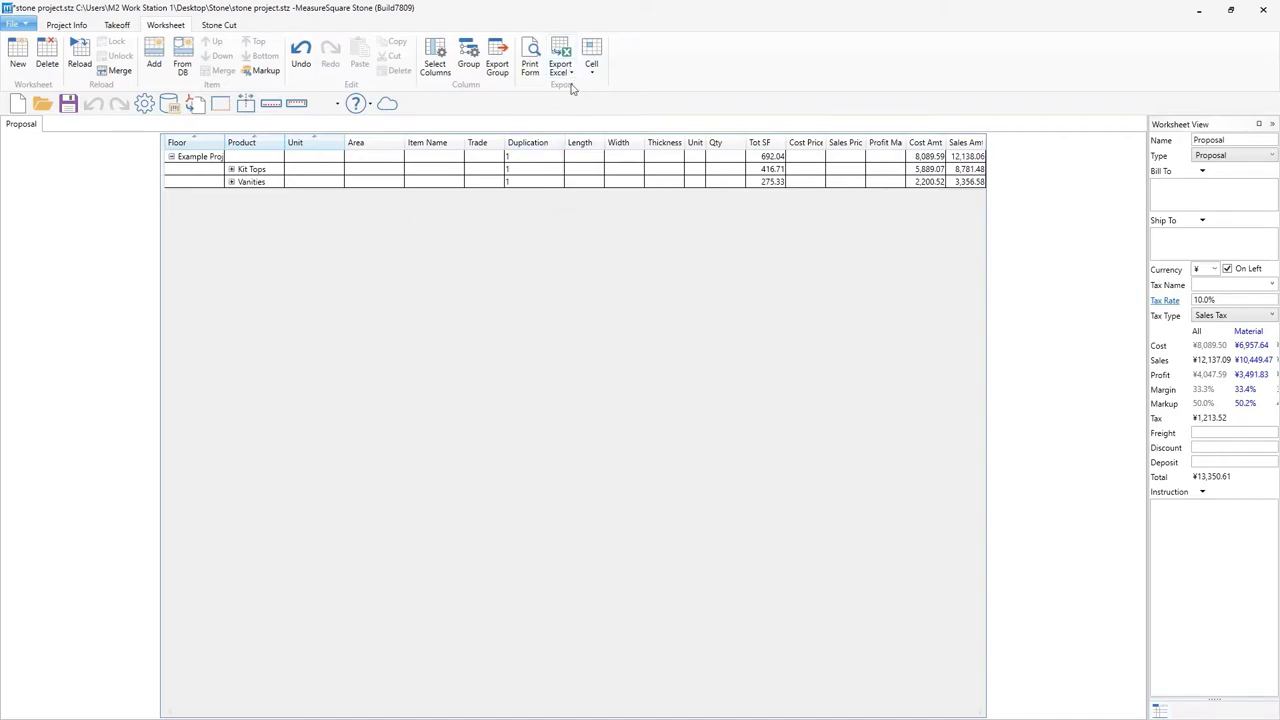
# Step: Export a StoneCut template spreadsheet, naming the file with '001', into the Stone folder
pyautogui.click(560, 56)
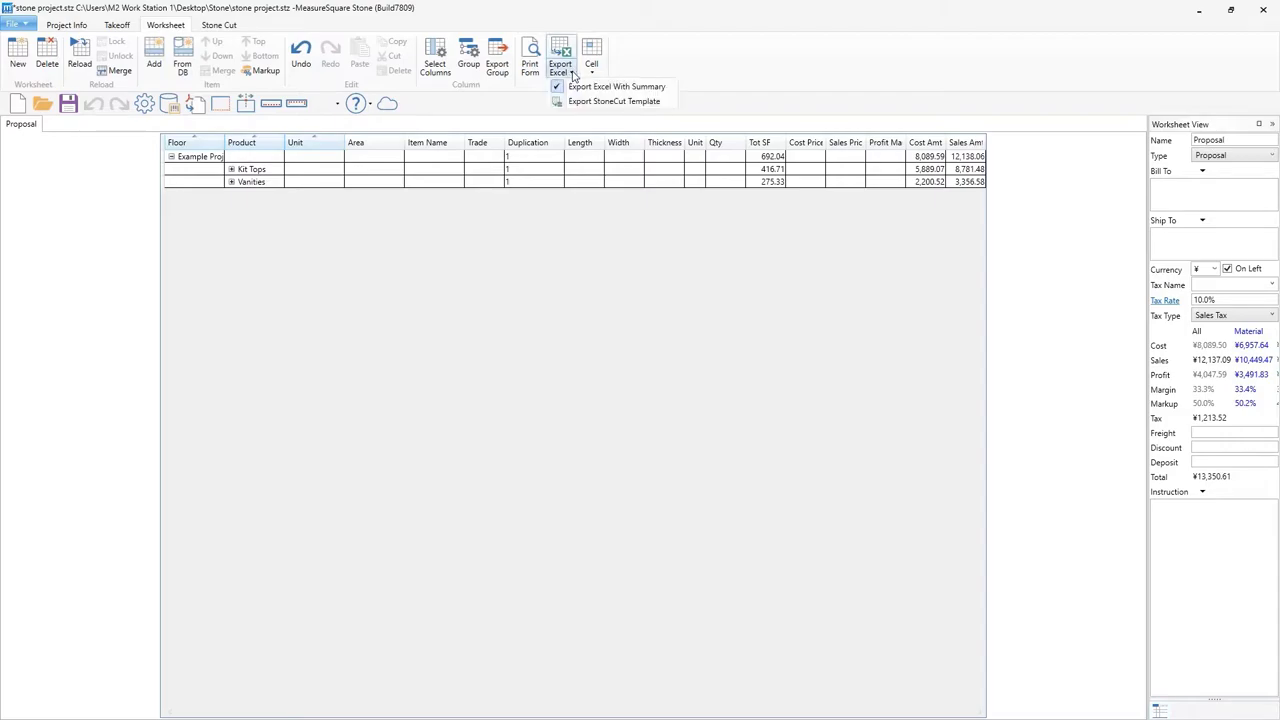
pyautogui.moveTo(614, 100)
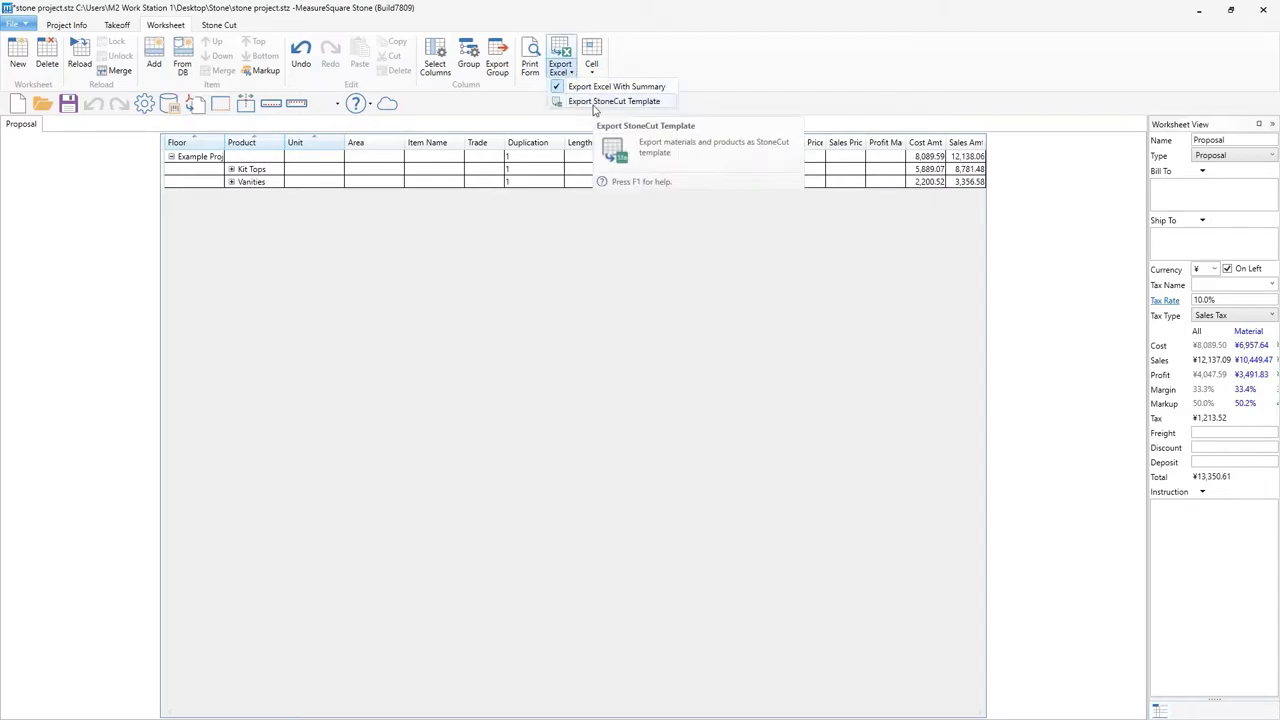
pyautogui.moveTo(600, 108)
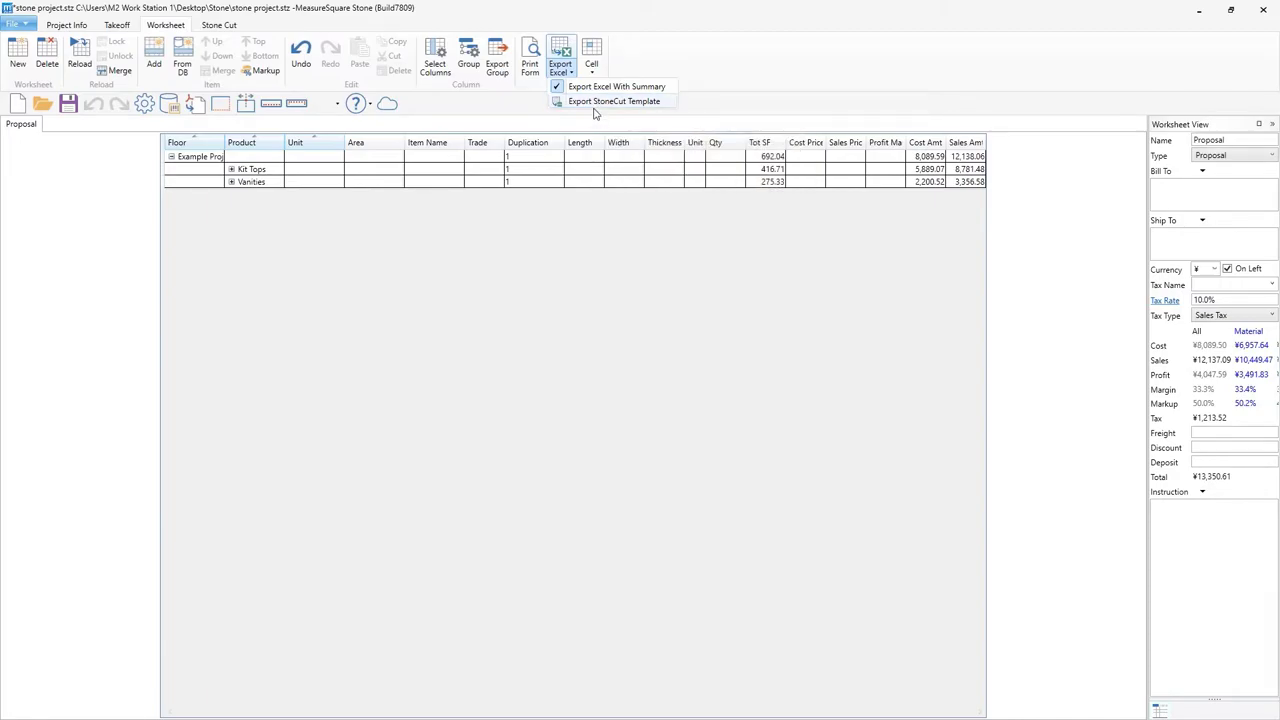
pyautogui.moveTo(614, 100)
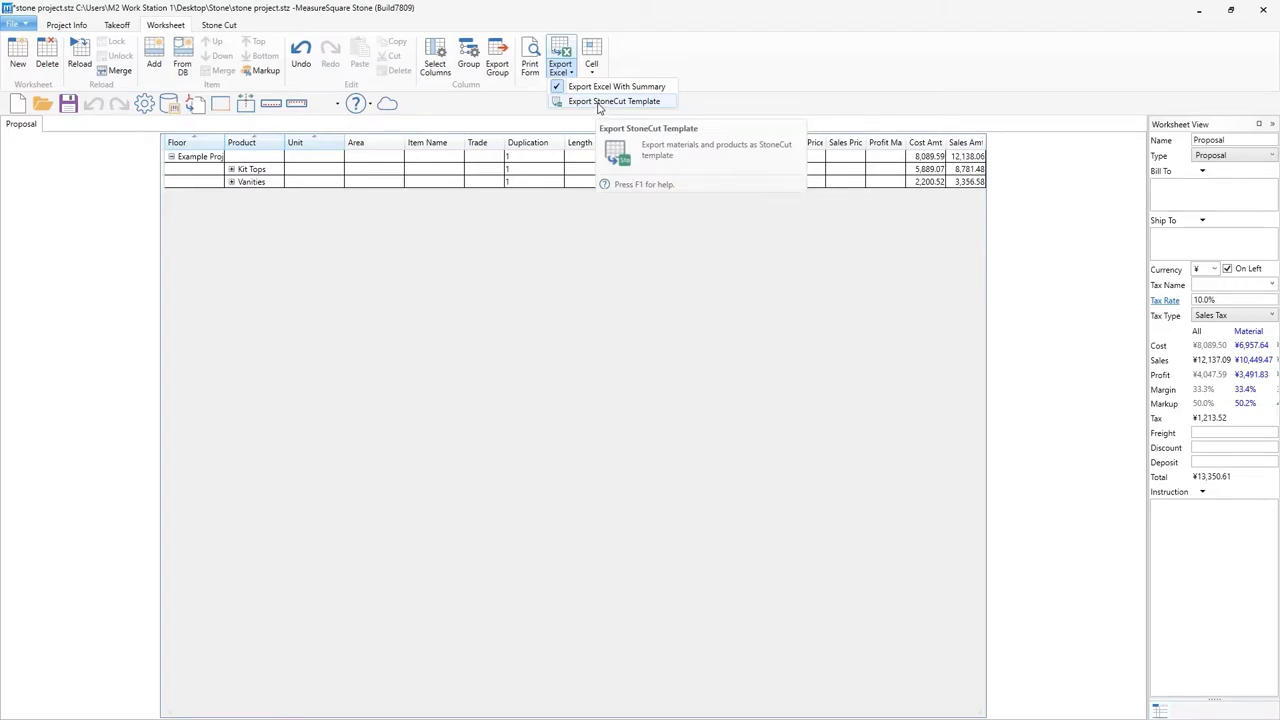
pyautogui.click(614, 100)
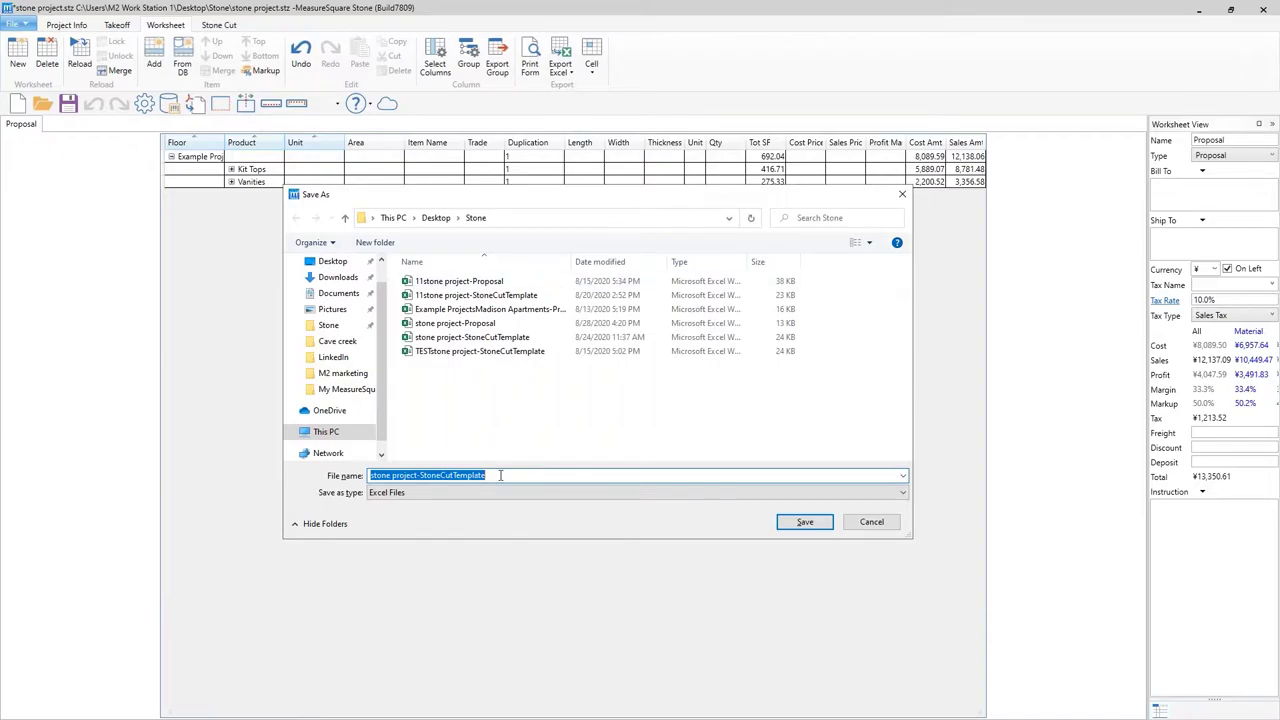
pyautogui.click(498, 476)
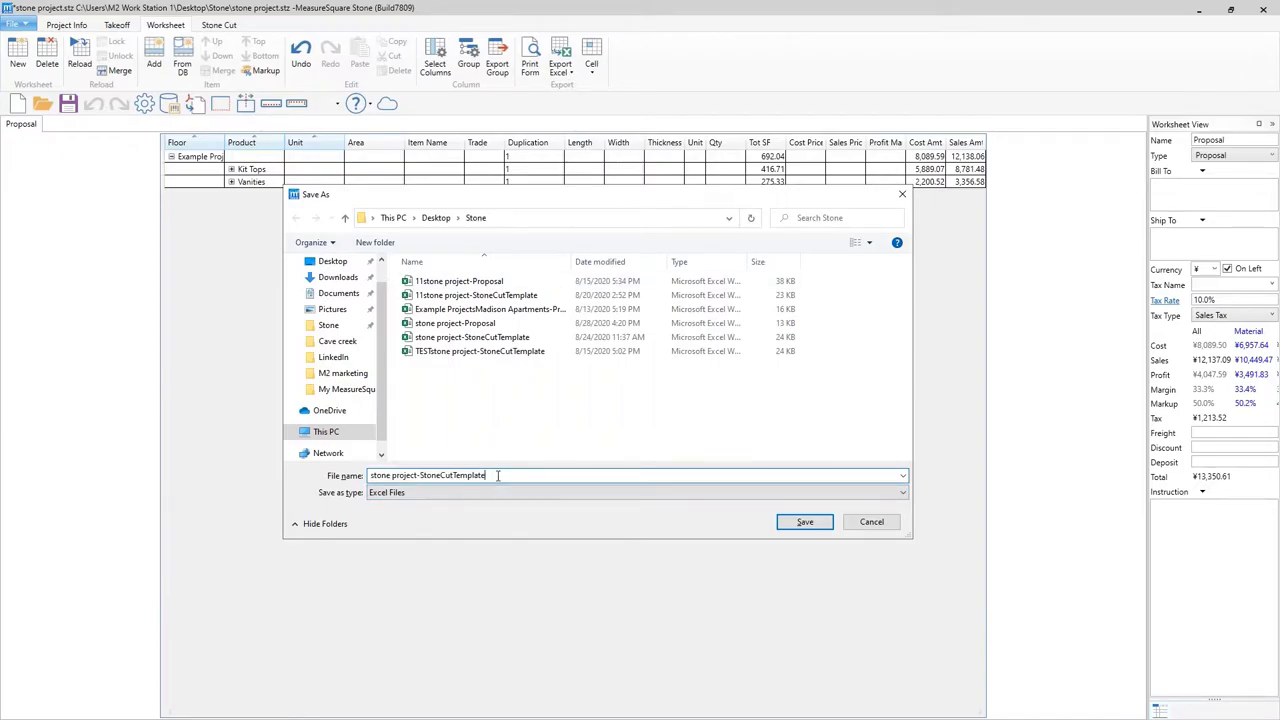
pyautogui.write('001')
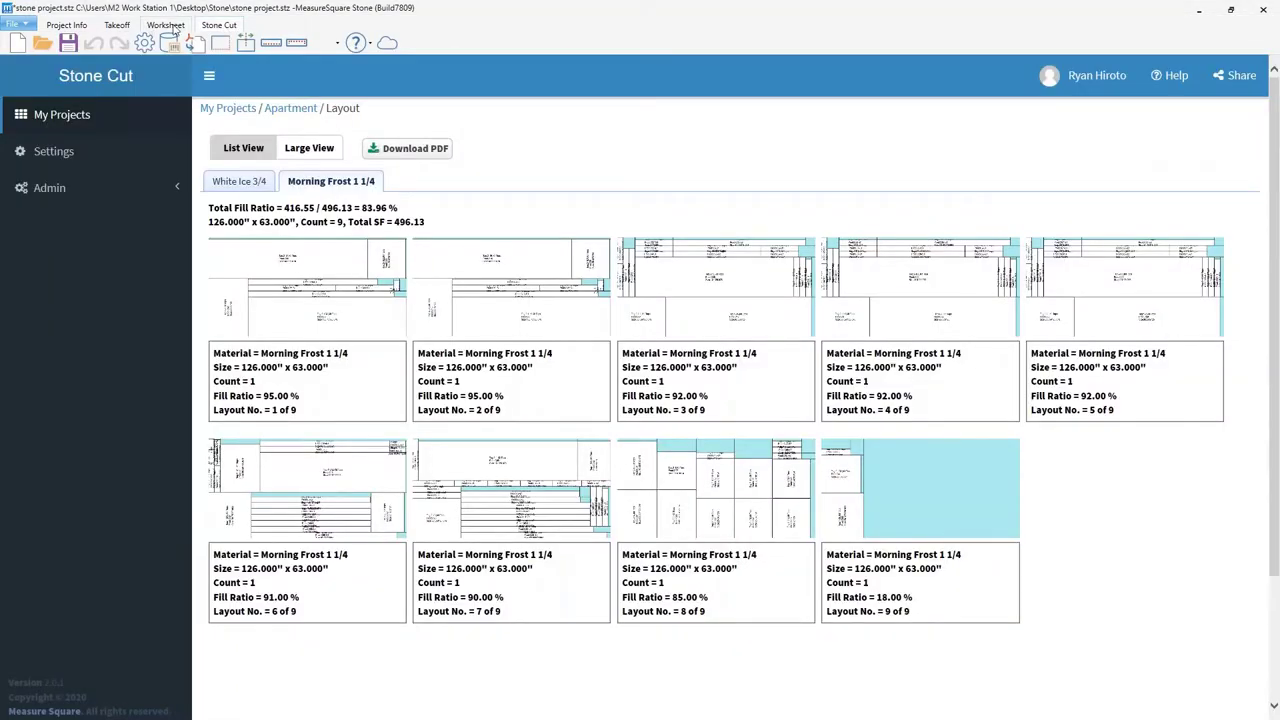
pyautogui.moveTo(100, 124)
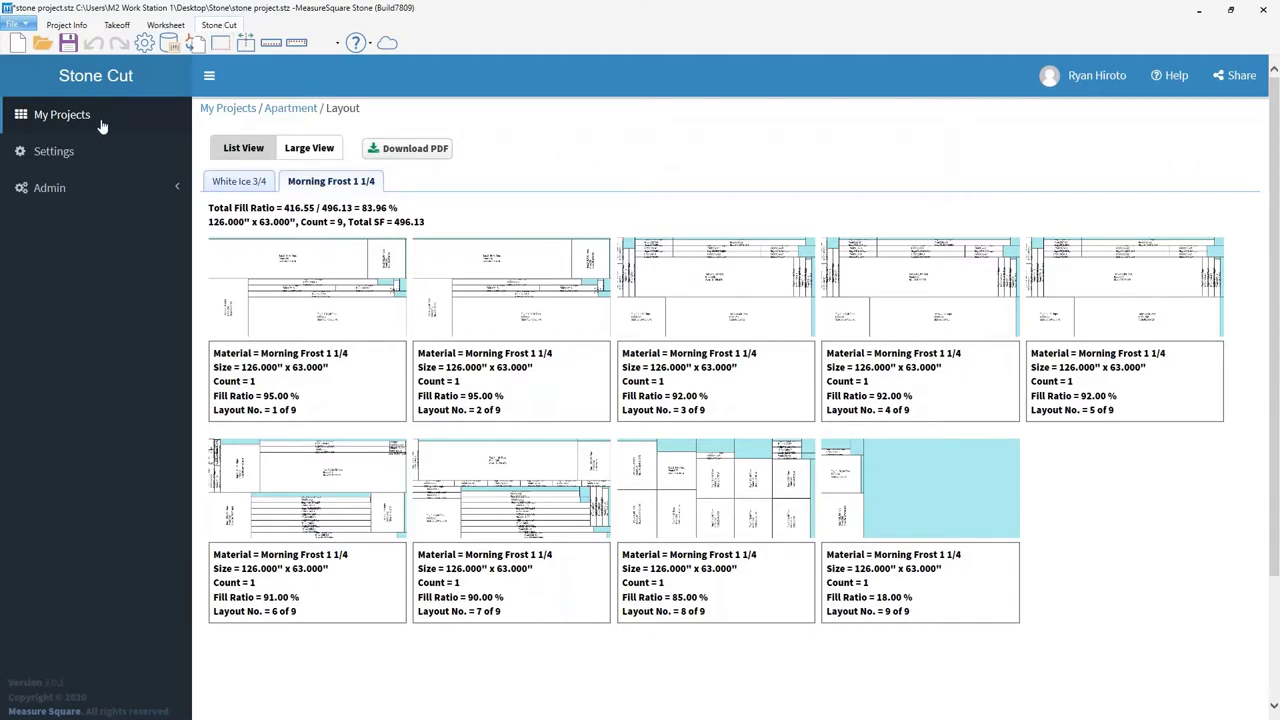
# Step: Return from the Apartment slab layouts to the My Projects list
pyautogui.click(62, 114)
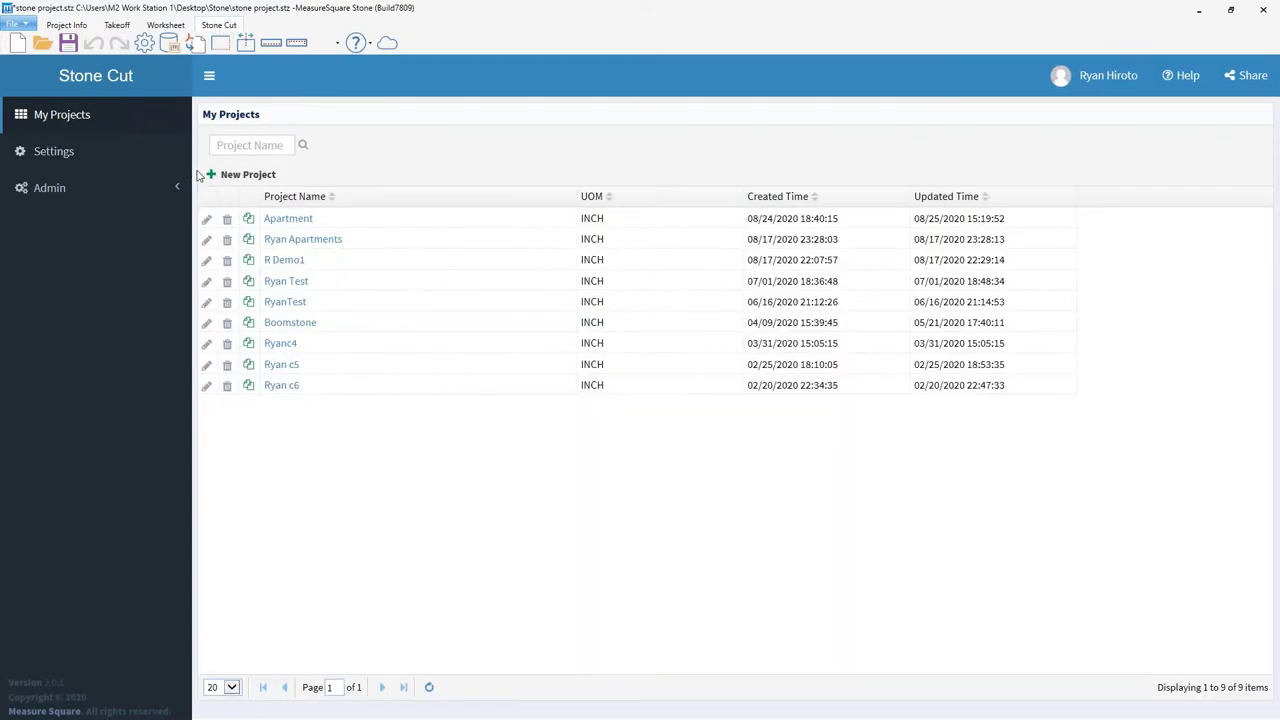
# Step: Start a new project 'Jame's apartments' in inches, saw width 0.16, Auto direction, cut level 6
pyautogui.click(248, 174)
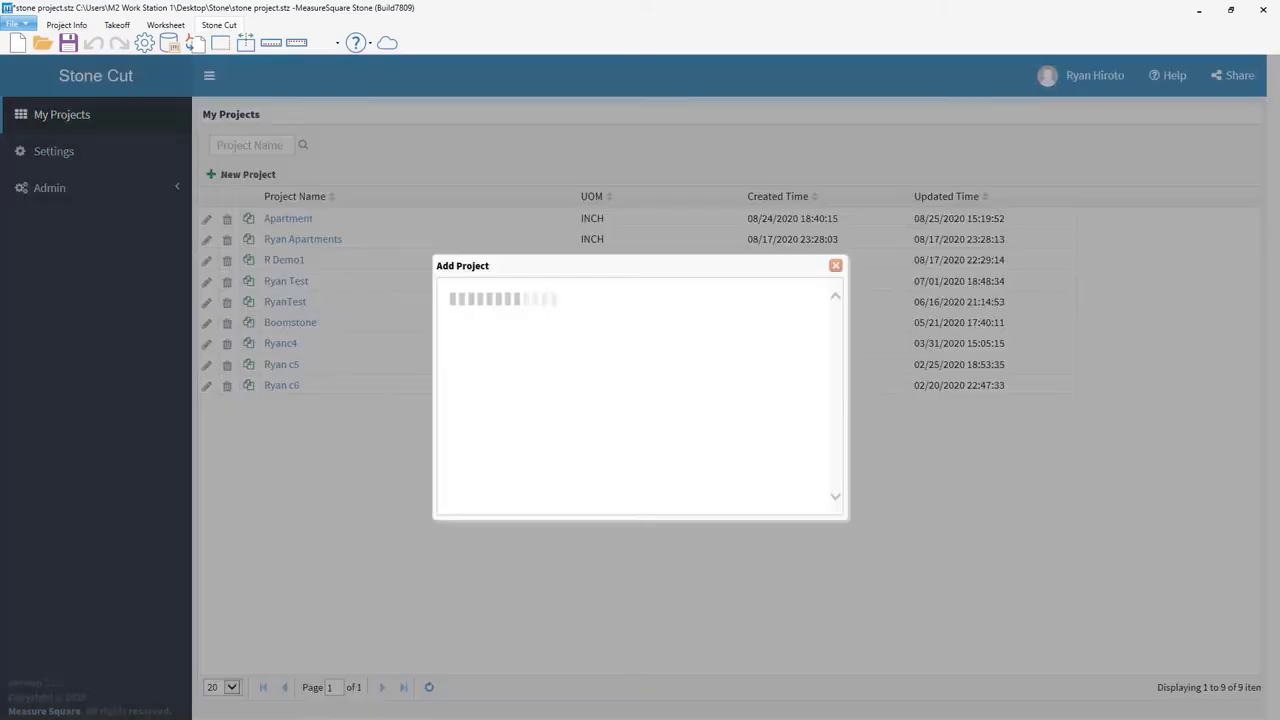
pyautogui.write("Jame's apartment")
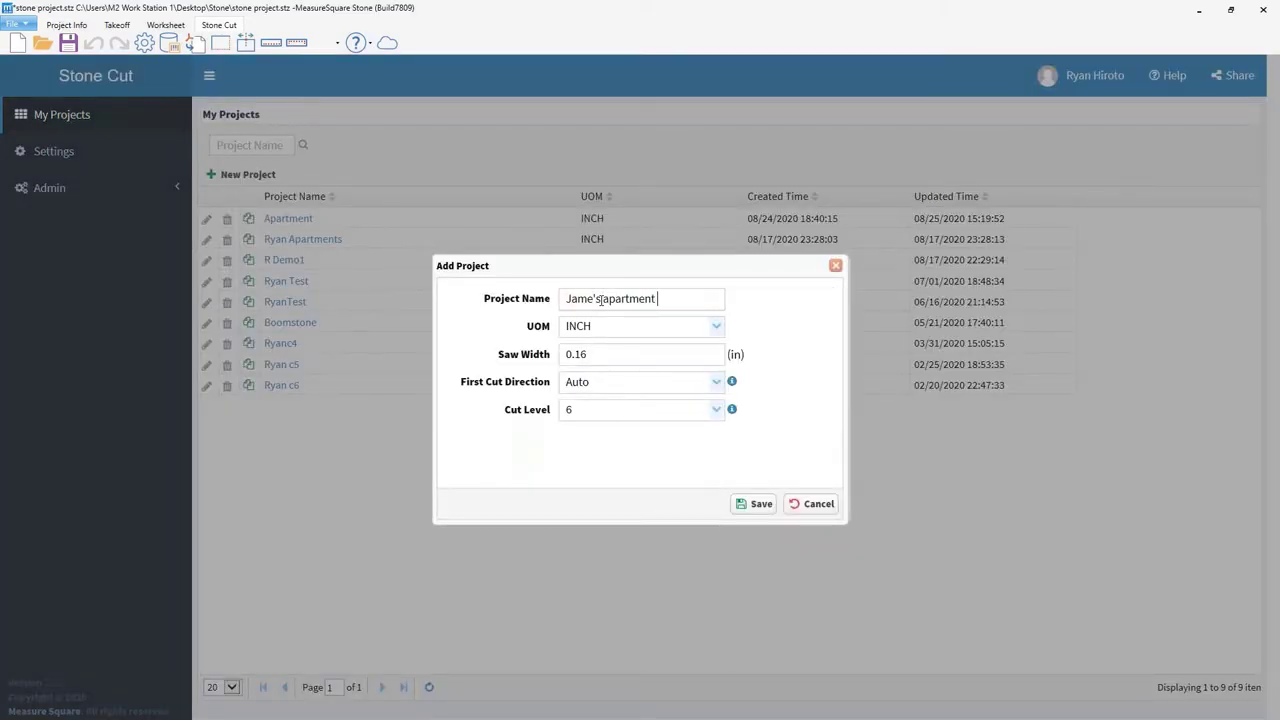
pyautogui.write('s')
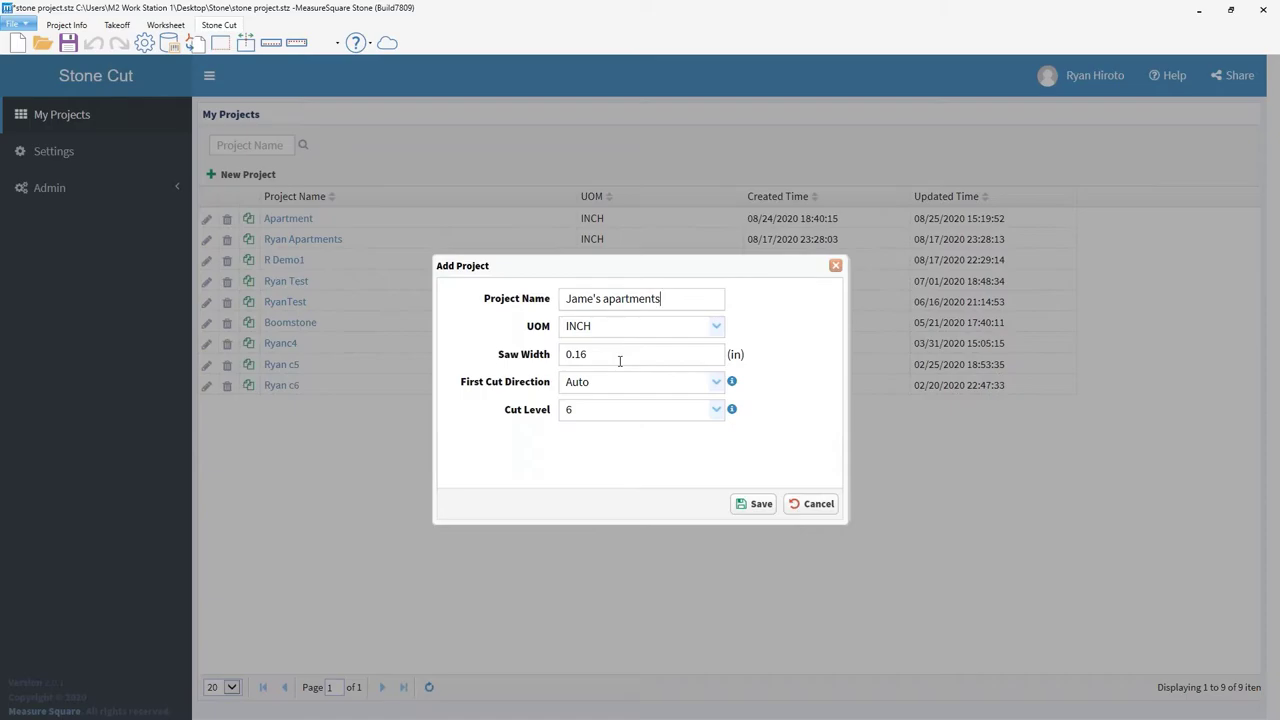
pyautogui.moveTo(630, 382)
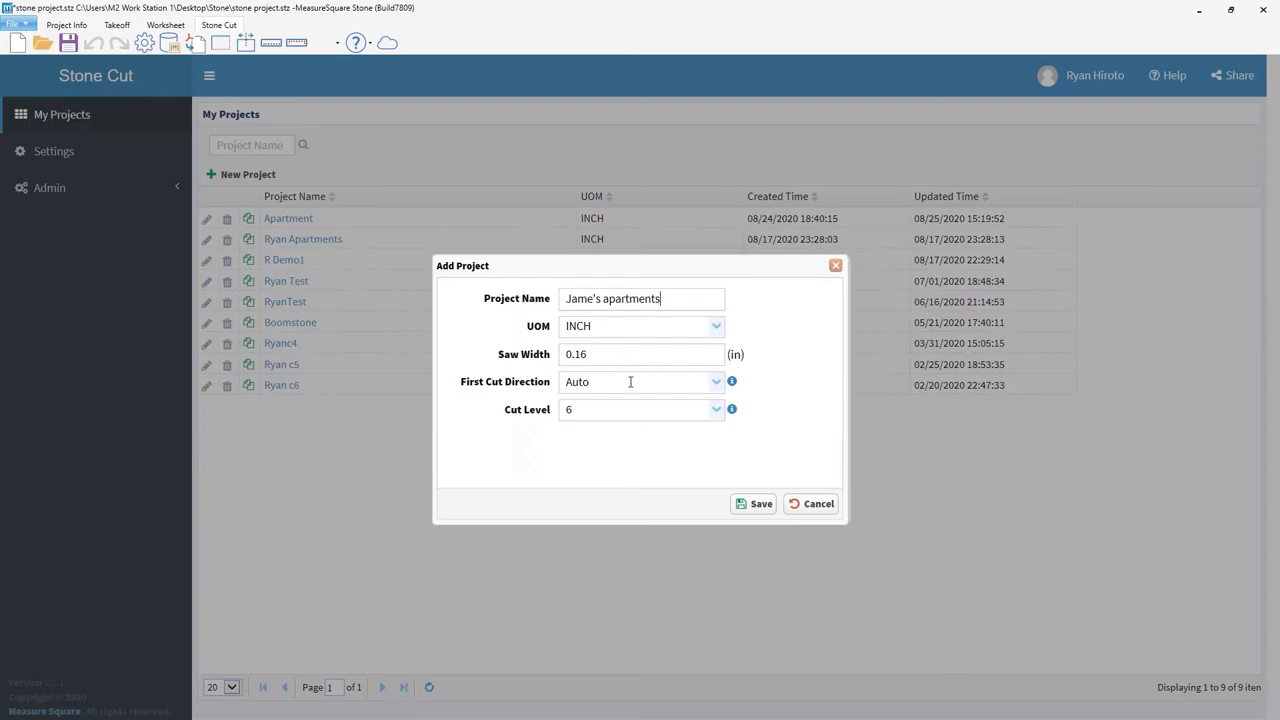
pyautogui.moveTo(628, 424)
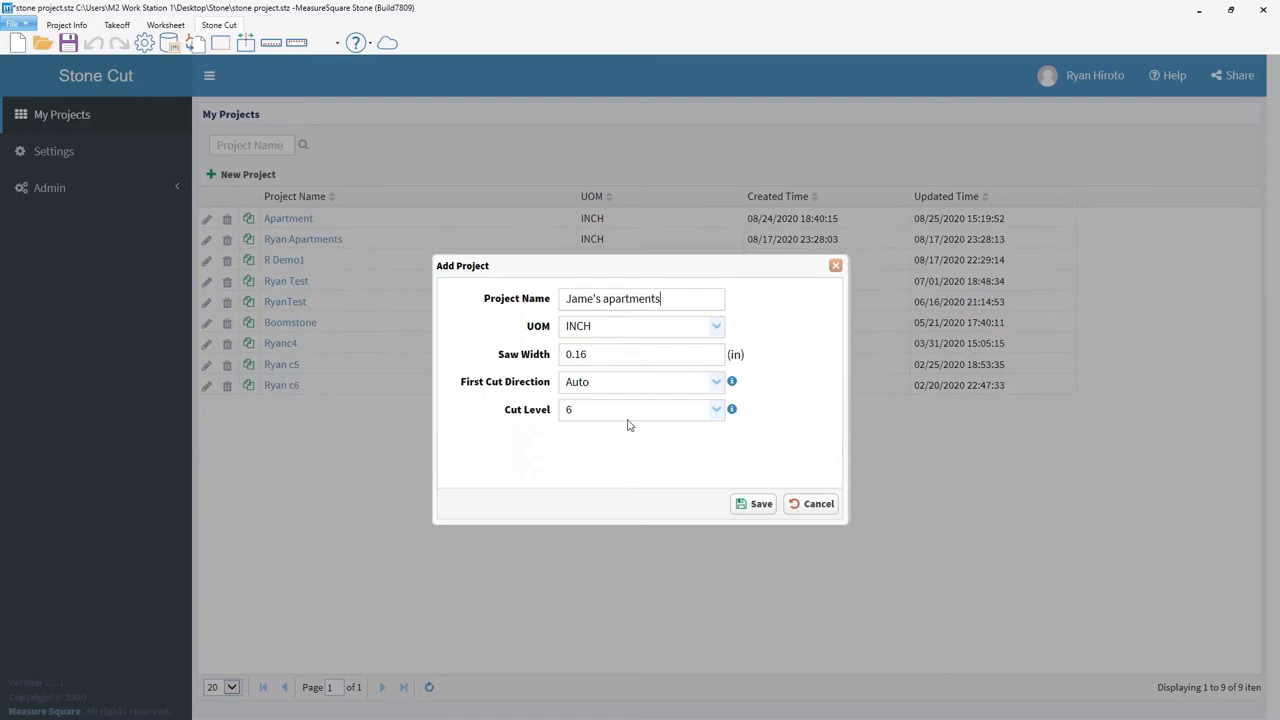
pyautogui.moveTo(712, 412)
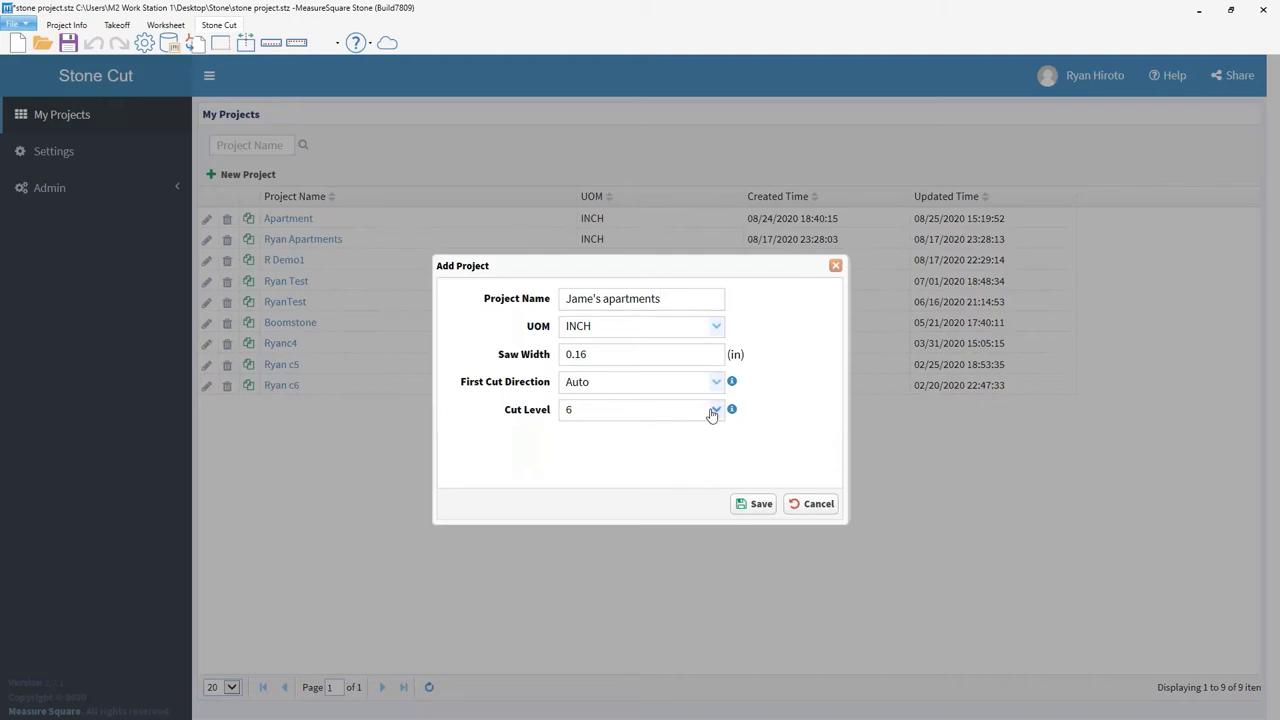
pyautogui.click(714, 408)
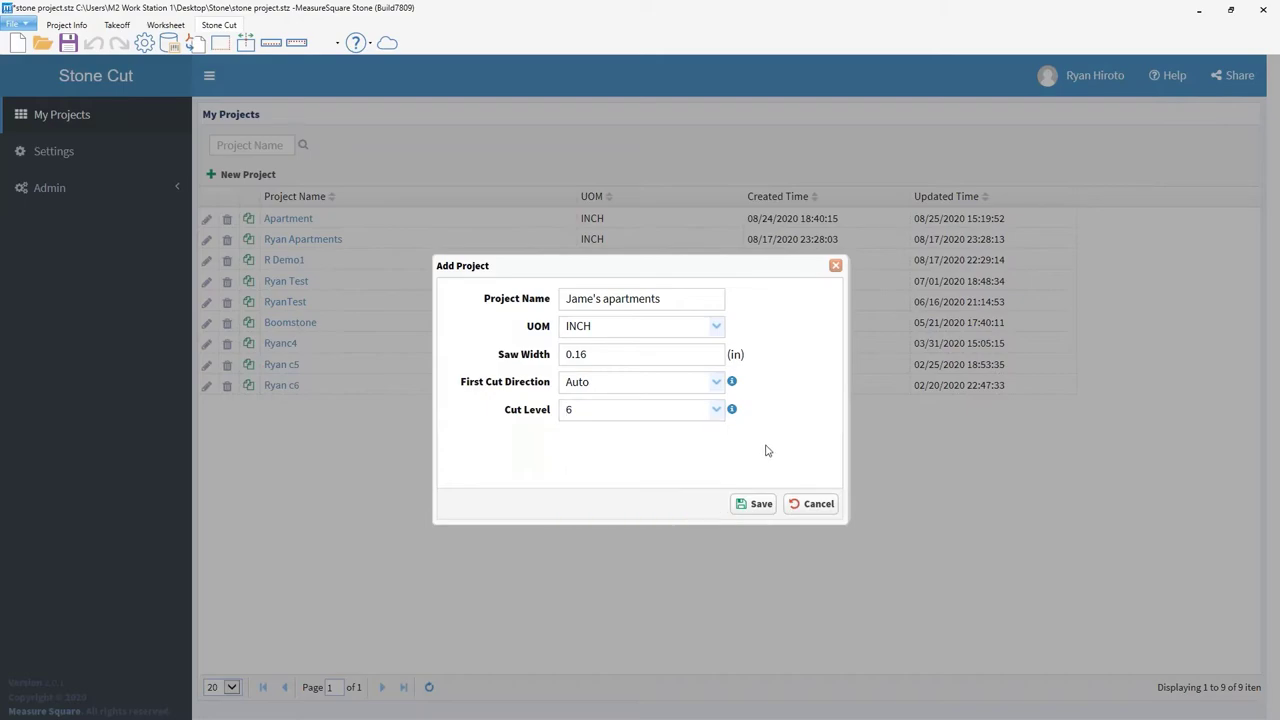
pyautogui.moveTo(760, 504)
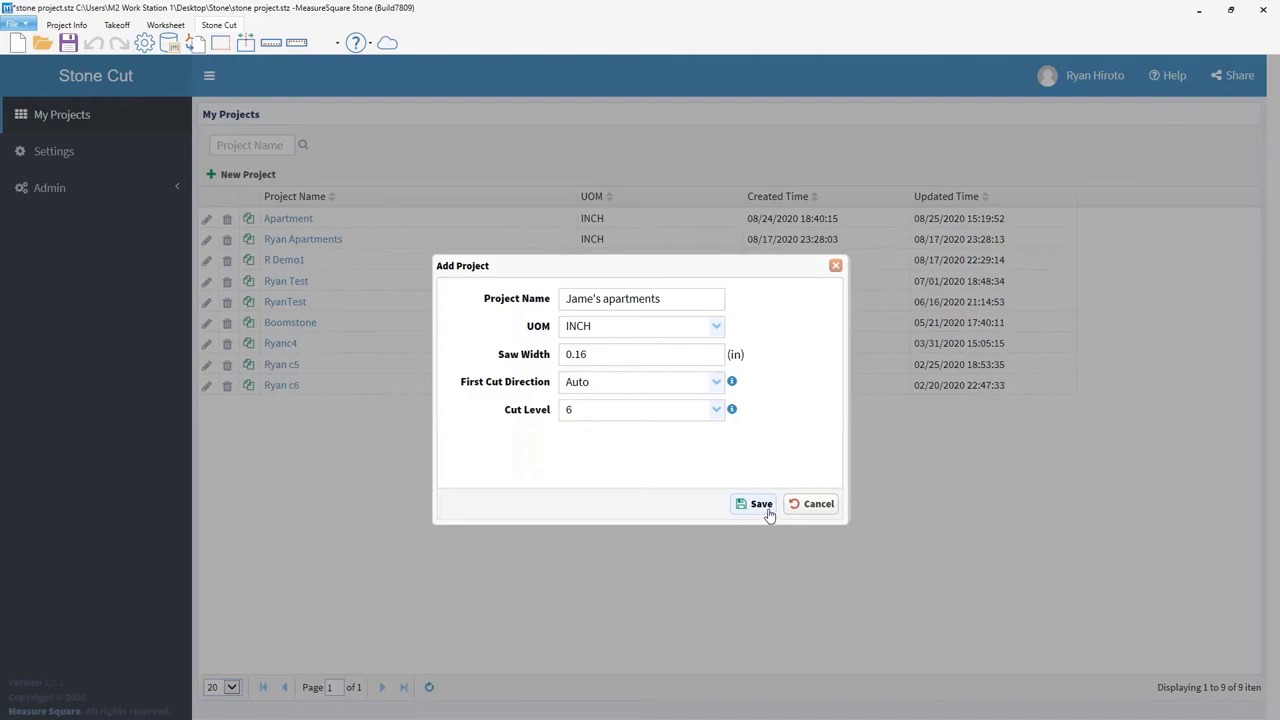
# Step: Save the project and import materials and products from the stone project-StoneCutTemplate spreadsheet
pyautogui.click(756, 504)
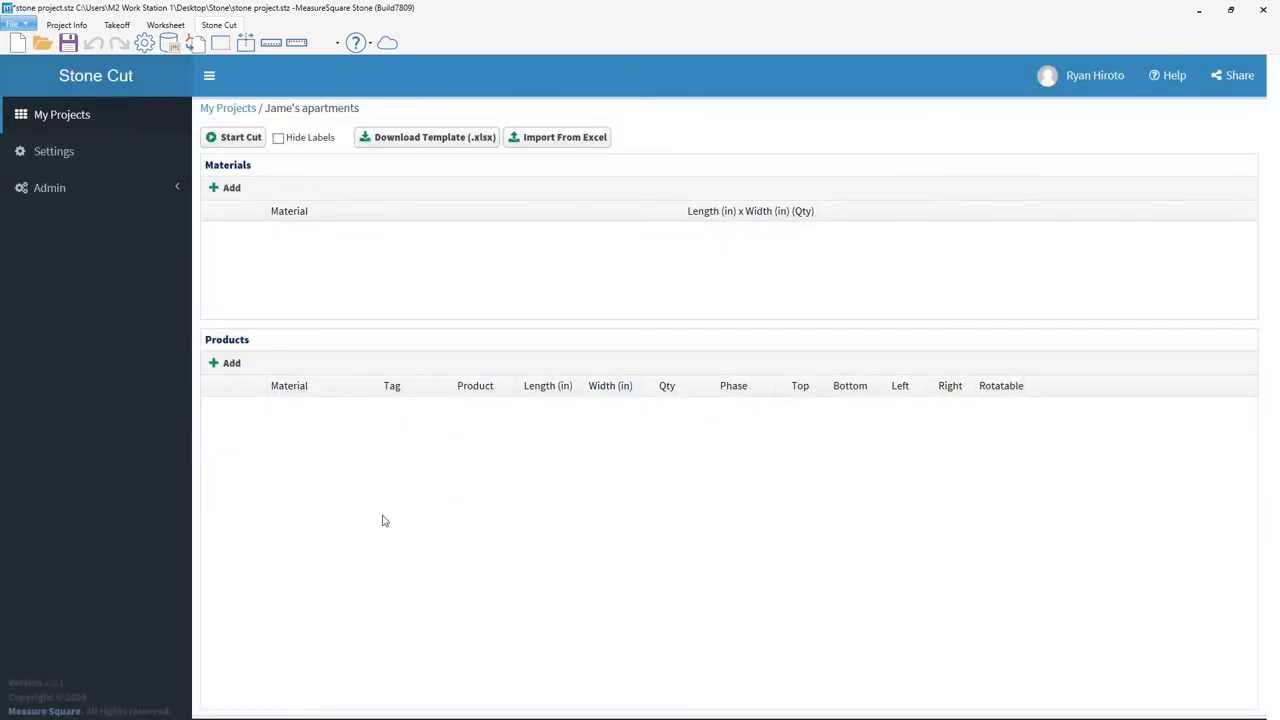
pyautogui.moveTo(556, 160)
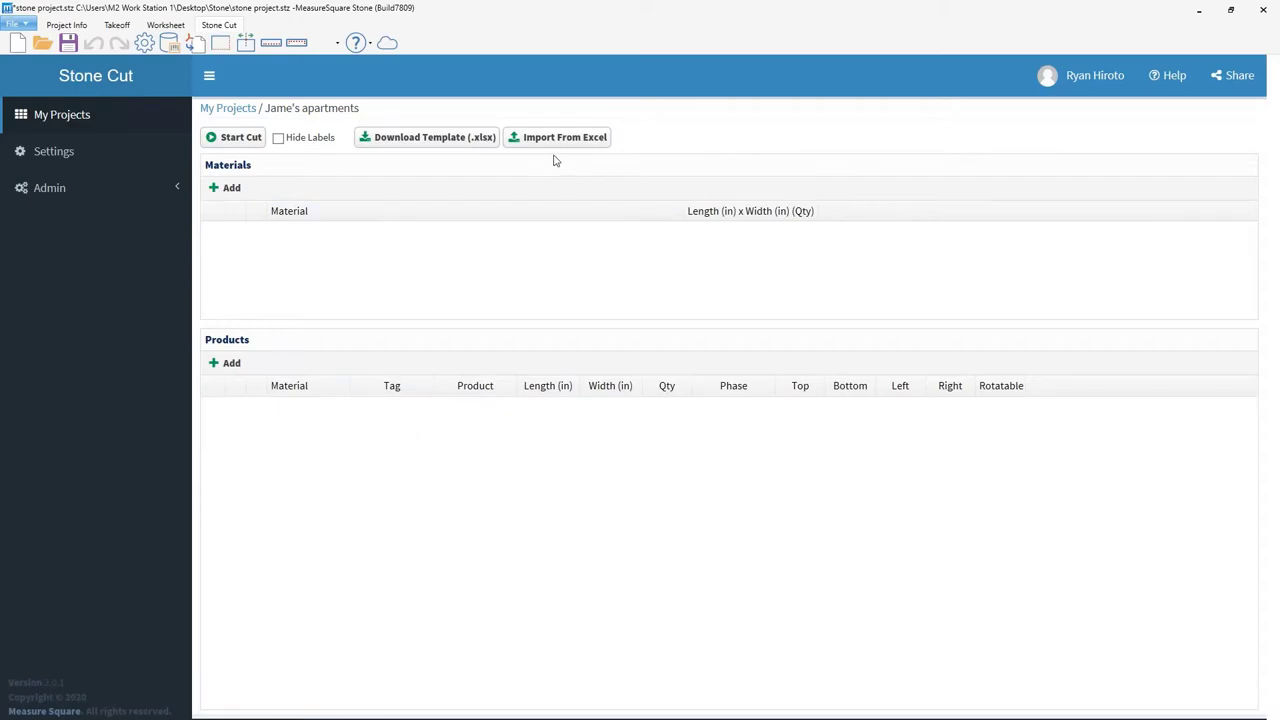
pyautogui.click(556, 136)
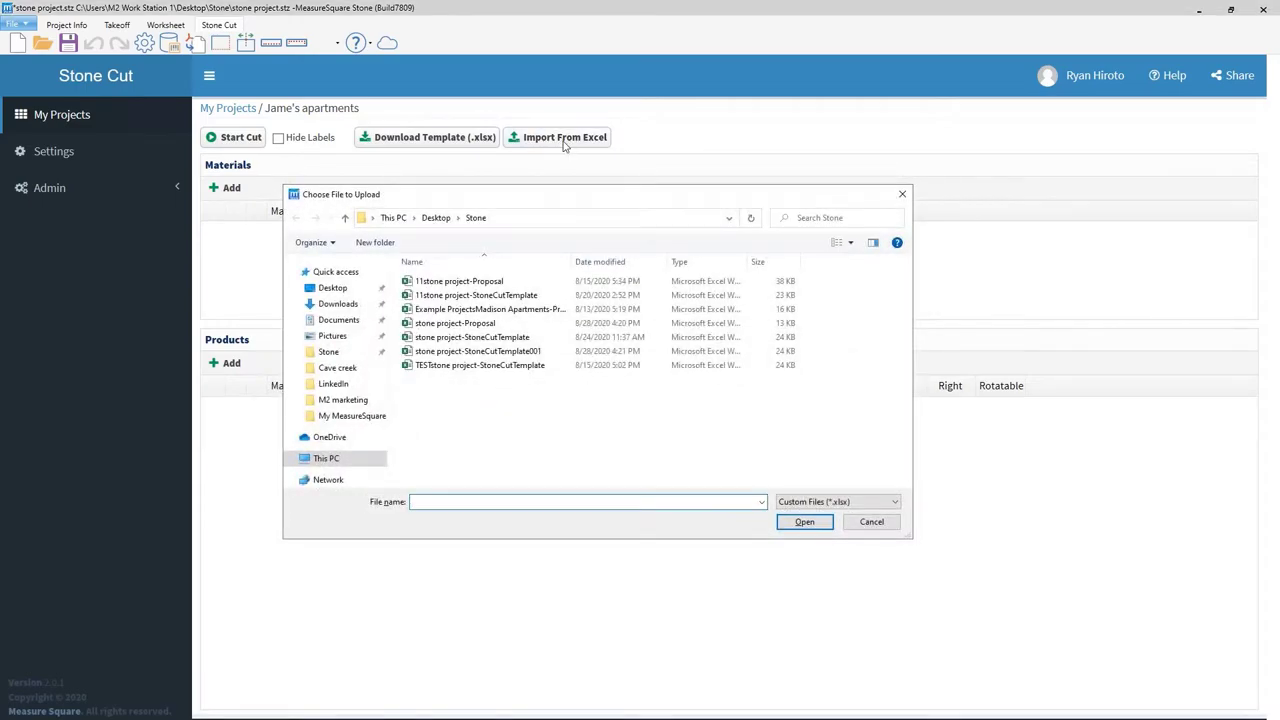
pyautogui.click(472, 336)
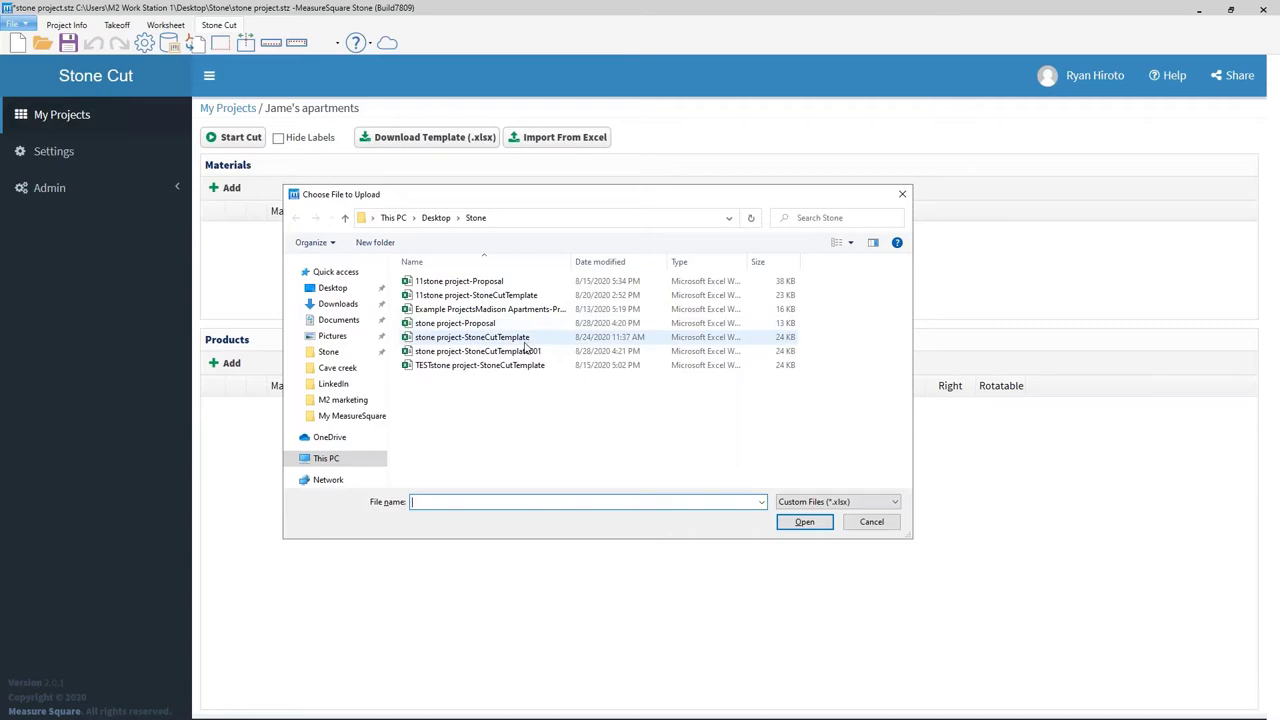
pyautogui.click(804, 520)
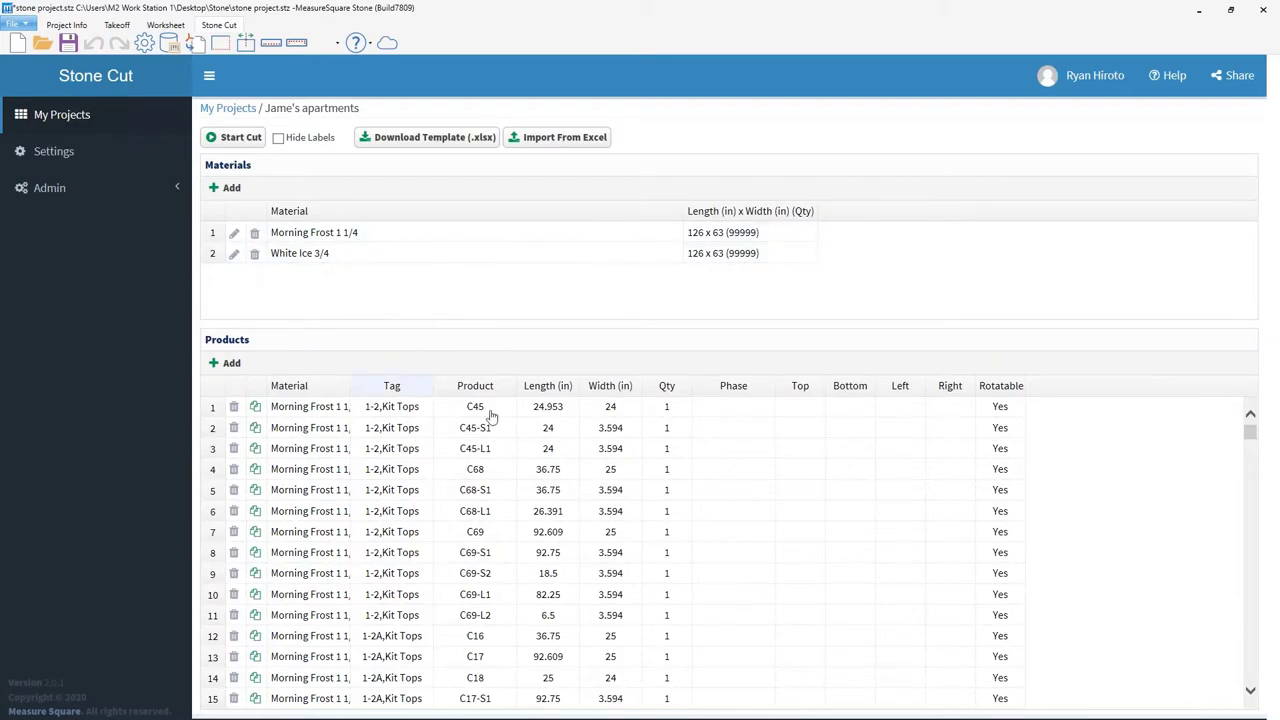
pyautogui.moveTo(396, 352)
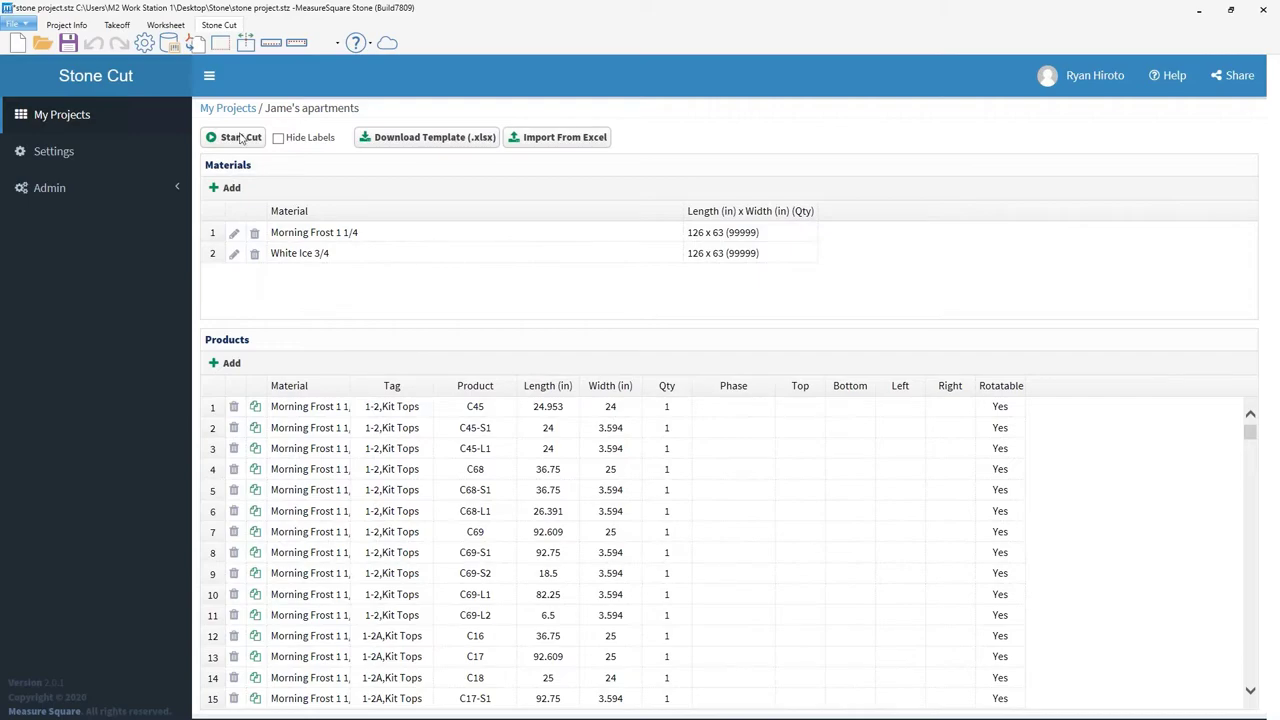
# Step: Run Start Cut, then view the six White Ice 3/4 slab layouts after Morning Frost 1 1/4
pyautogui.click(240, 136)
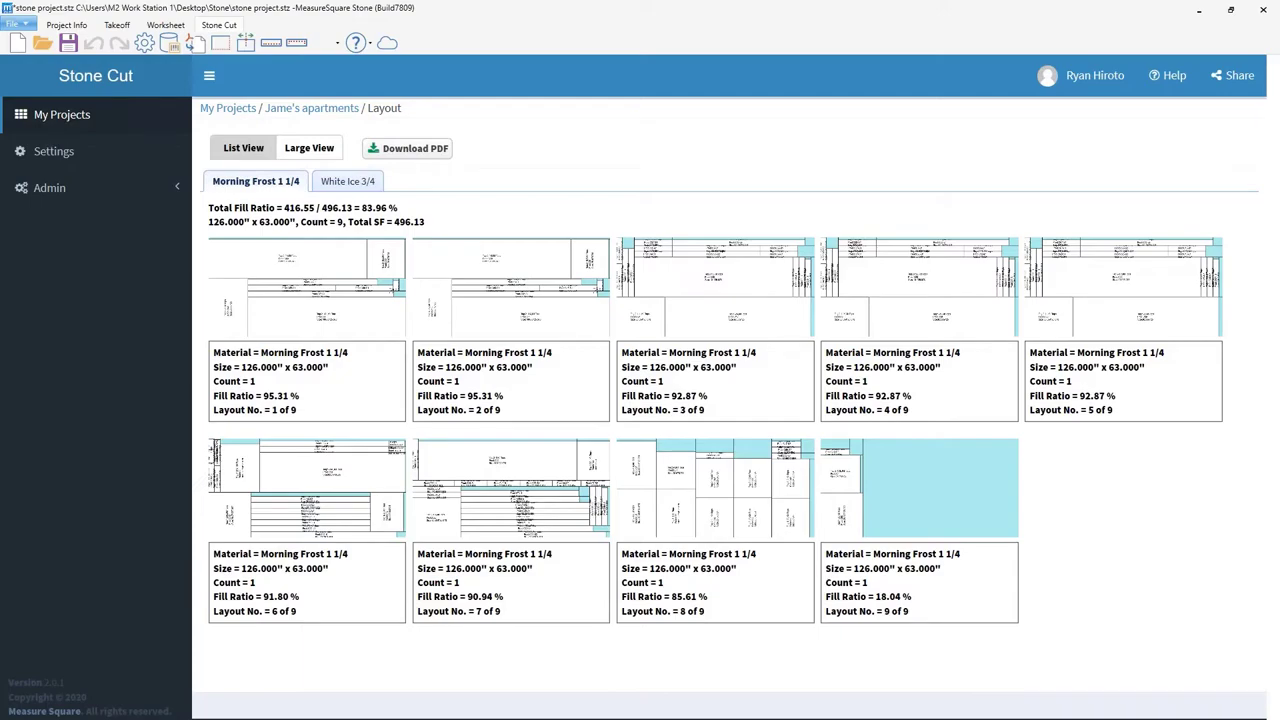
pyautogui.moveTo(436, 200)
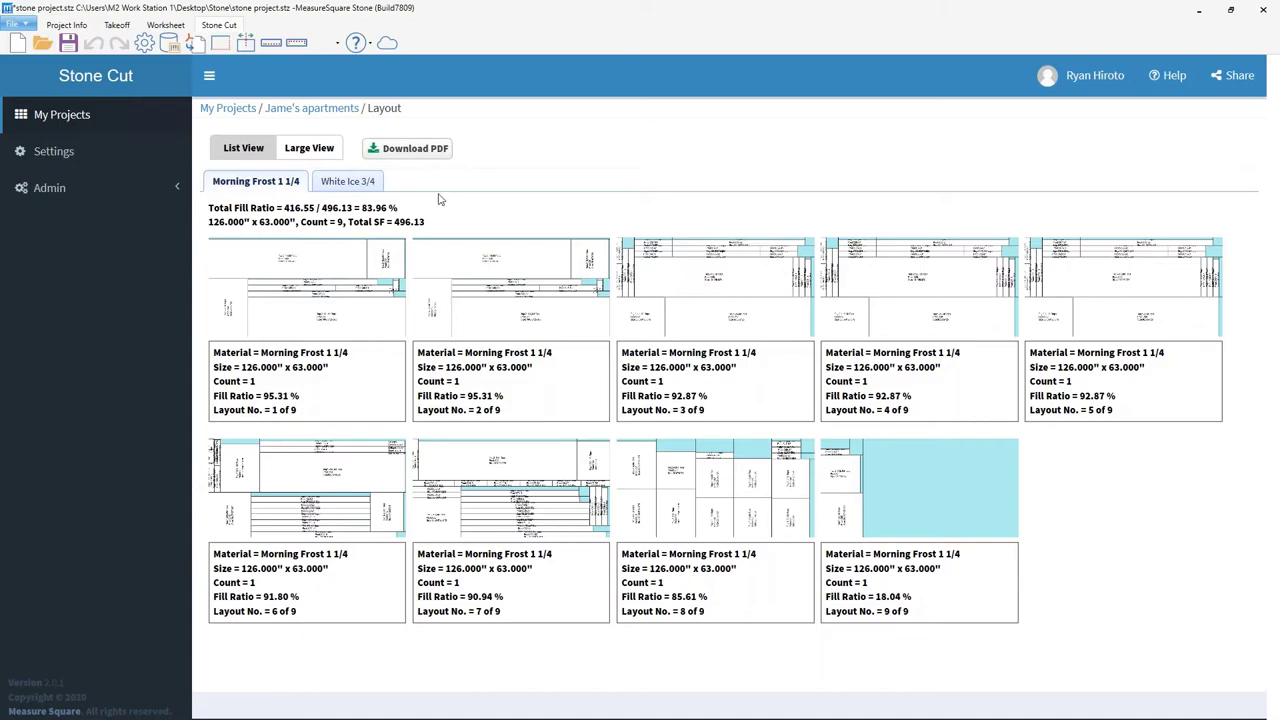
pyautogui.click(348, 180)
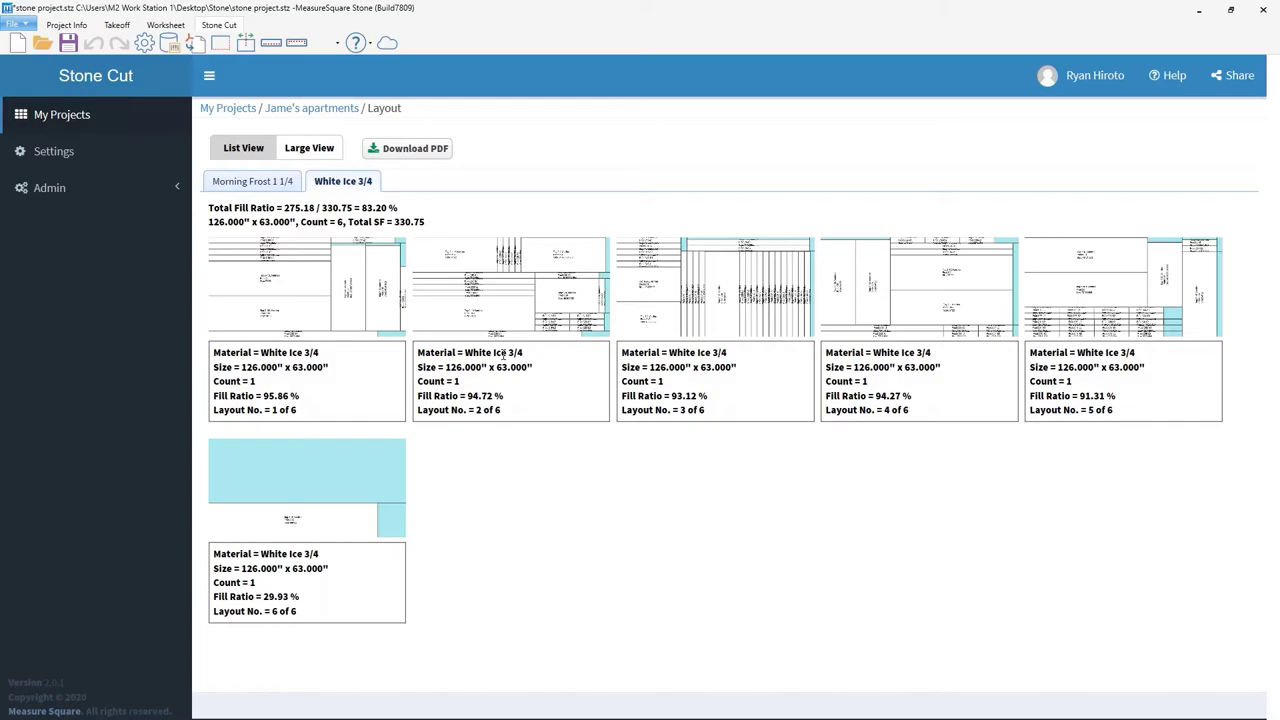
pyautogui.moveTo(62, 114)
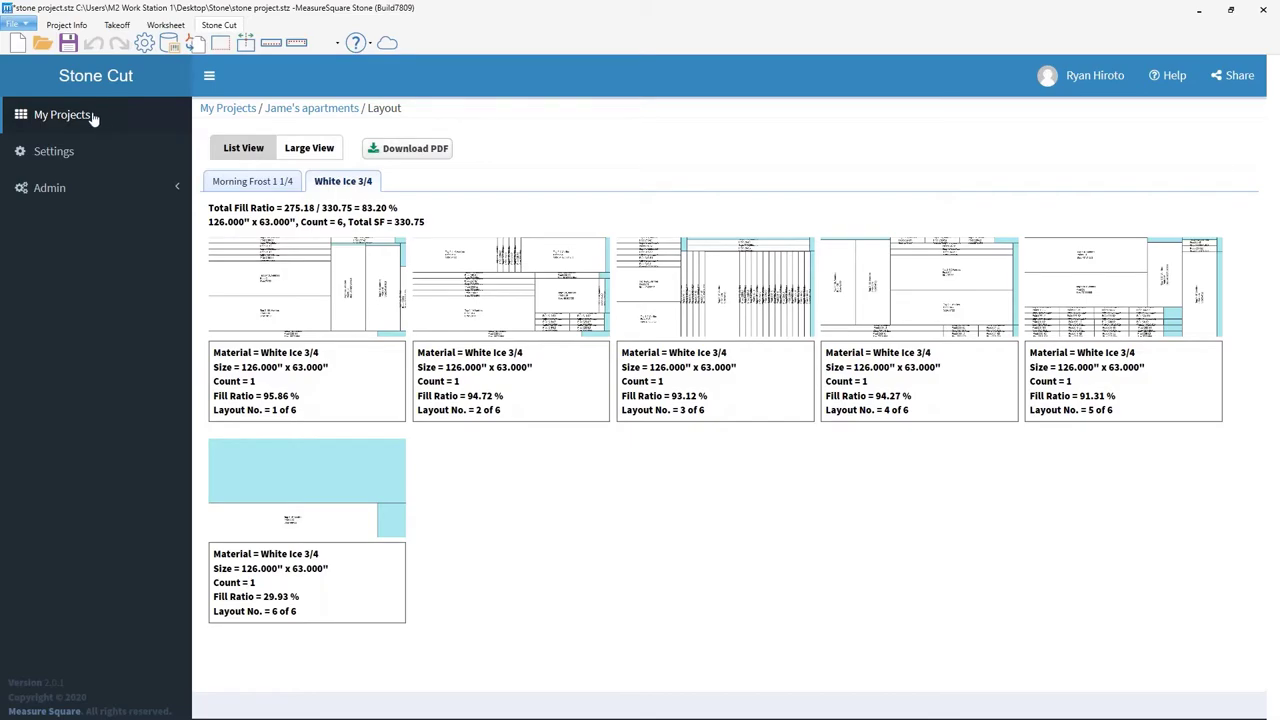
# Step: Edit Jame's apartments to cut level 4 and saw width 2, then save
pyautogui.click(62, 114)
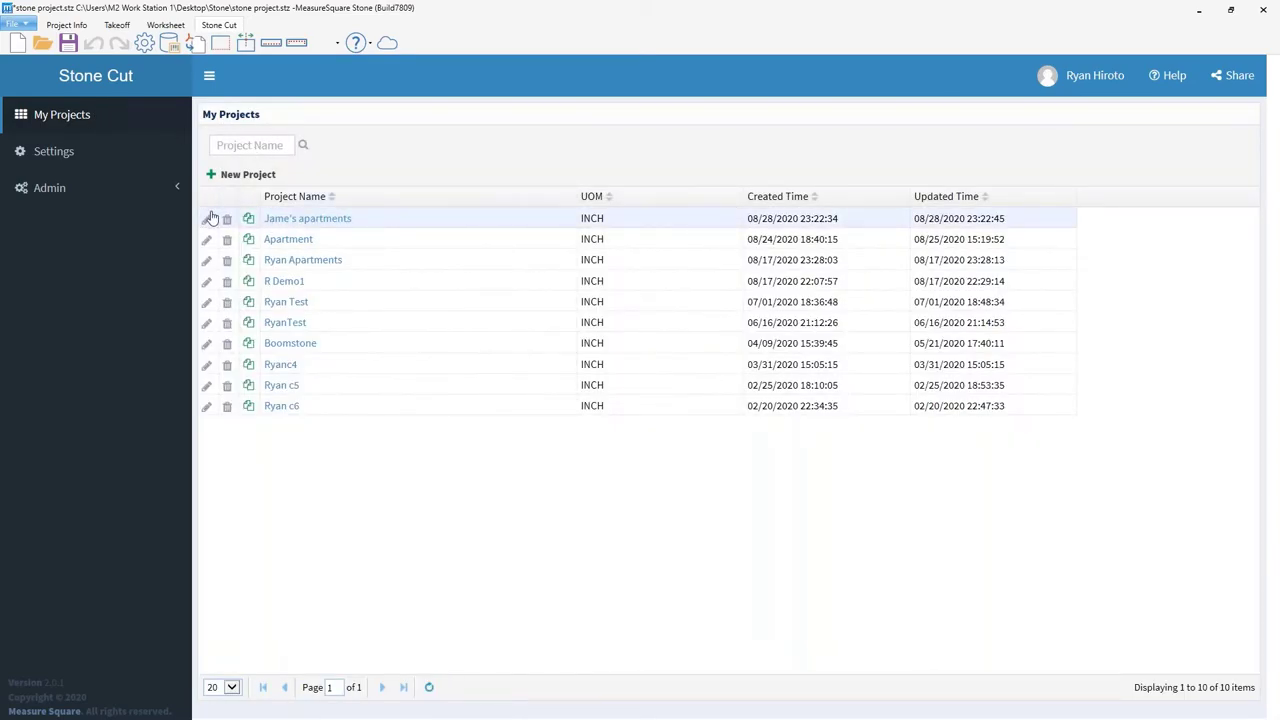
pyautogui.click(208, 218)
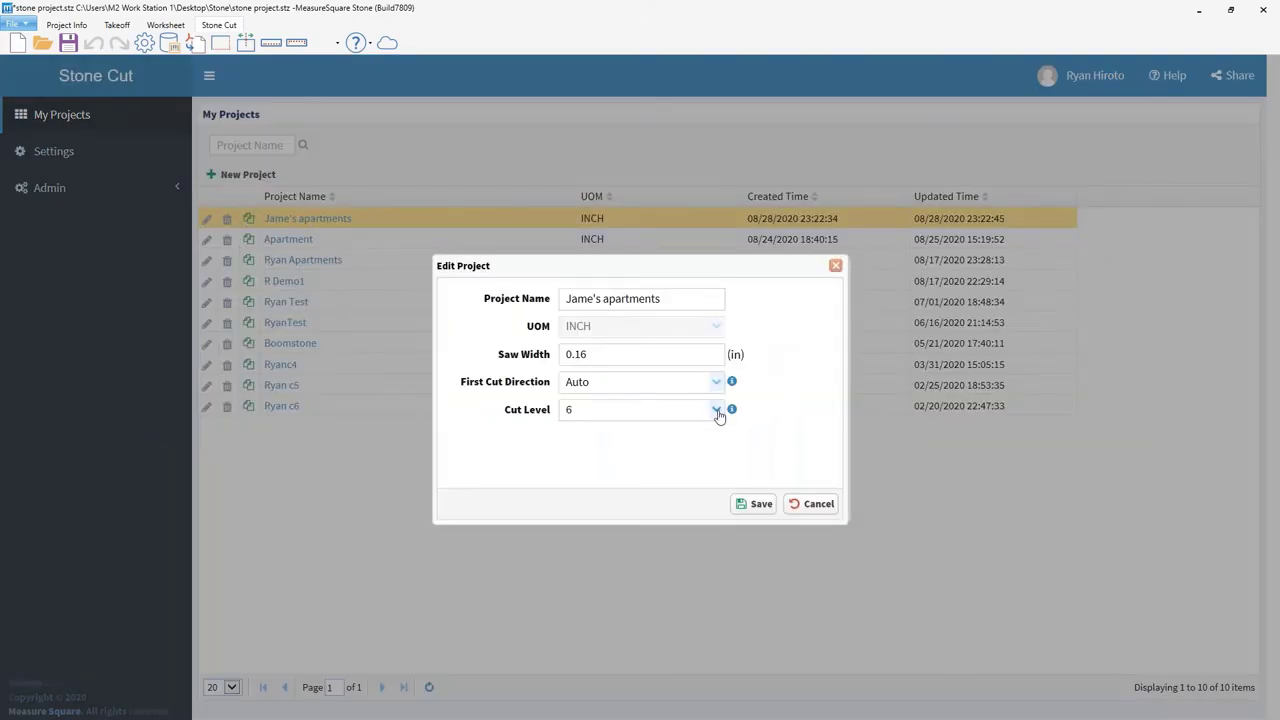
pyautogui.click(716, 408)
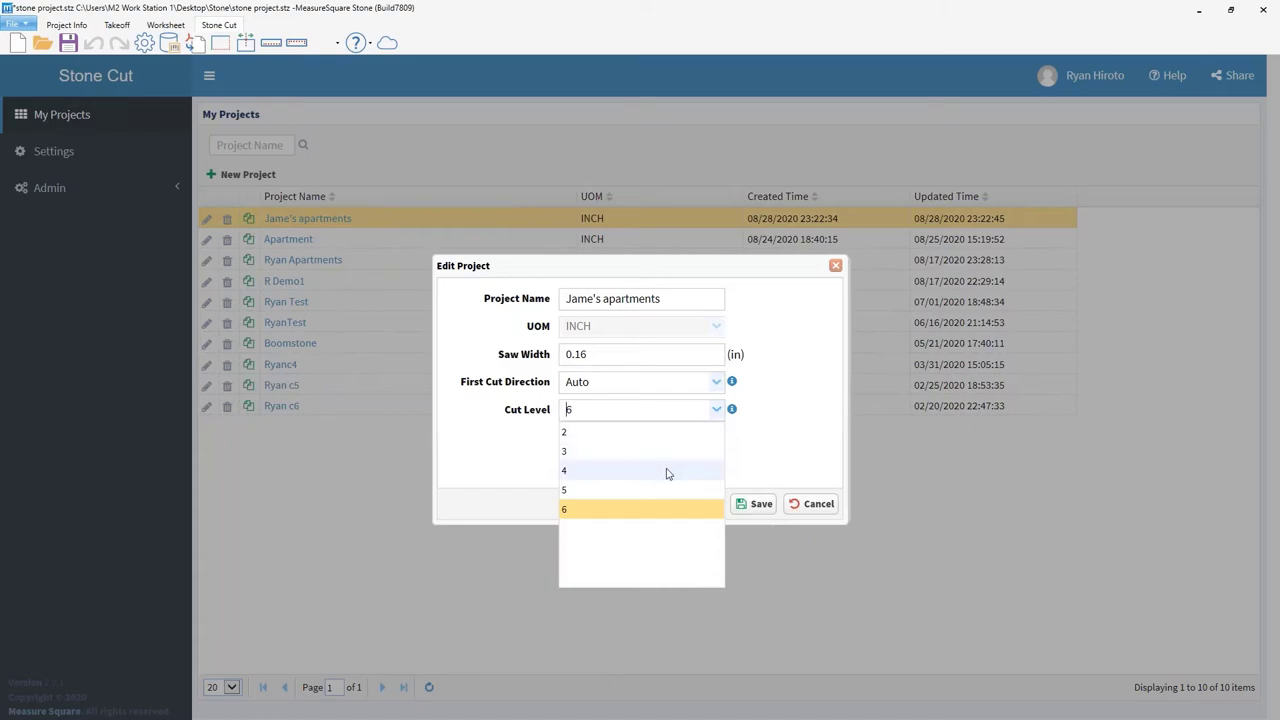
pyautogui.click(564, 470)
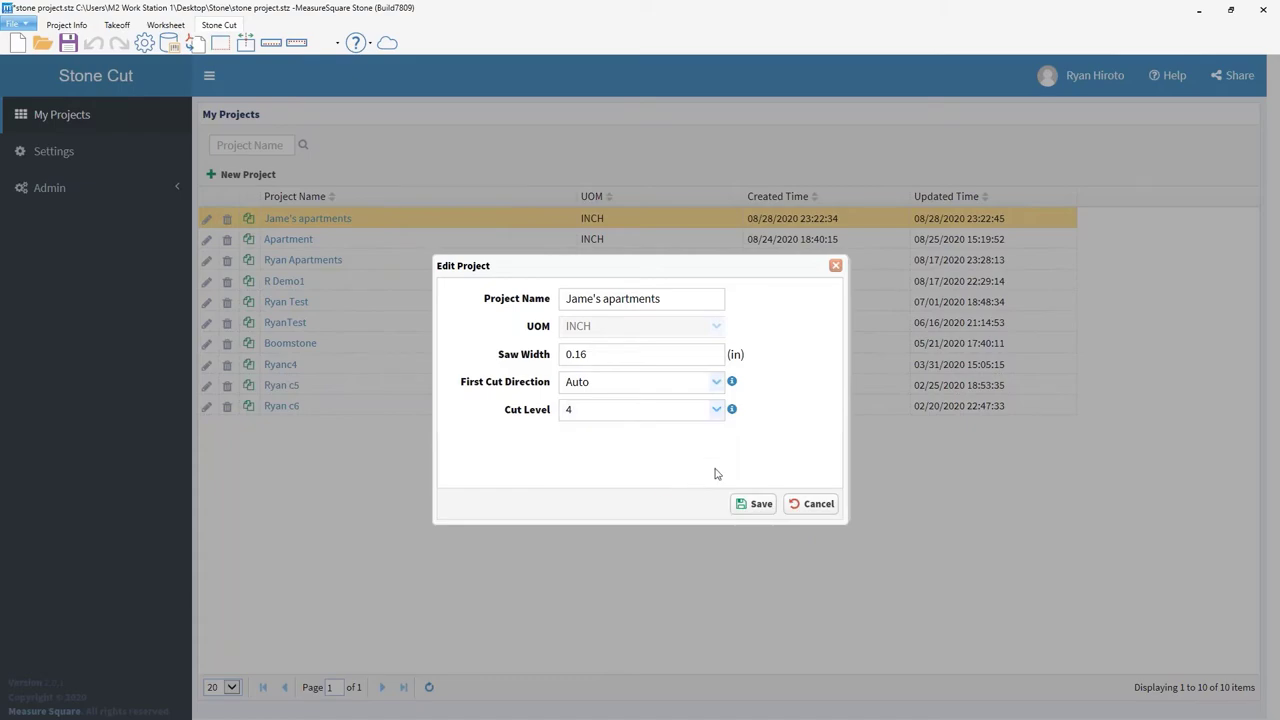
pyautogui.moveTo(758, 420)
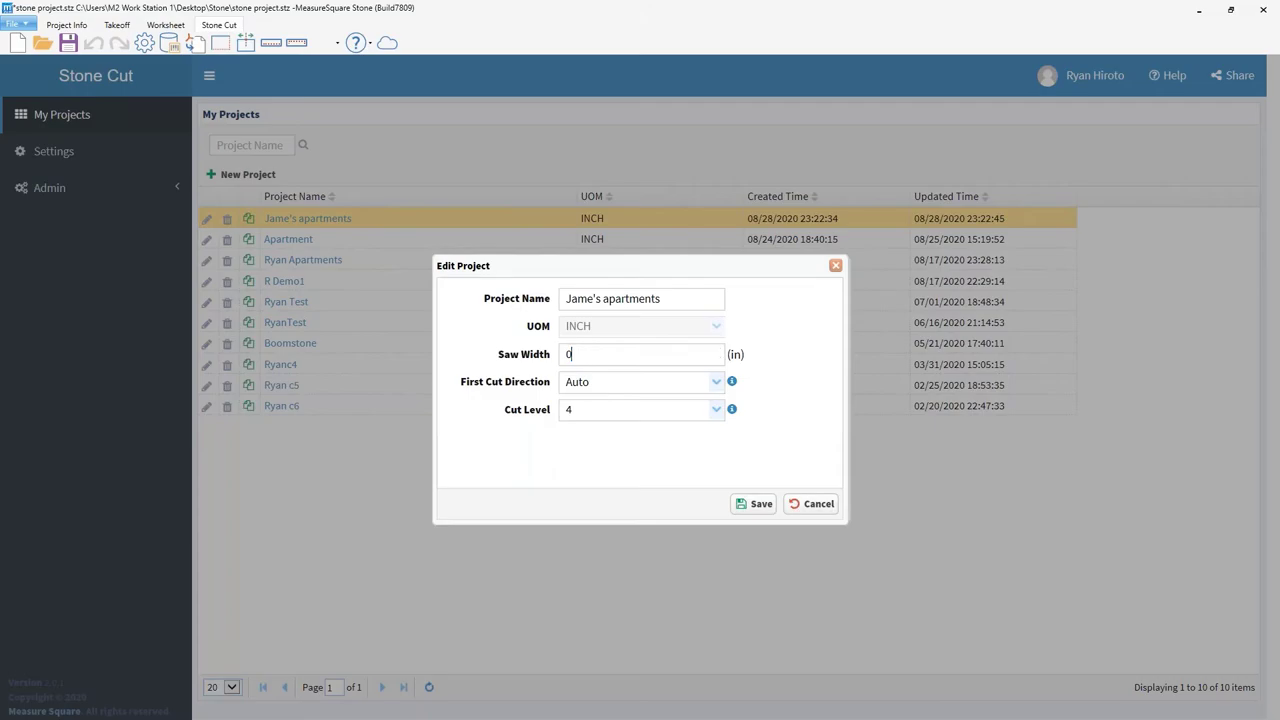
pyautogui.write('2.00')
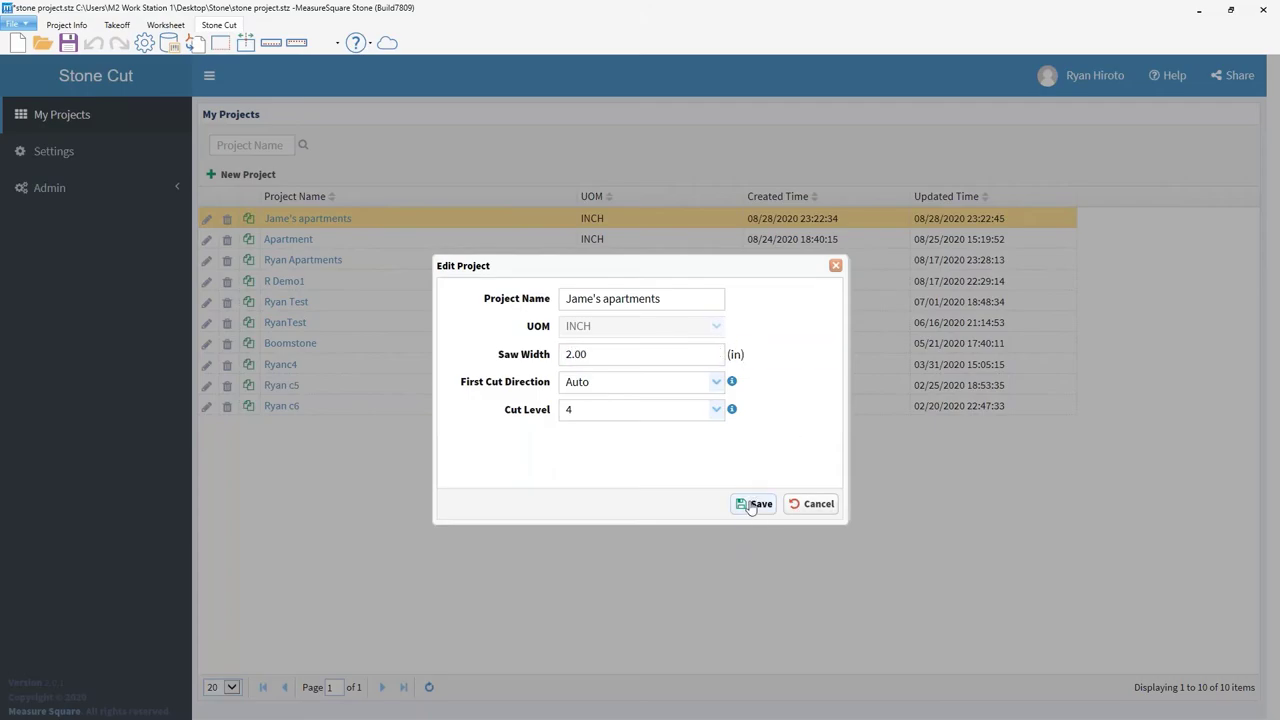
pyautogui.click(754, 504)
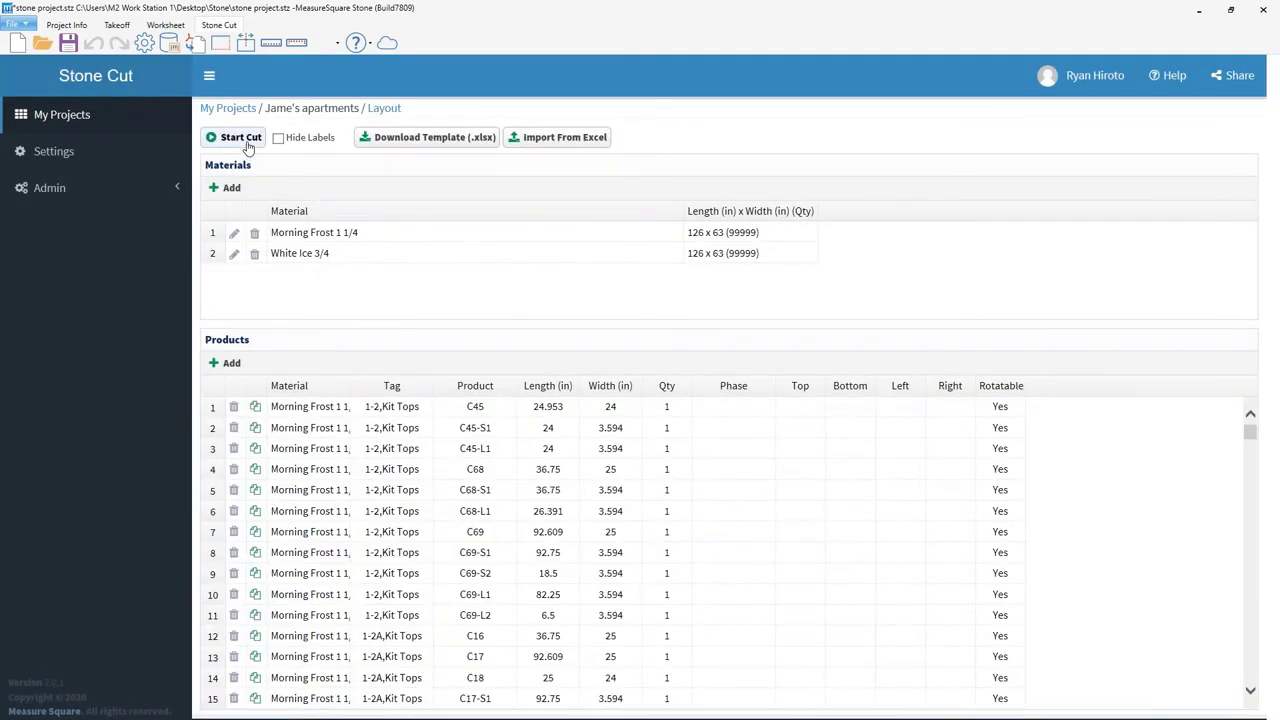
# Step: Run Start Cut again to get eleven Morning Frost 1 1/4 layouts at 68.69% fill
pyautogui.click(240, 136)
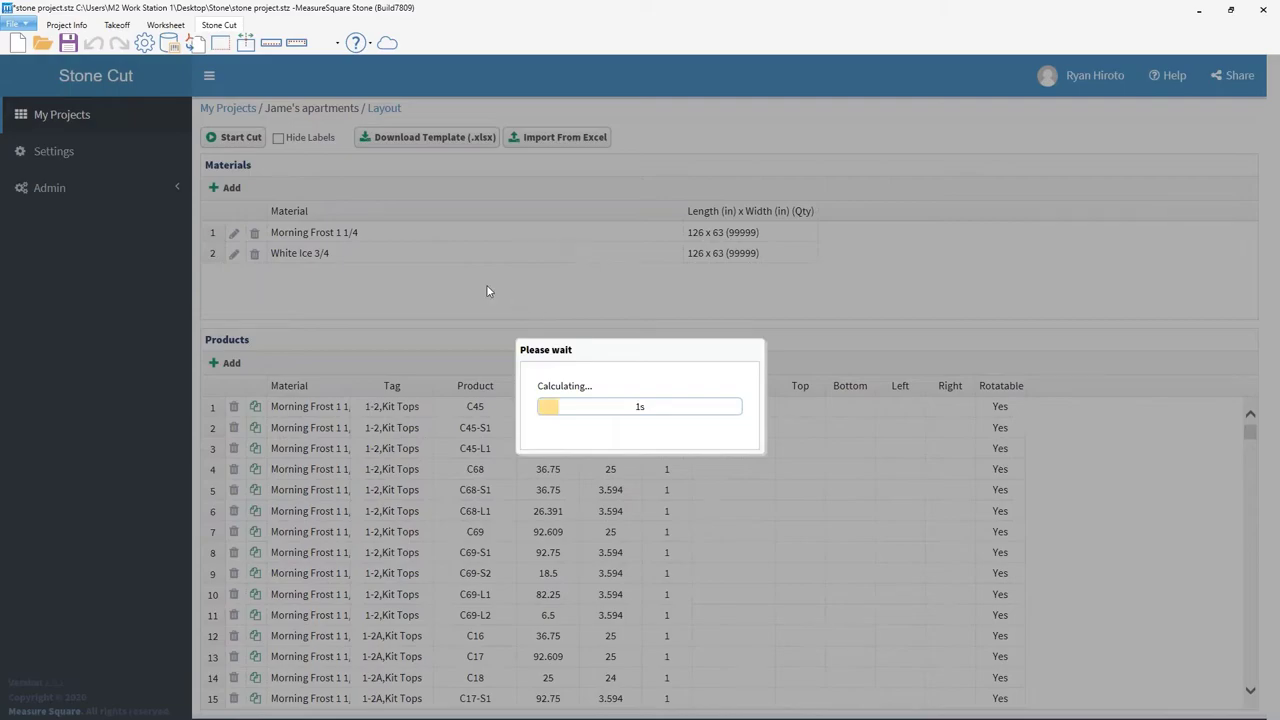
pyautogui.click(234, 136)
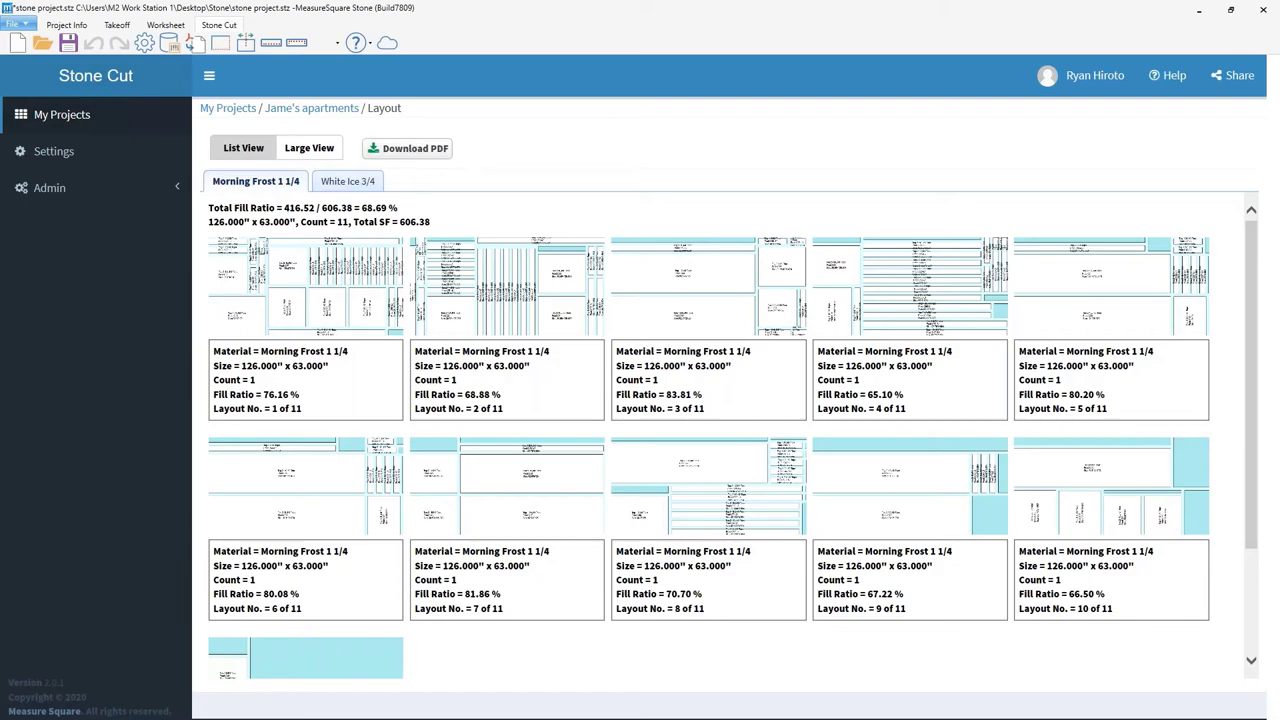
pyautogui.moveTo(864, 6)
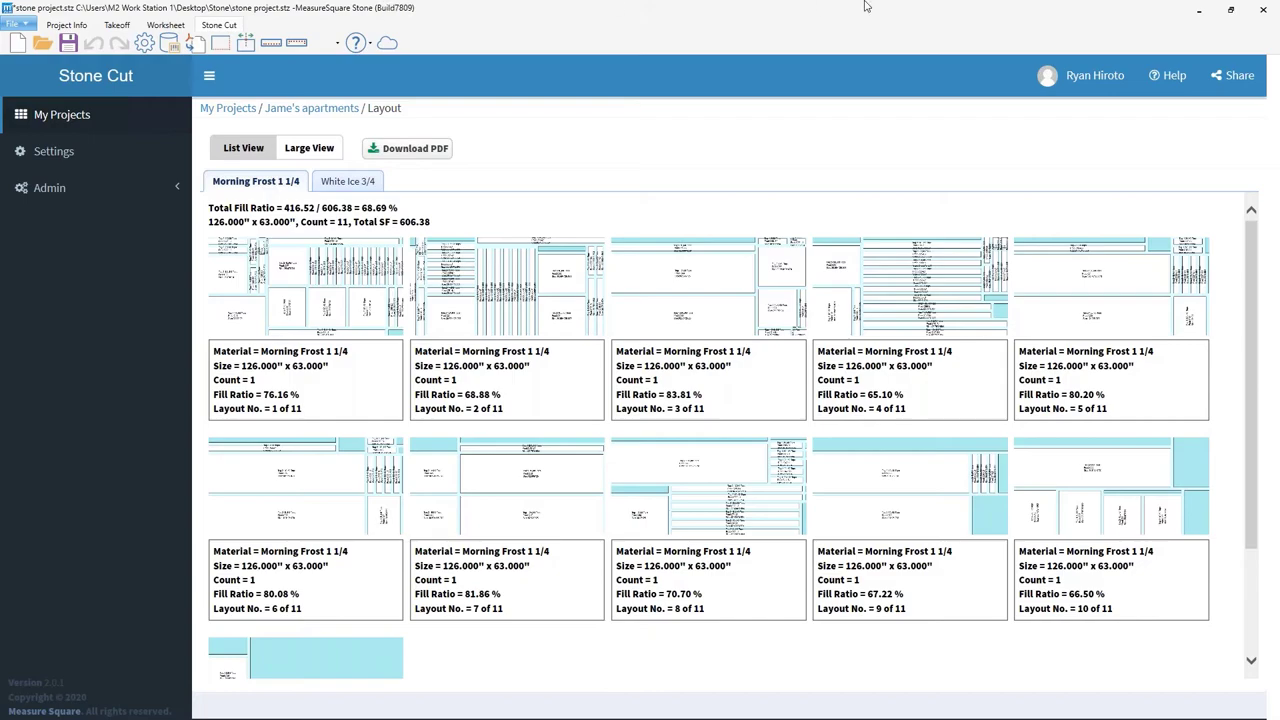
pyautogui.moveTo(1128, 6)
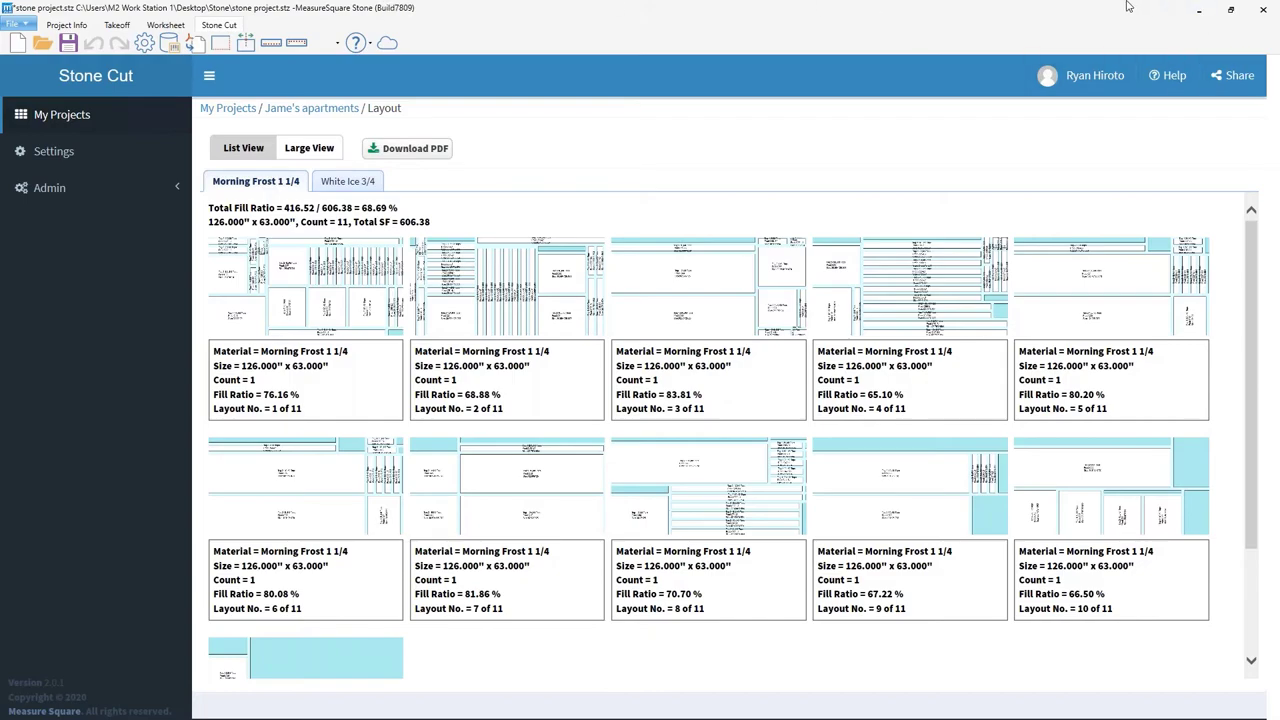